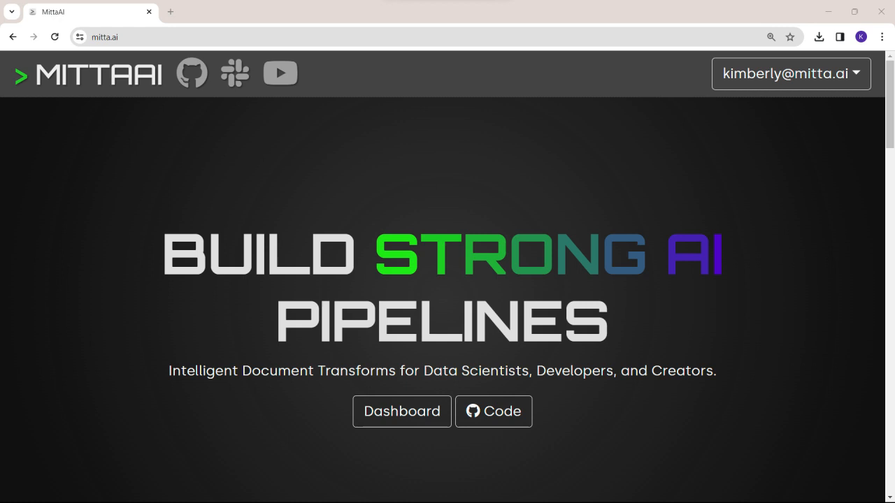
Visit the Dashboard, attempt Create Pipeline (refused: no nodes), then go to the Nodes page.
click(401, 411)
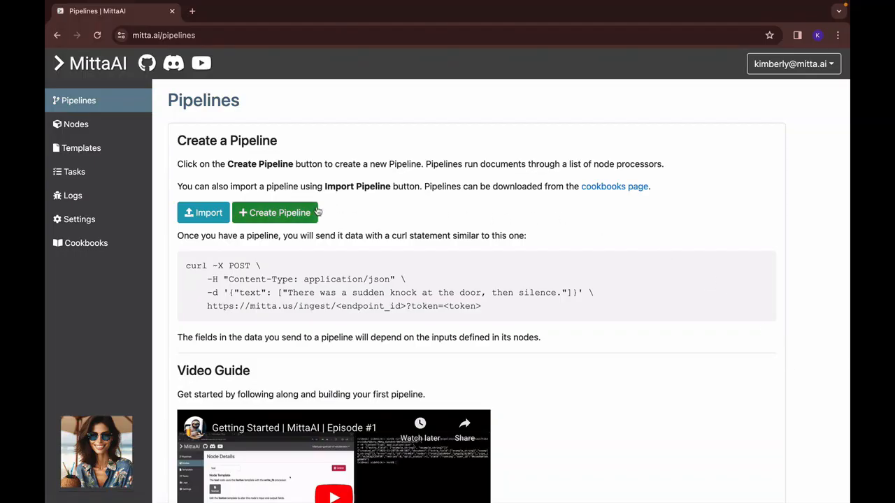
click(274, 213)
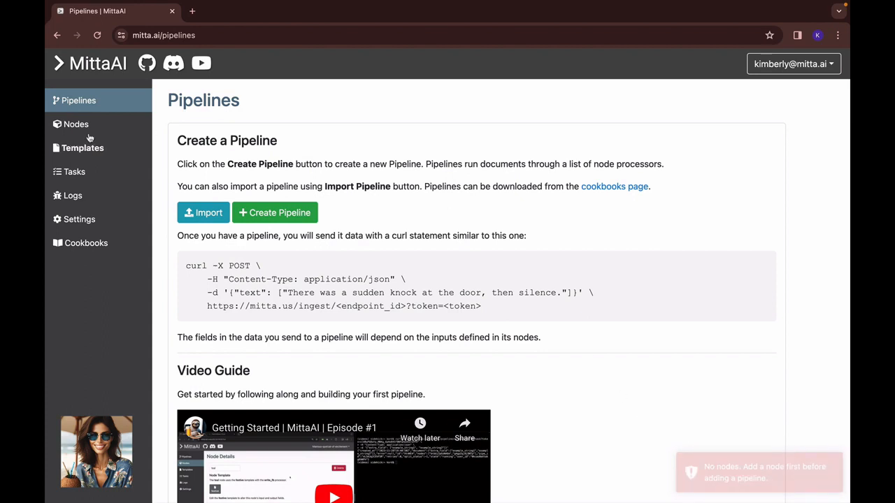
click(76, 123)
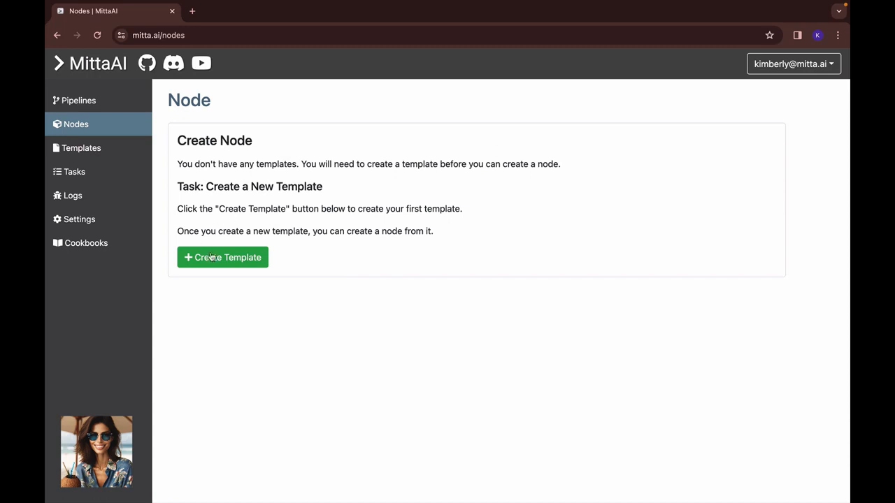
Create a callback template keeping the generated name amethyst, save it, and reopen it.
click(223, 257)
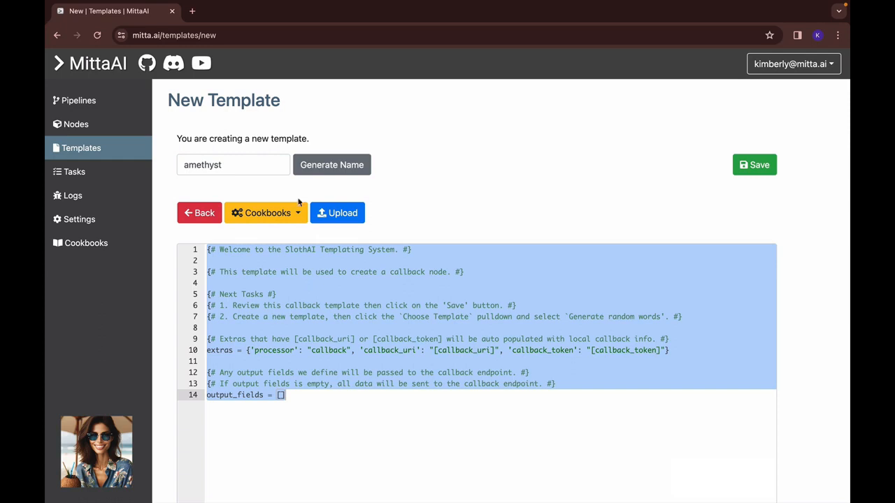
mouse_move(91, 198)
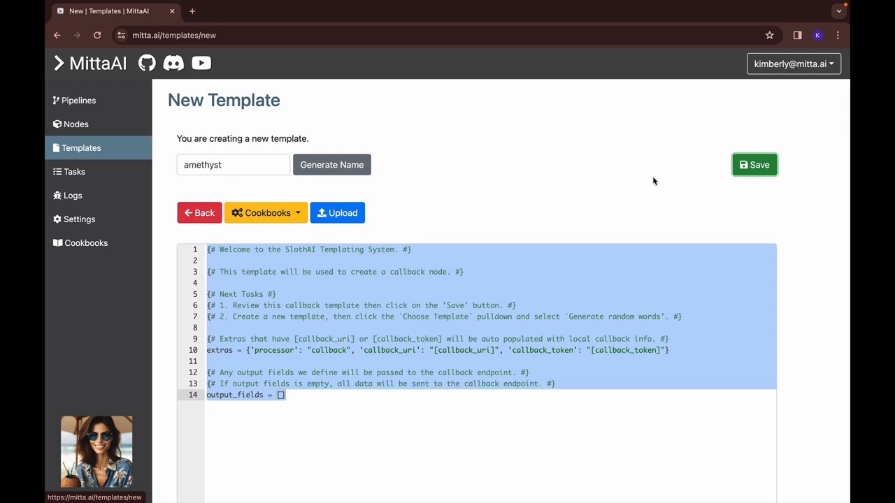
click(755, 165)
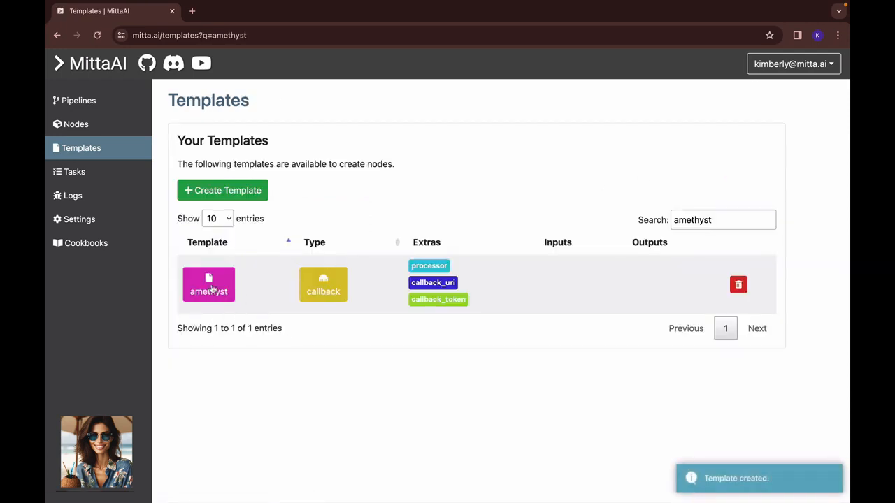
click(208, 285)
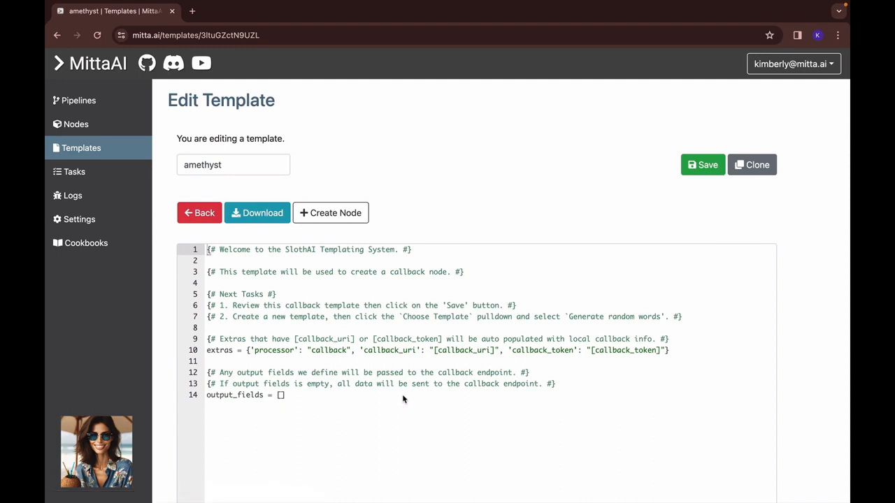
Create the sturgeon node from amethyst and review its callback processor Extras.
click(330, 212)
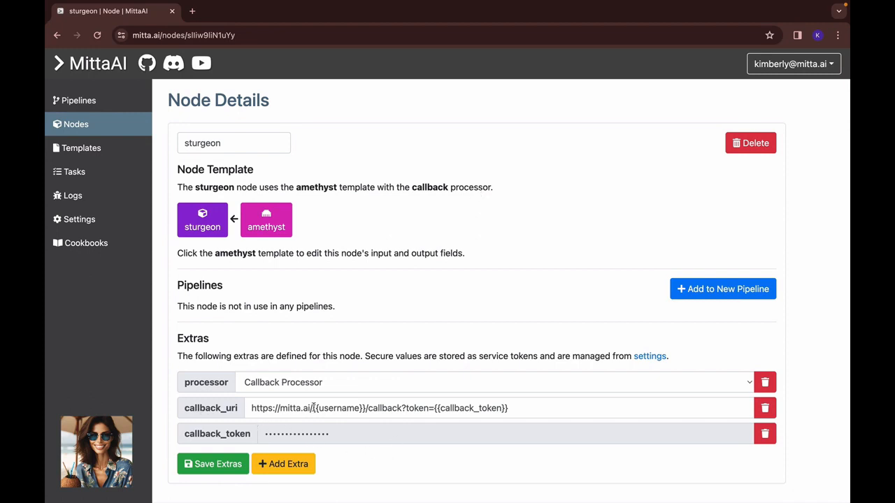
mouse_move(586, 318)
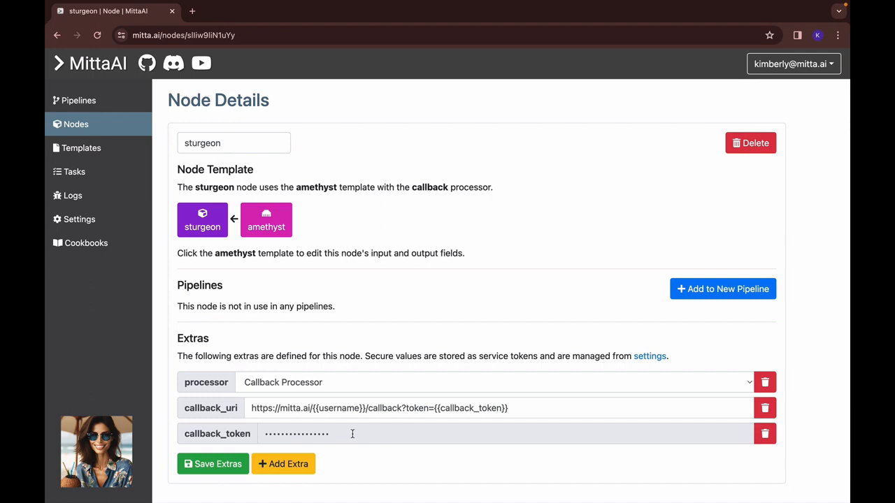
mouse_move(81, 219)
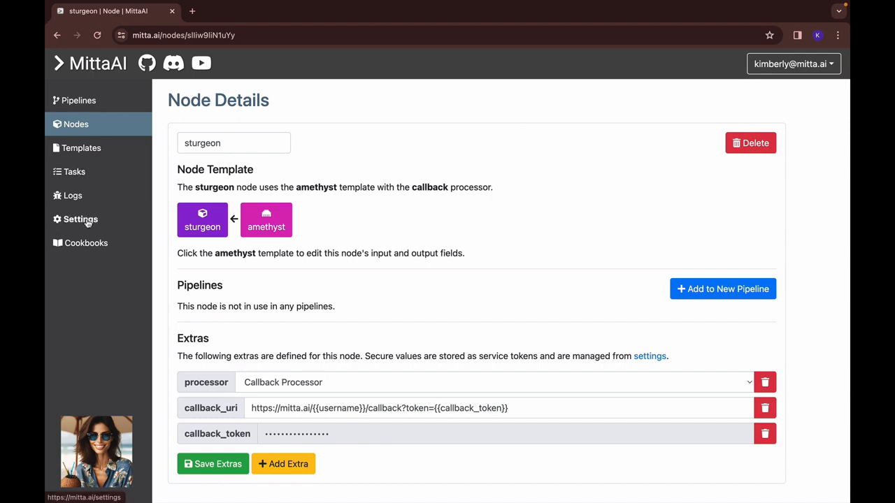
mouse_move(456, 278)
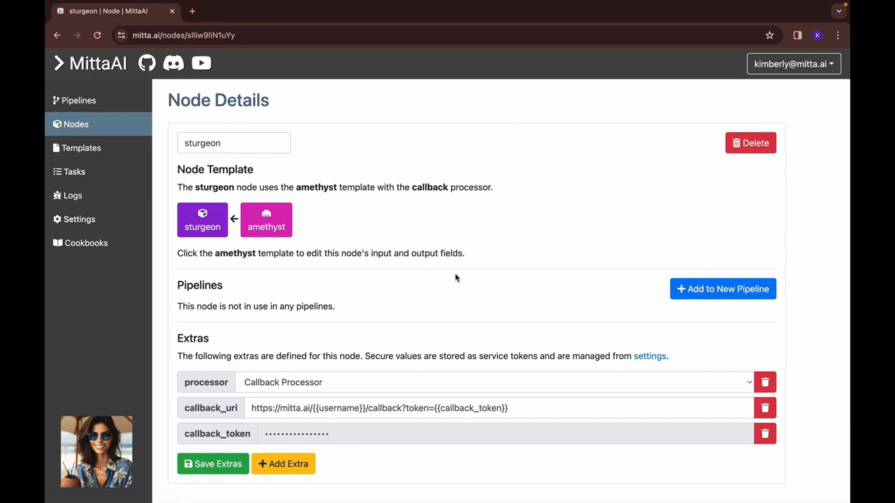
mouse_move(417, 388)
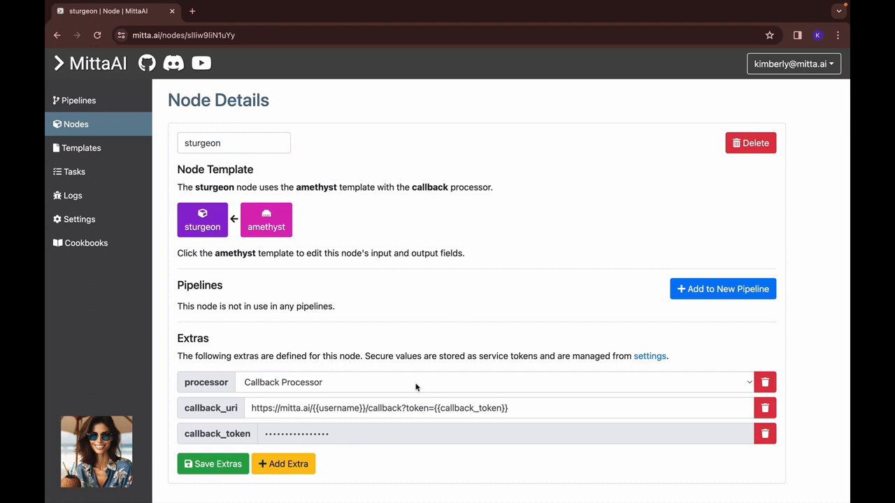
mouse_move(231, 439)
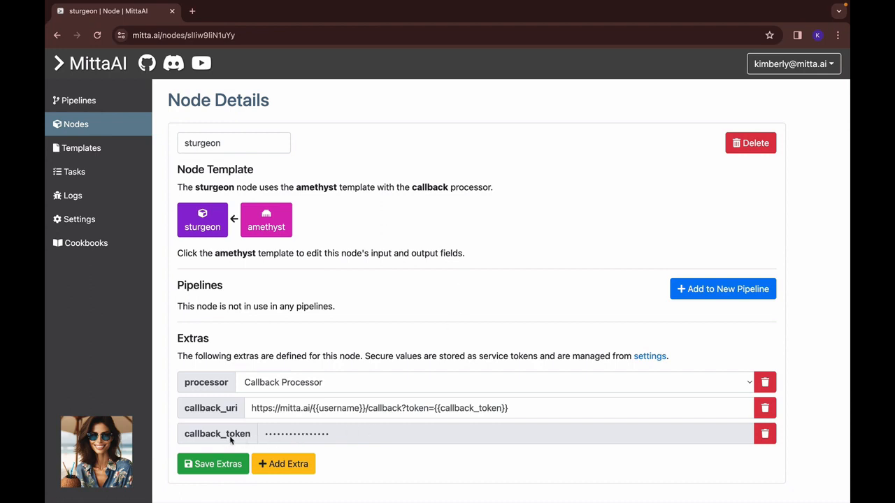
click(314, 434)
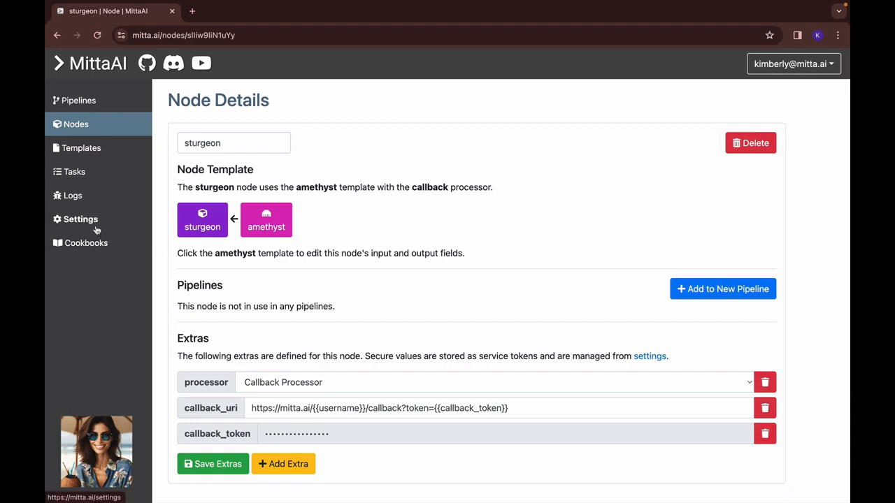
click(80, 218)
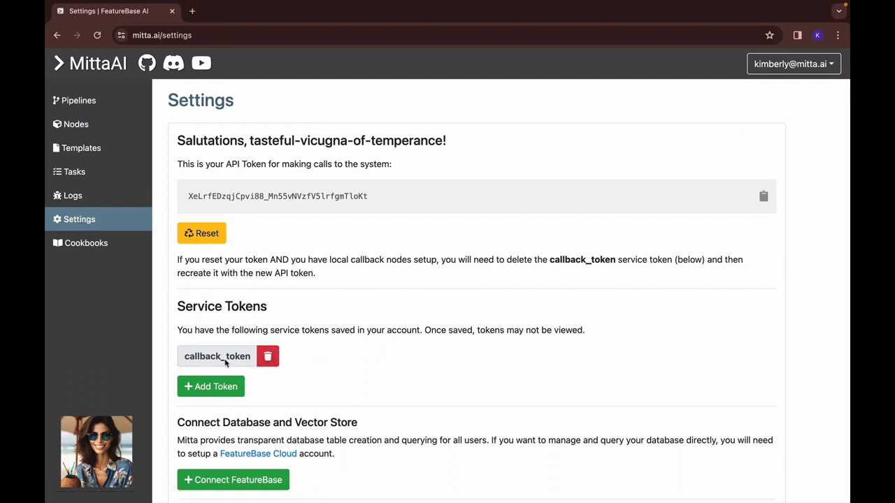
mouse_move(72, 196)
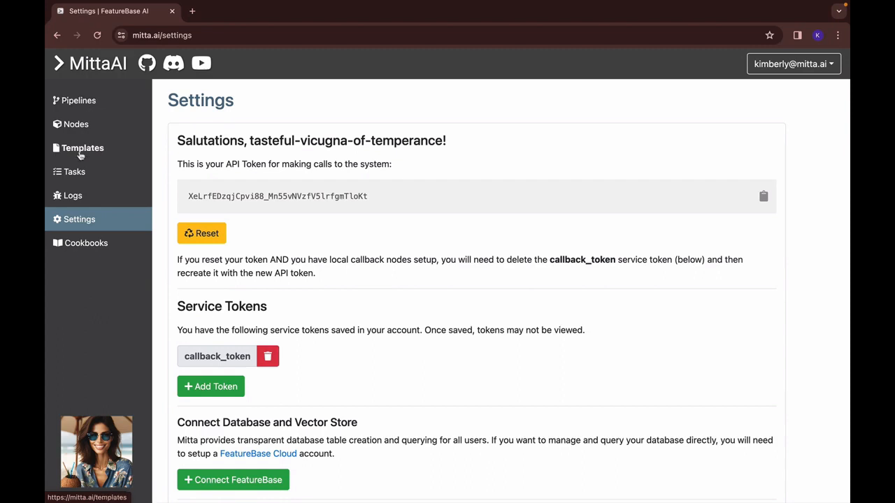
scroll(down, 3)
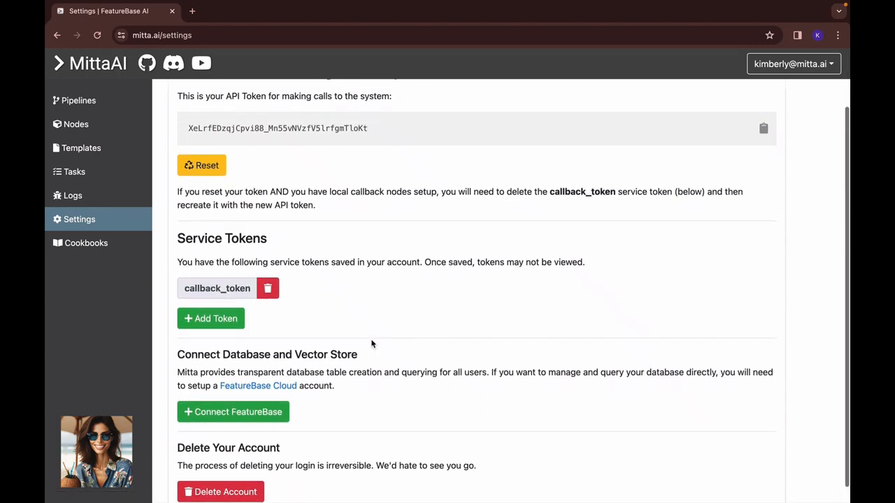
scroll(up, 3)
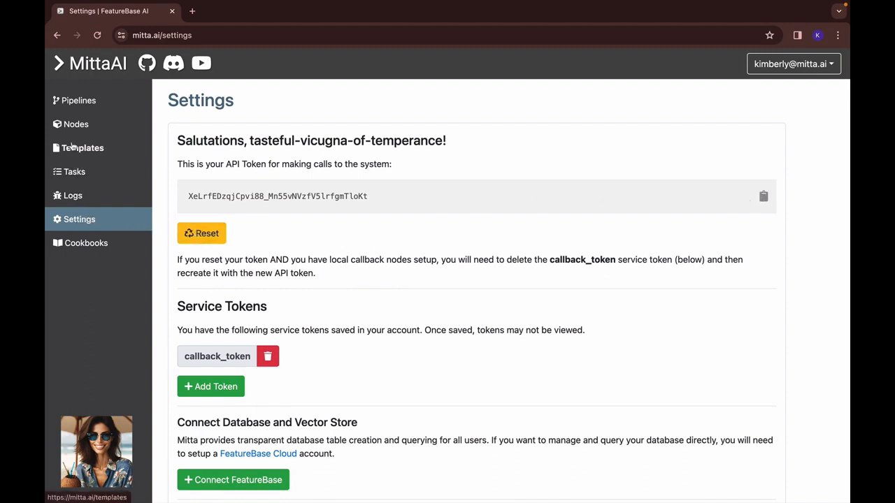
click(84, 149)
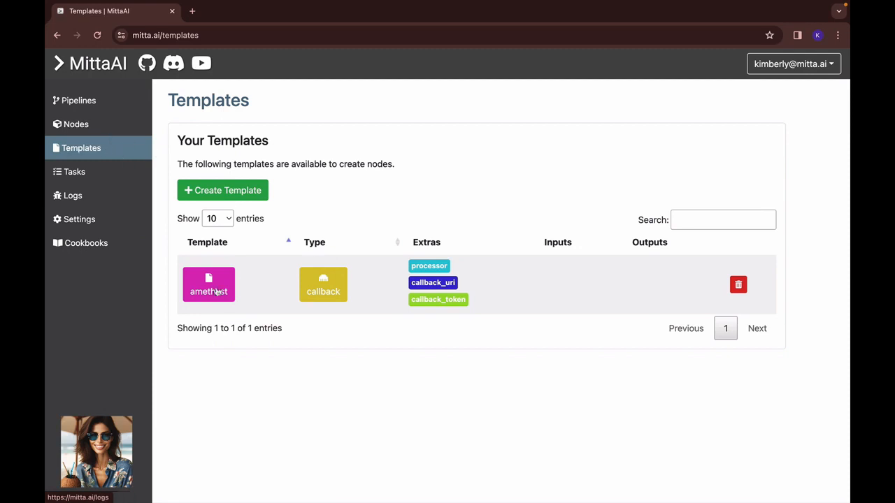
click(209, 285)
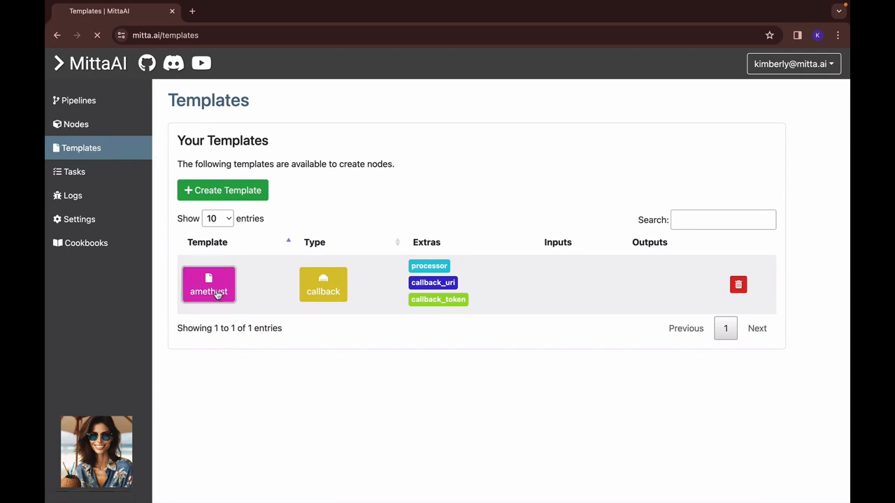
click(208, 292)
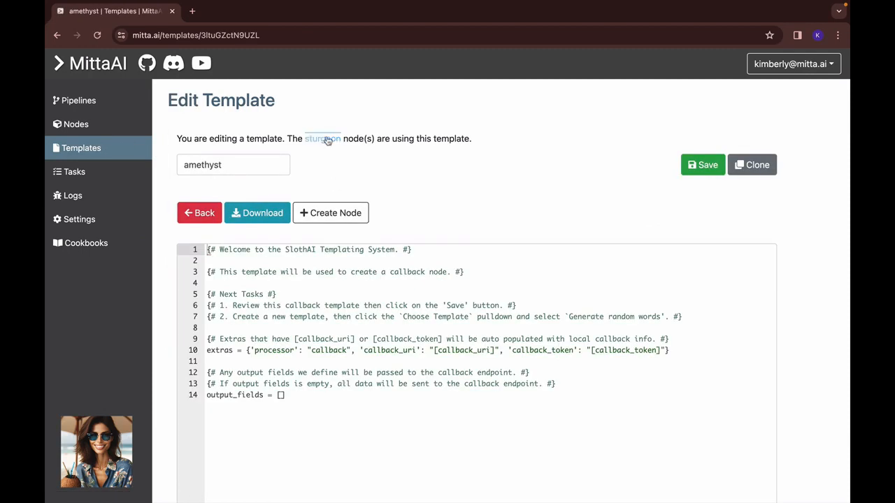
click(321, 139)
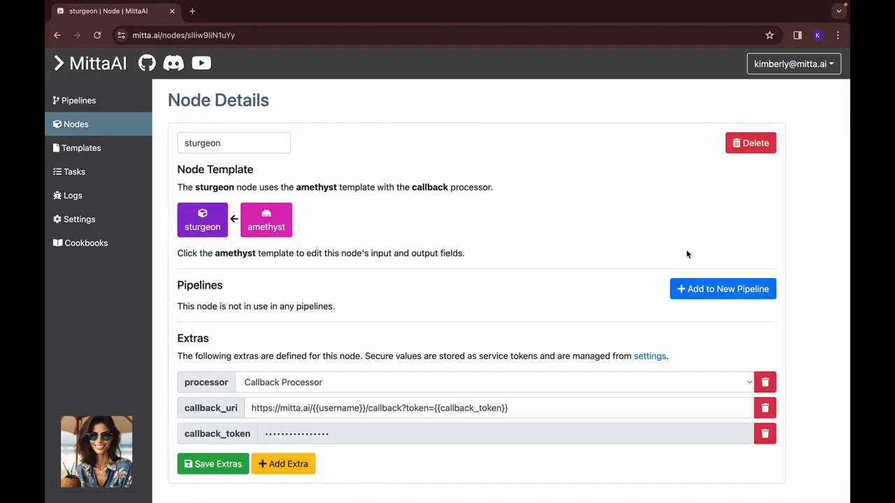
Add the sturgeon node to a new pipeline named demo.
click(721, 288)
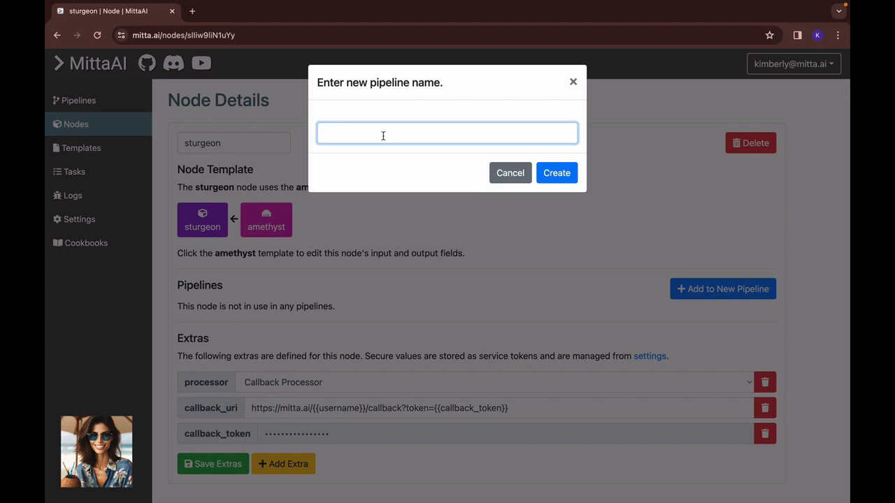
text(demo)
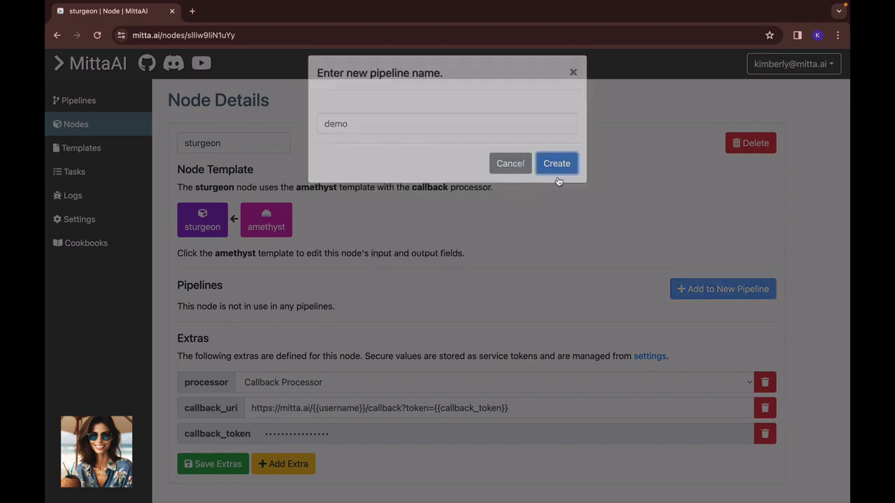
click(557, 162)
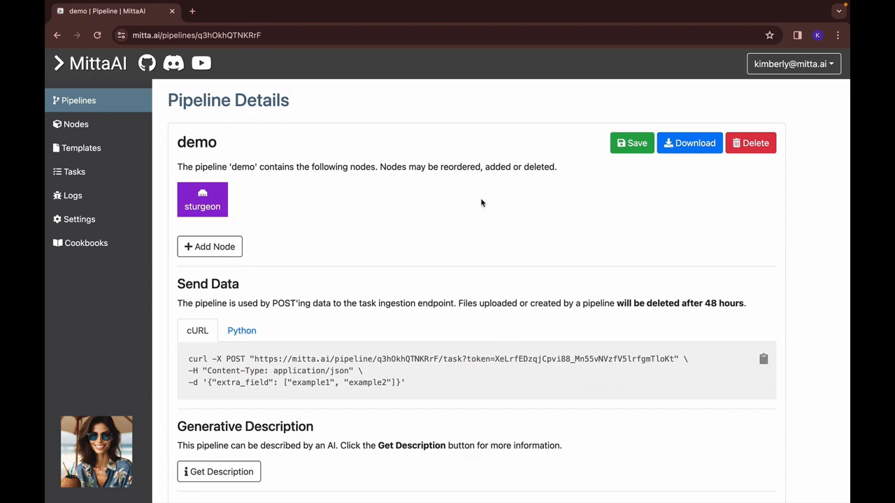
mouse_move(224, 393)
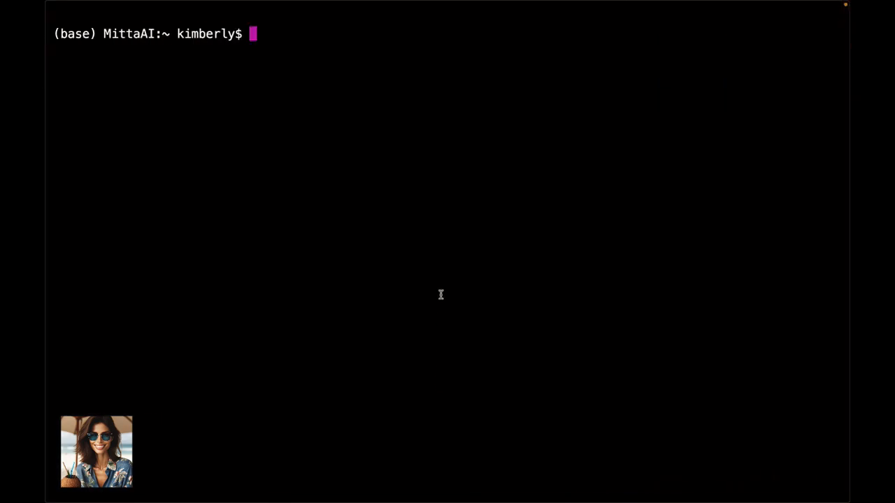
Run the demo pipeline's curl POST task command in the Hyper terminal.
text(curl -X POST "https://mitta.ai/pipeline/q3hOkhQTNKRrF/task?token=XeLrfEDzqjCpvi88_Mn55vNVzfV5lrfgmTloKt" \)
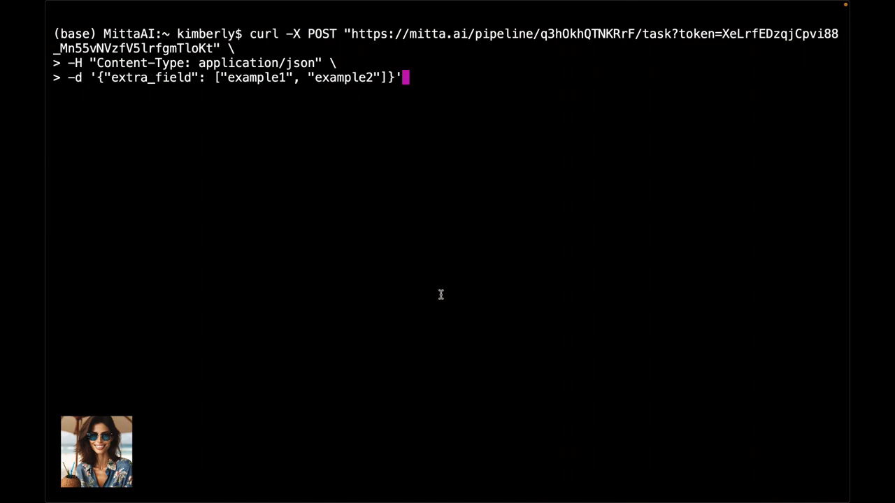
key(enter)
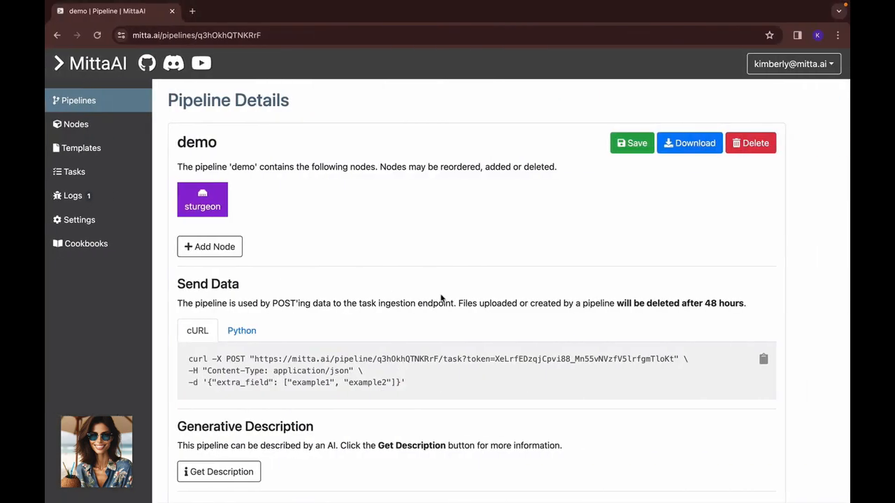
mouse_move(366, 207)
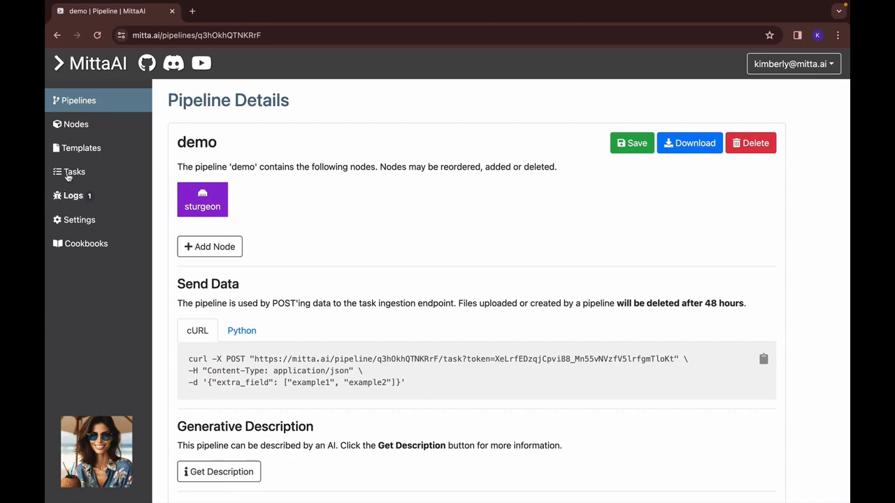
mouse_move(74, 171)
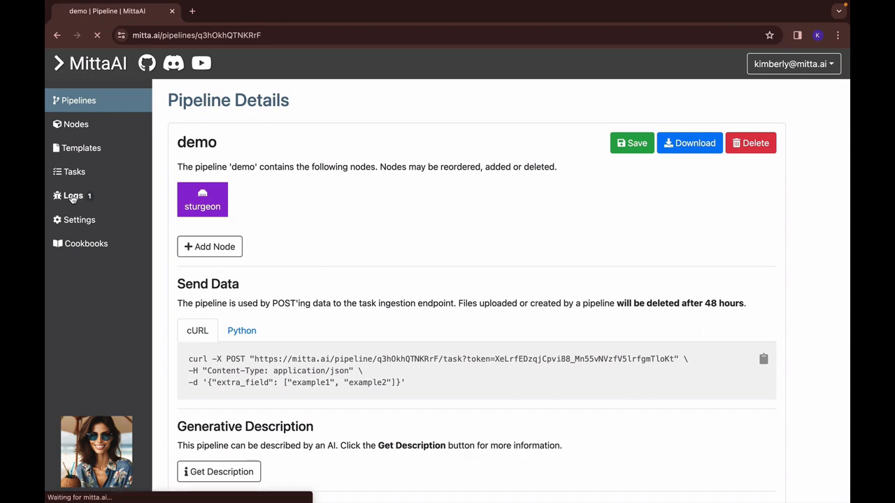
Expand extra_field (example1, example2) in the latest callback log, then go to Templates.
click(73, 196)
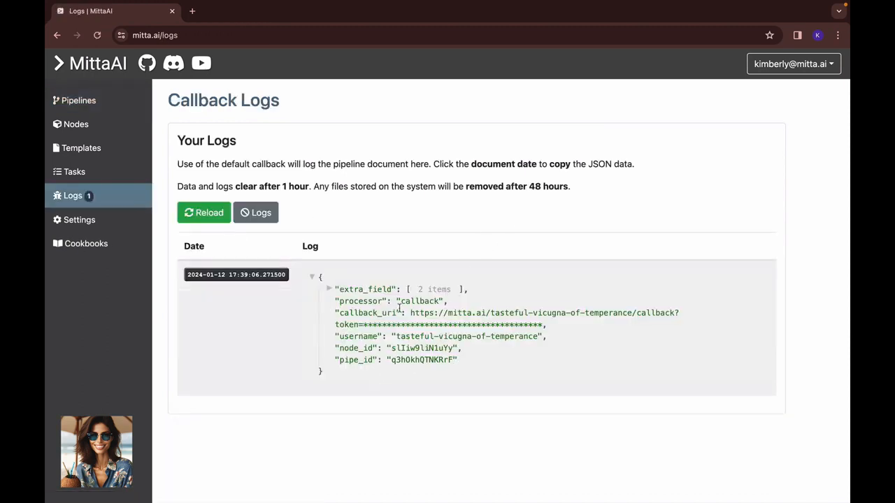
click(329, 288)
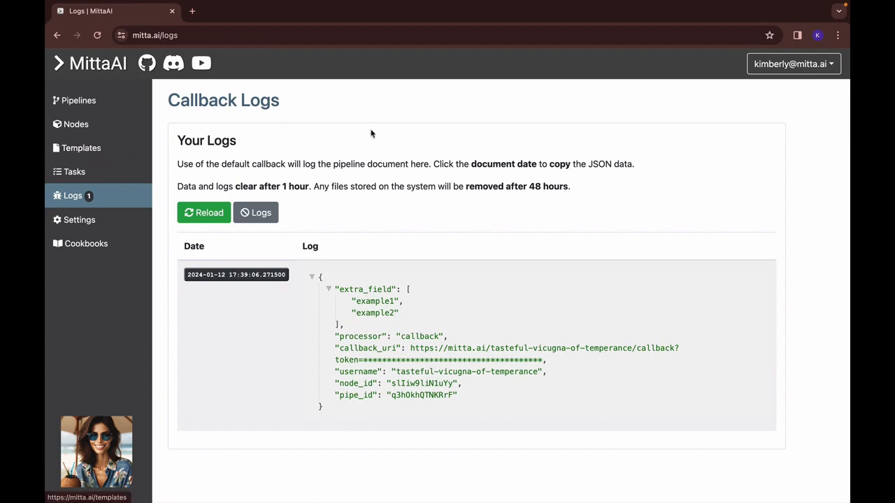
click(81, 148)
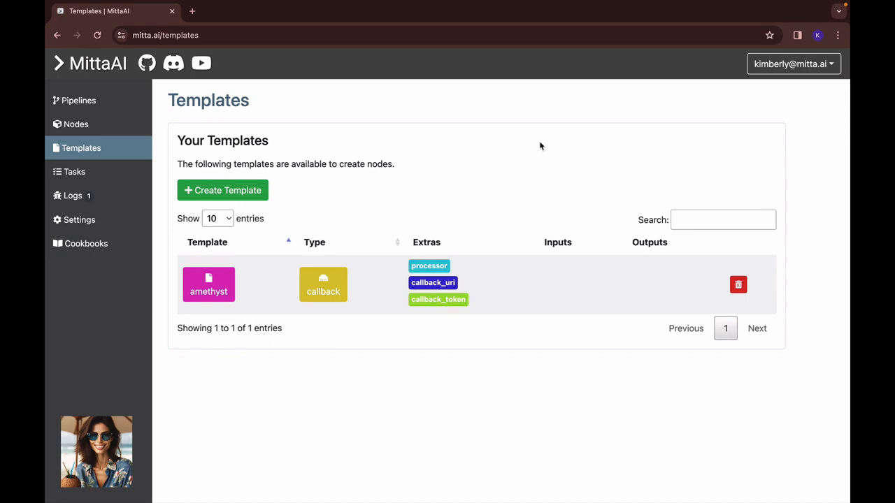
mouse_move(223, 190)
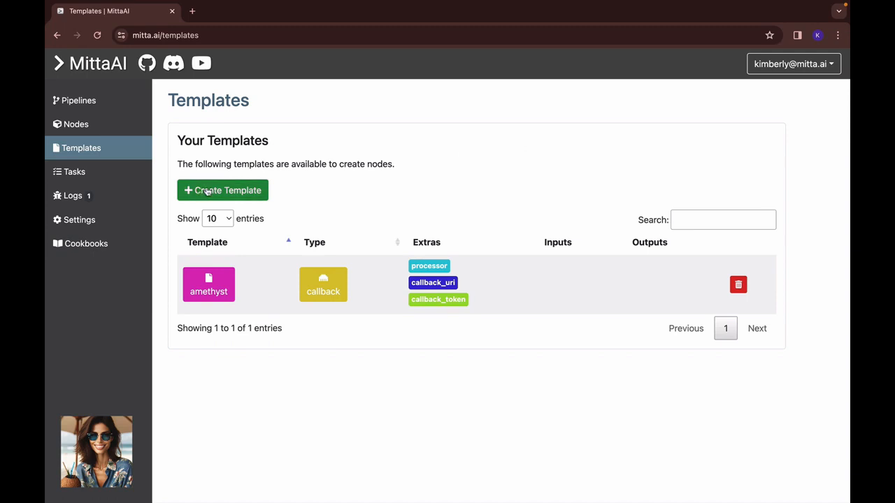
Start a new template loaded from the 'Generate a pirate chat from texts (OpenAI)' cookbook.
click(222, 190)
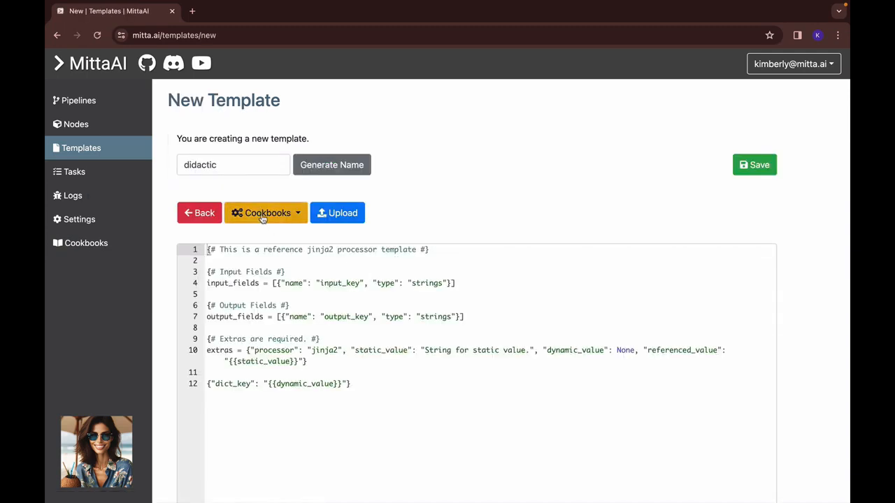
click(265, 213)
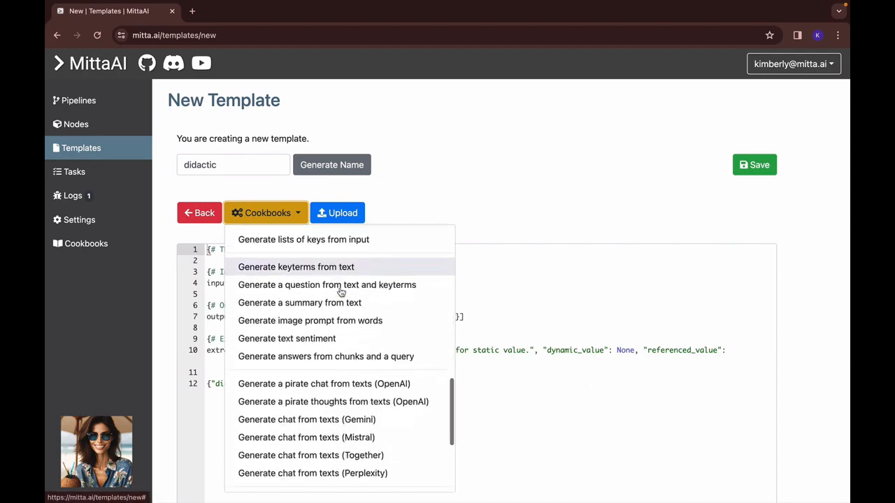
scroll(down, 3)
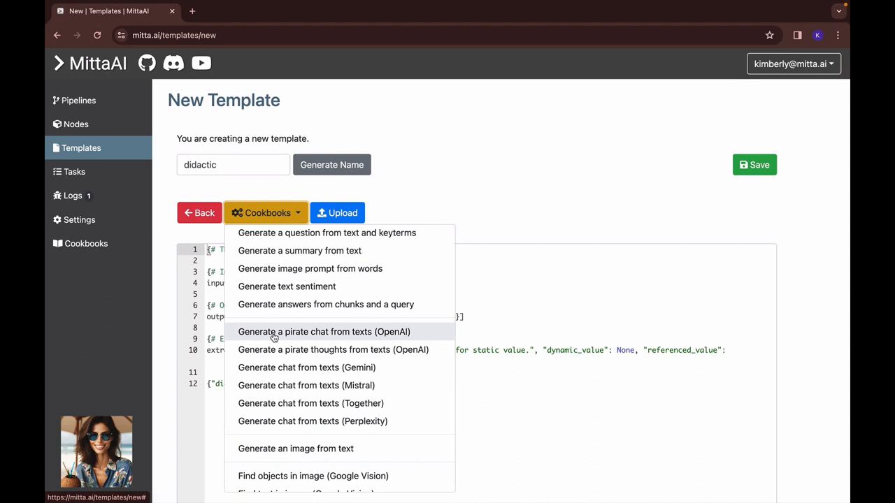
click(324, 332)
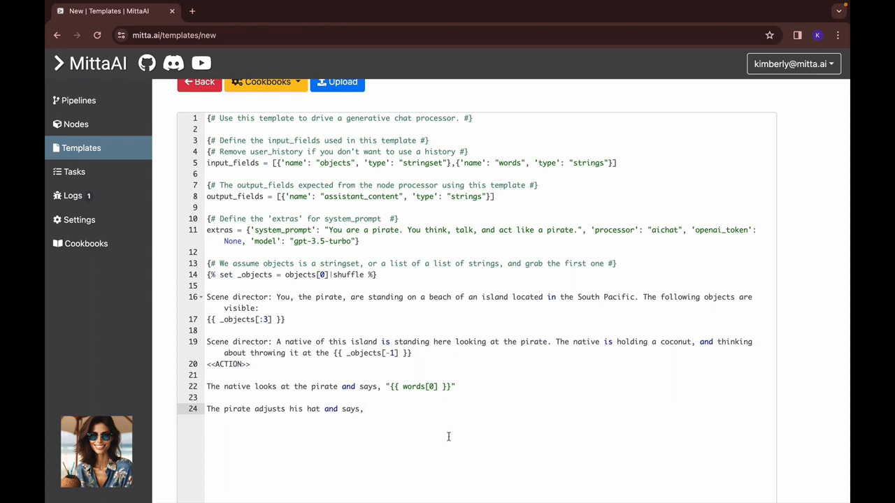
mouse_move(416, 319)
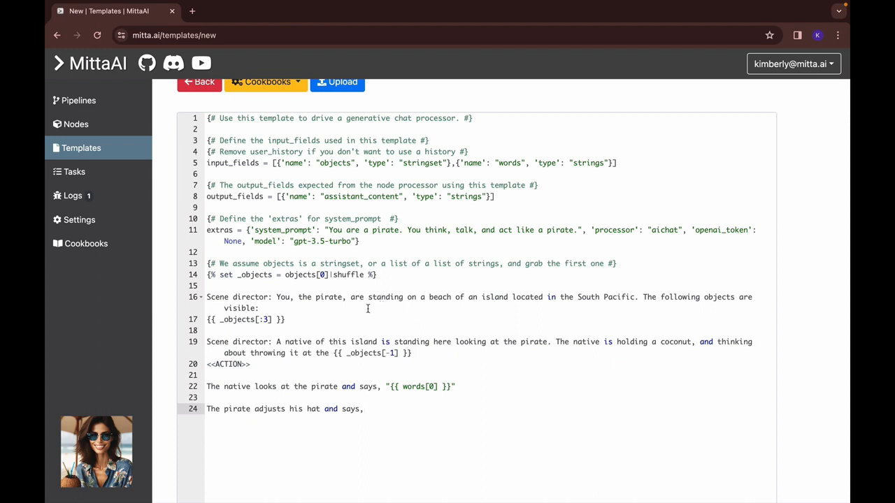
mouse_move(285, 308)
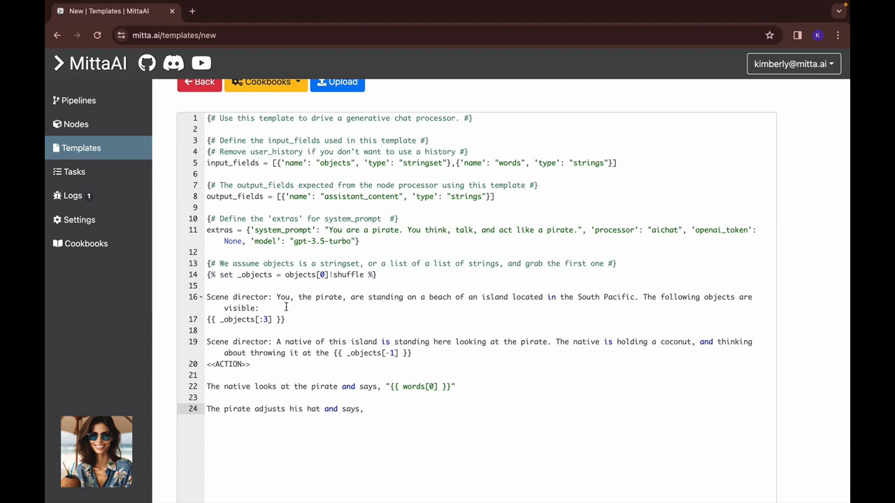
Remove the objects input lines and write that a native of the island is standing here.
drag(275, 296, 288, 319)
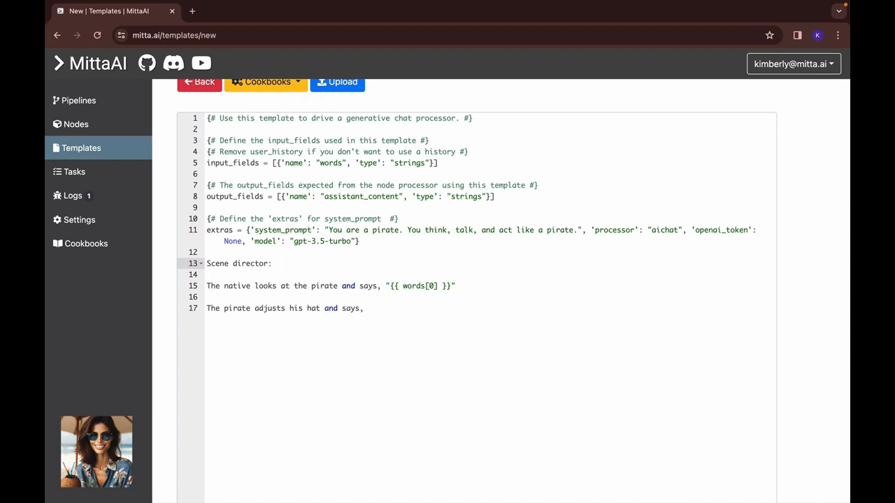
text(There is a d)
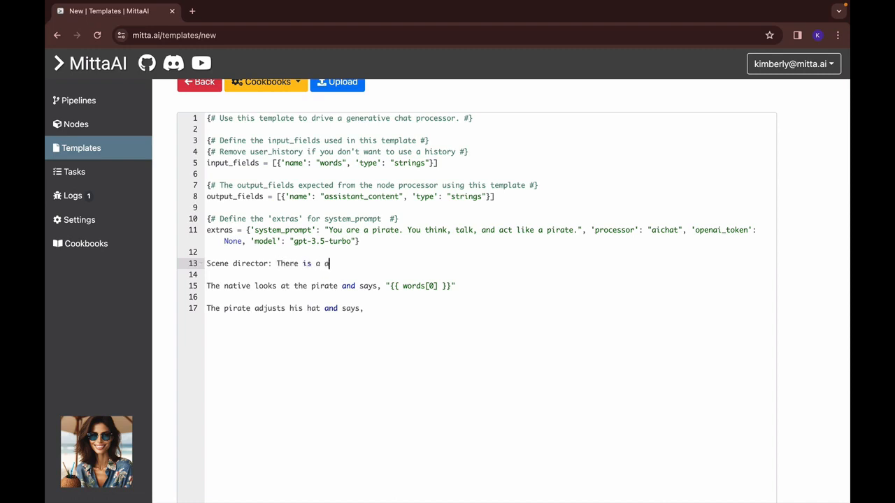
text(native of the)
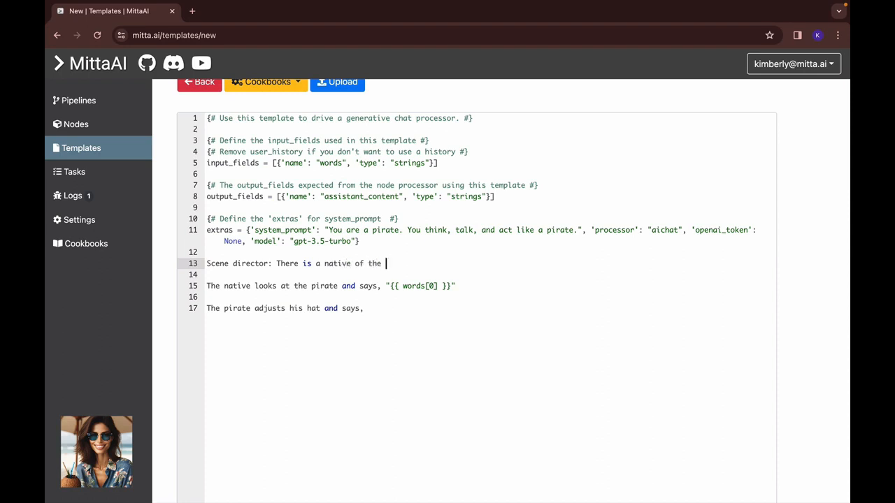
text(island)
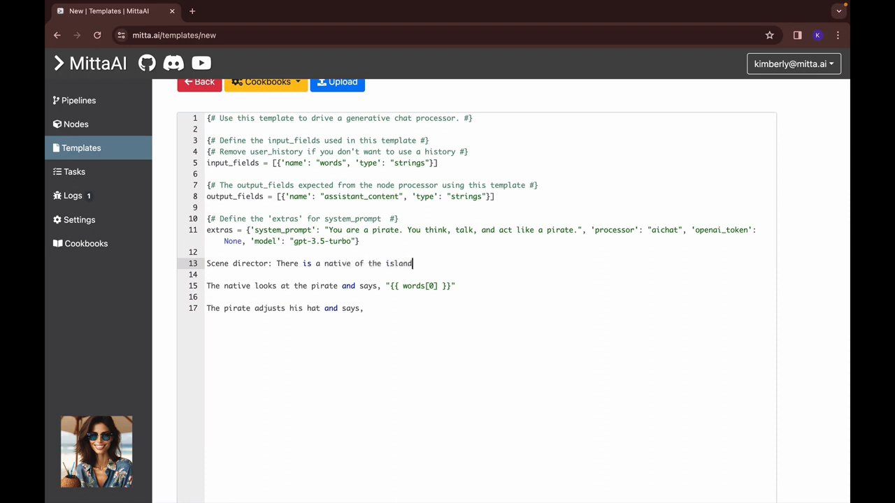
text(that the piro)
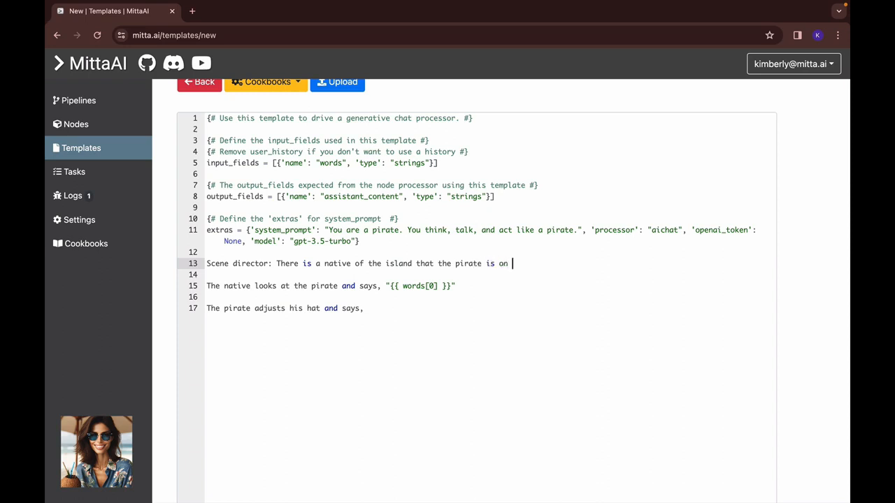
text(standing here.)
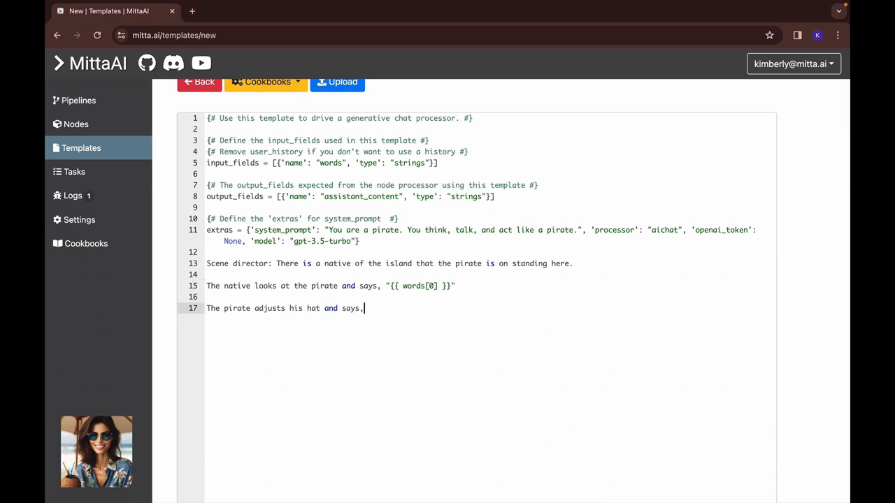
mouse_move(358, 319)
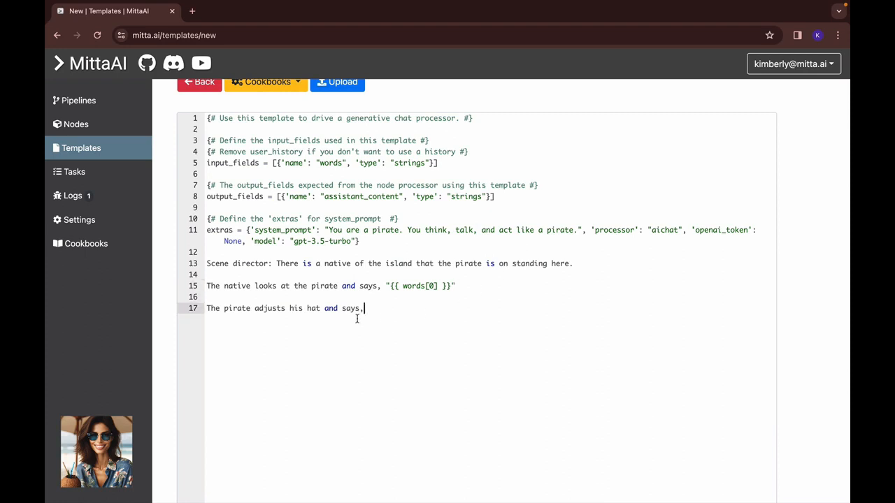
mouse_move(646, 289)
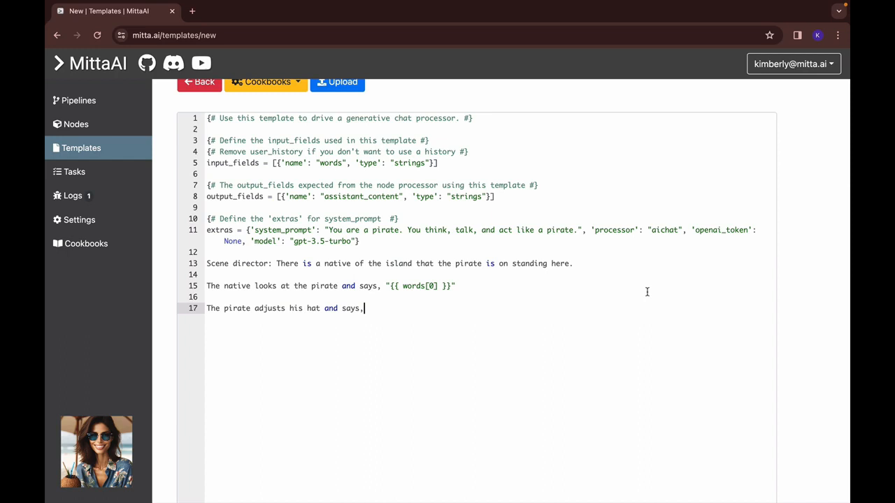
Rewrite the pirate's line: greets the native and mentions a few items of interest, talking to the native.
text(I see the f)
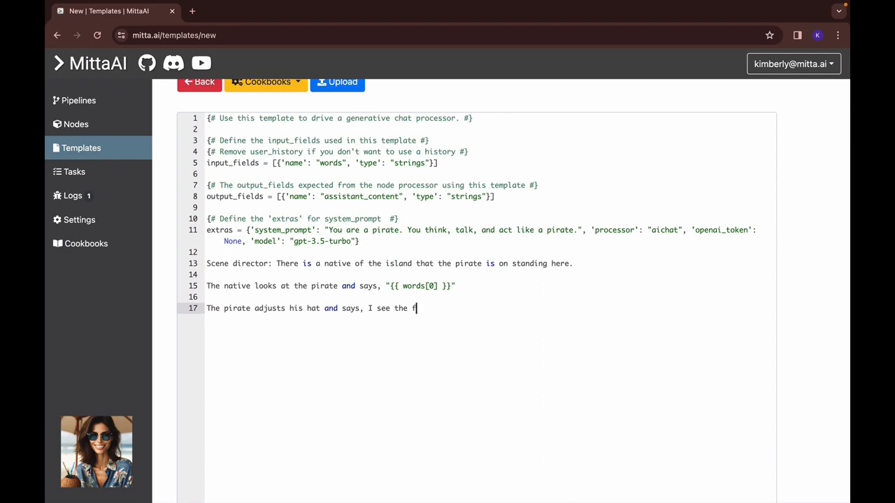
key(backspace)
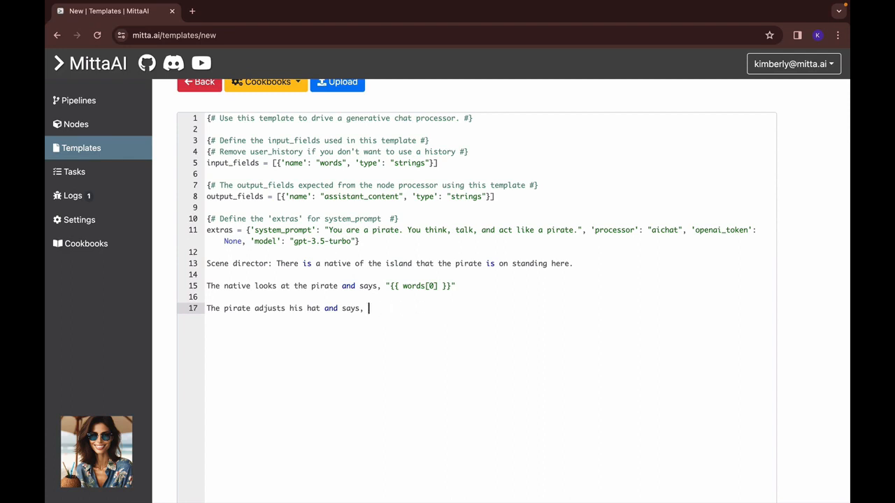
key(Backspace)
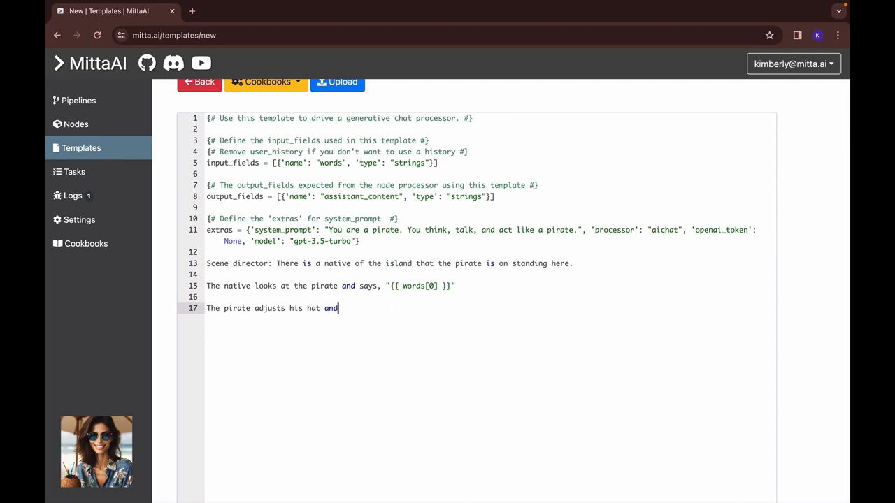
text(greets the no)
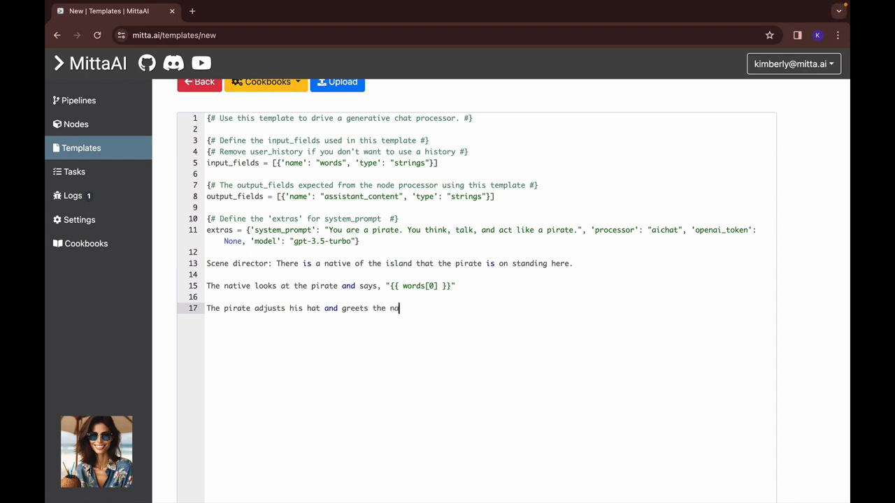
text(tive and)
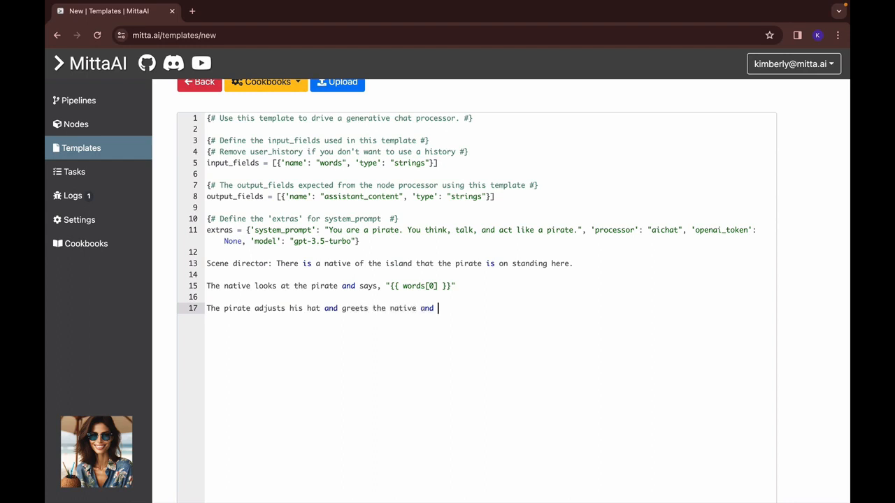
text(then)
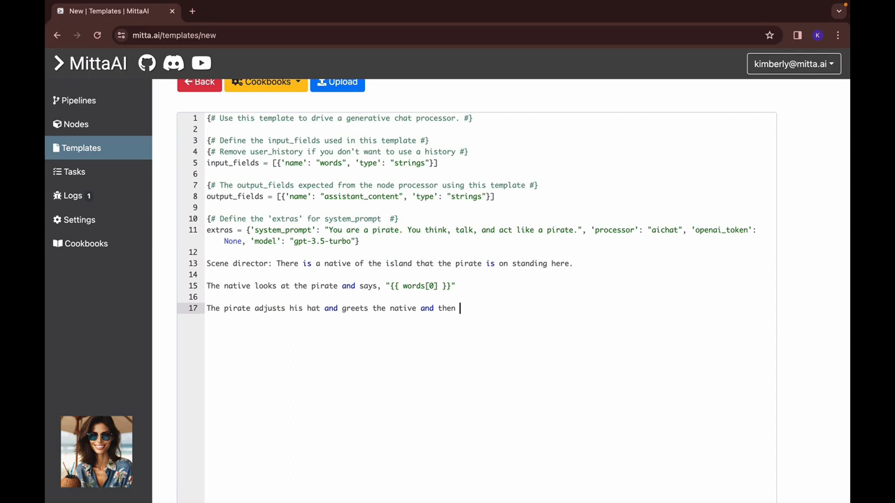
text(mentions thh)
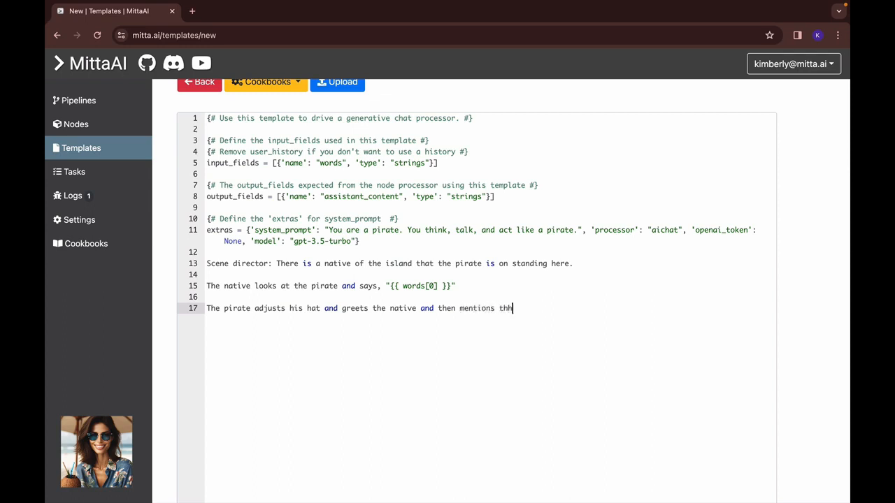
text(a few)
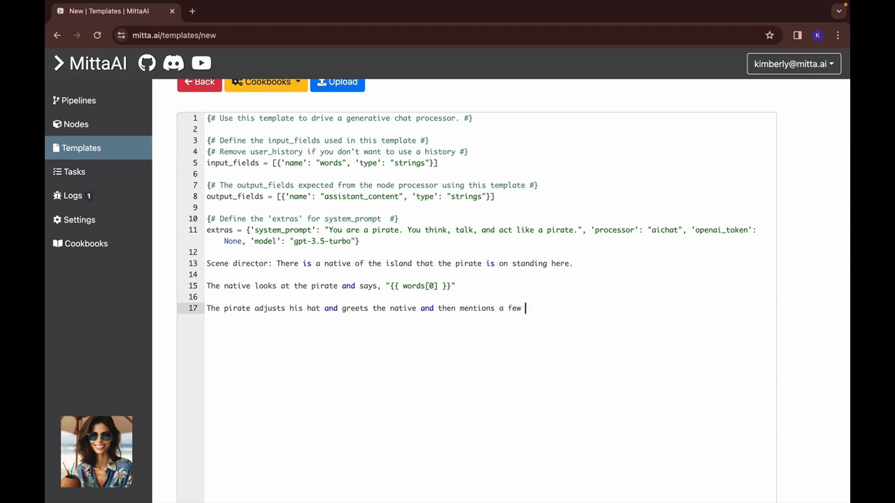
text(items of)
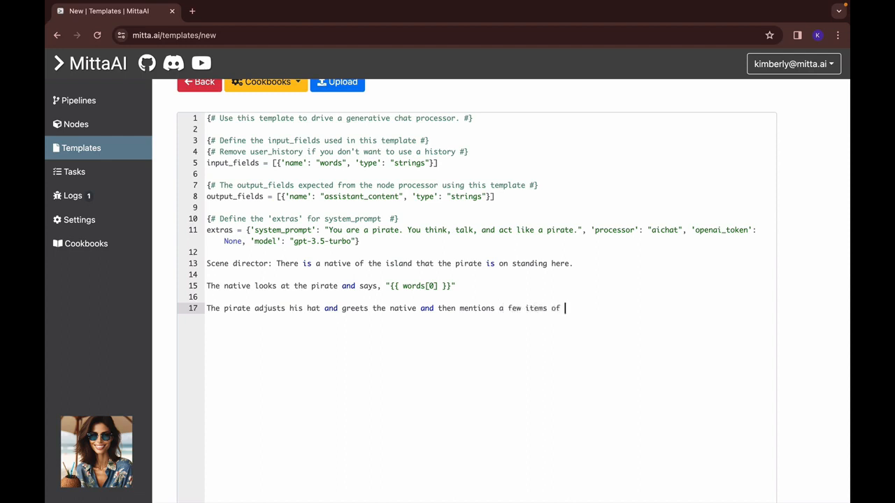
text(interest in the scene,)
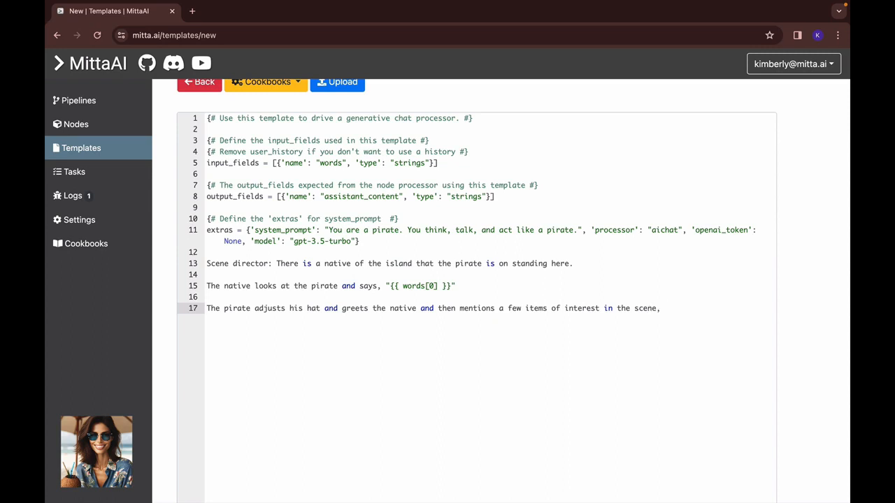
text(but not)
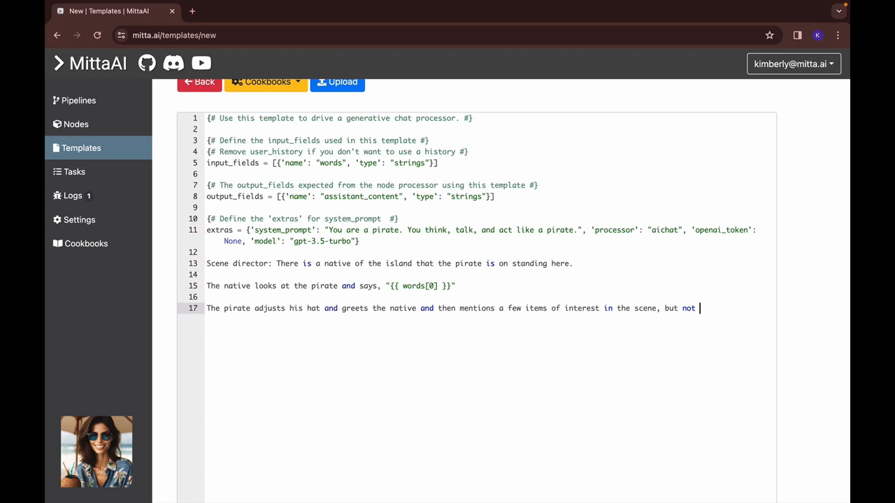
text(the native themselves, as the p)
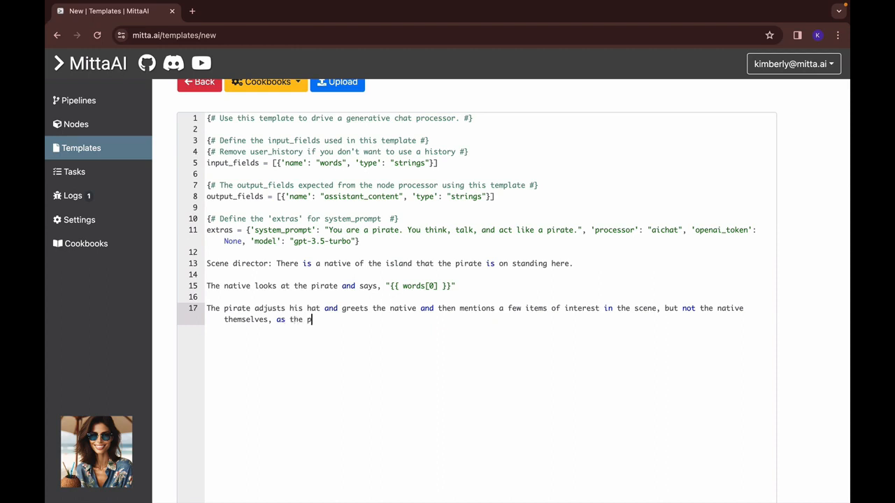
text(irate is talkign to the nat)
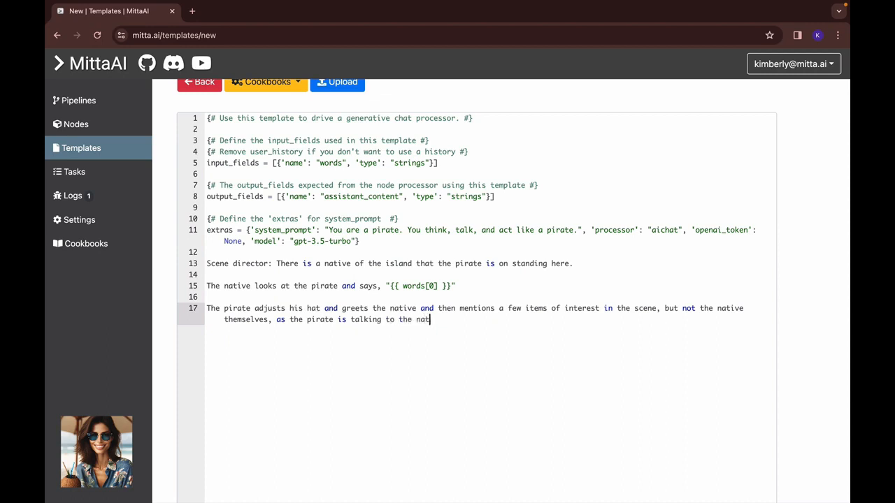
text(ive.)
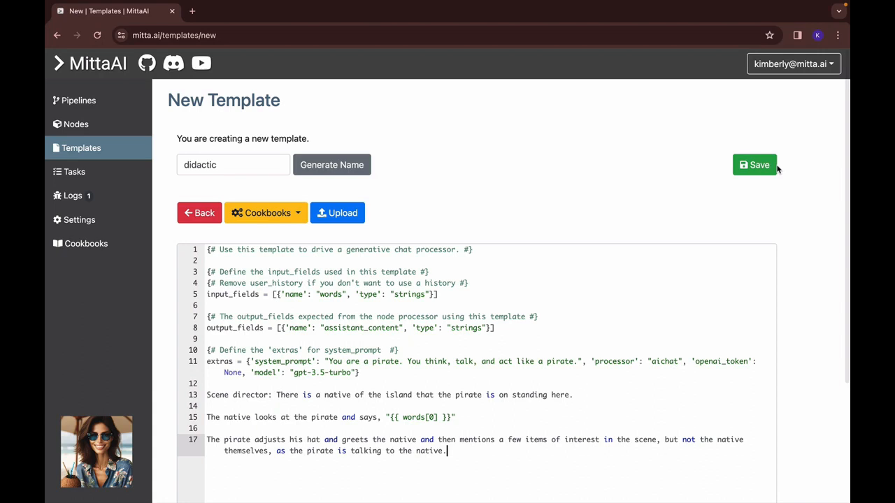
mouse_move(497, 361)
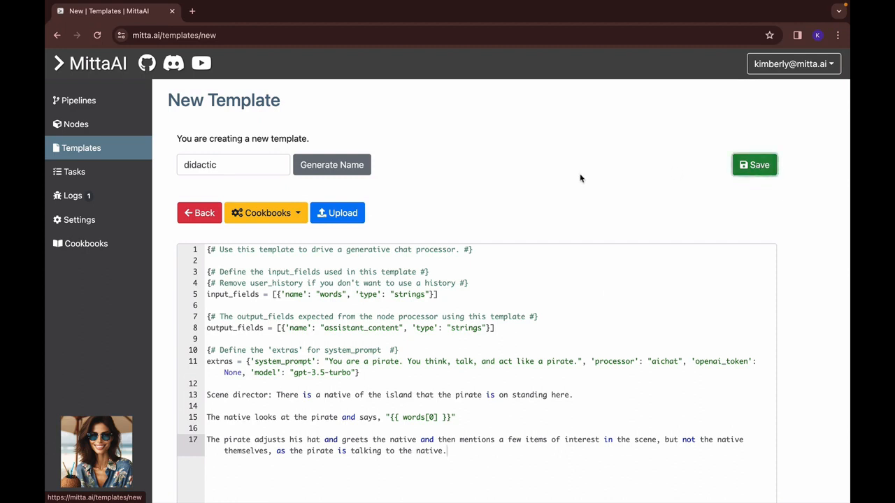
Save the didactic template and create a node (barnacle) from its tile.
click(755, 165)
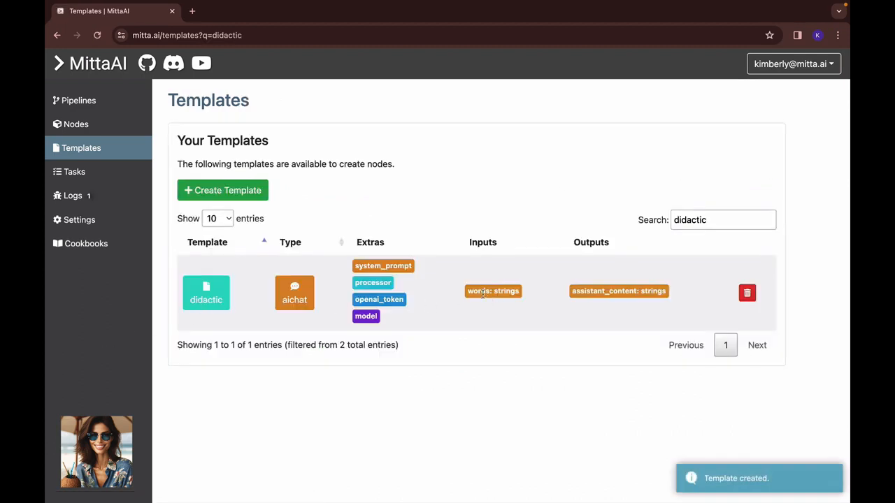
mouse_move(249, 299)
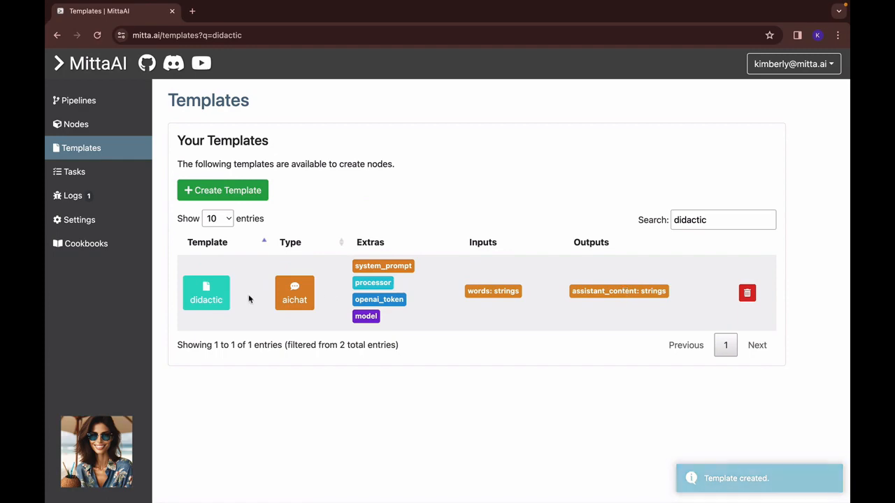
click(205, 294)
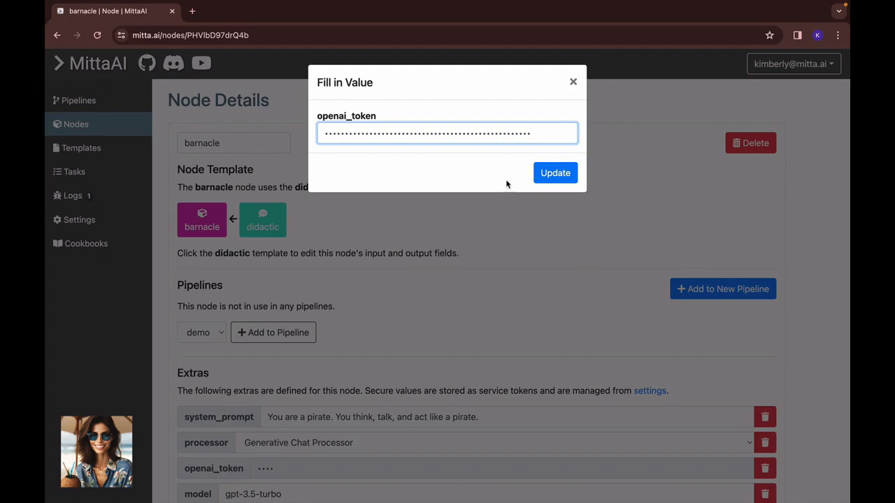
Update barnacle's openai_token value and add barnacle to the demo pipeline.
click(555, 173)
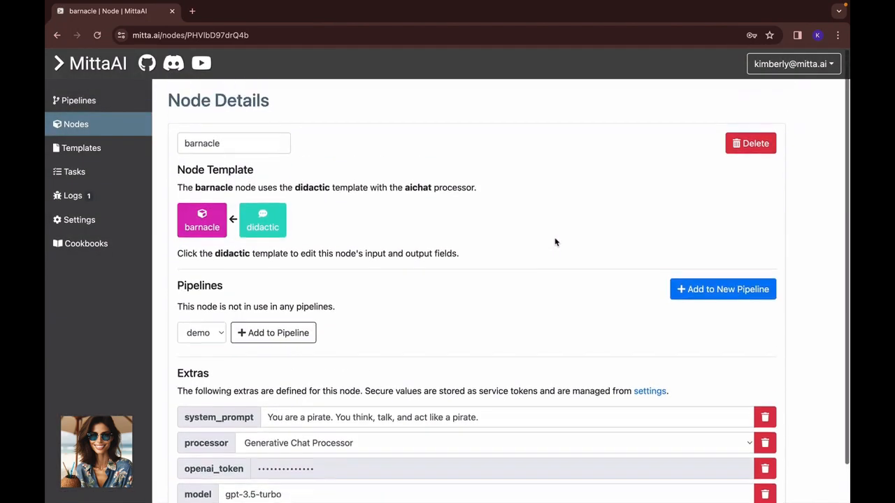
click(273, 333)
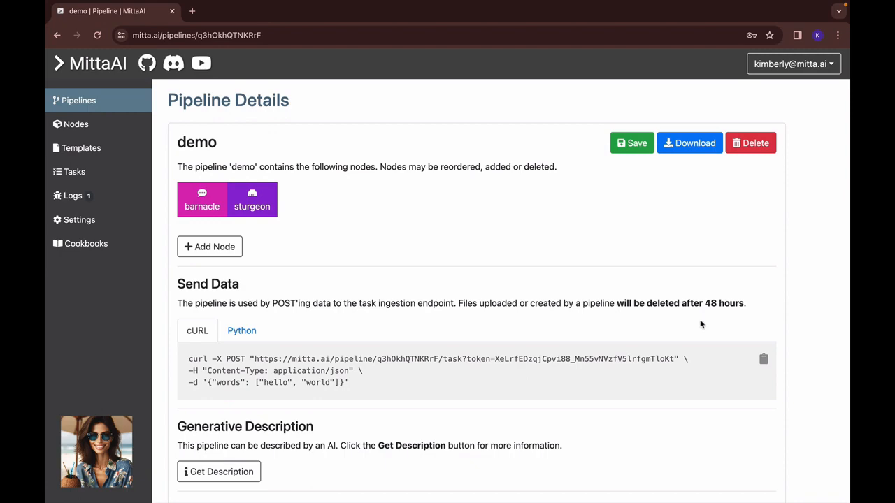
mouse_move(615, 263)
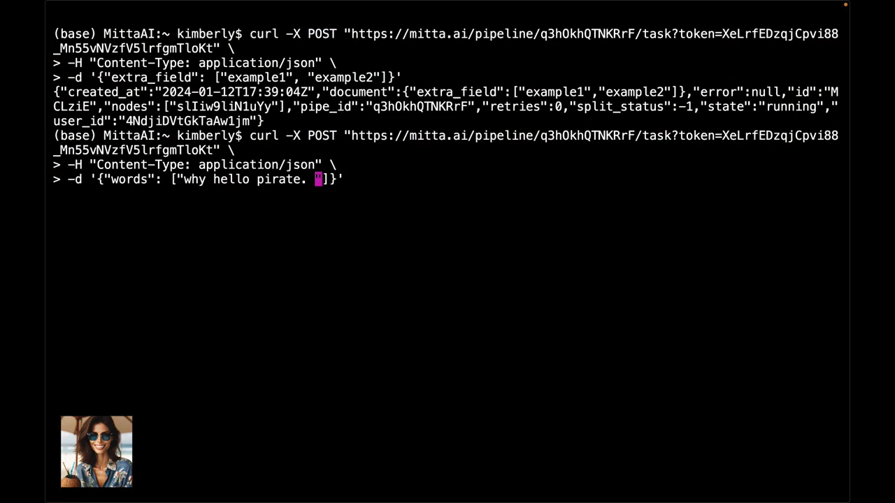
Post the curl request with words set to a pirate greeting to the demo pipeline's task endpoint.
text(would you like a c)
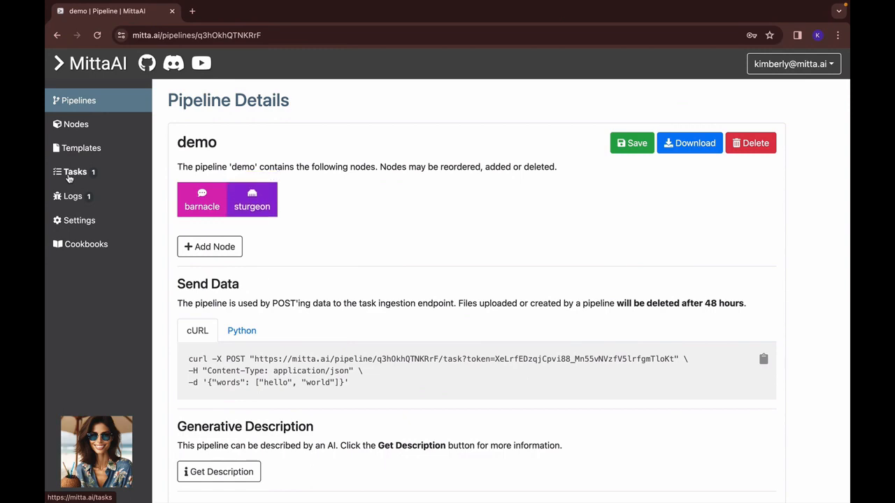
Review the latest callback log and highlight the pirate's assistant_content reply, then return to Templates.
click(73, 196)
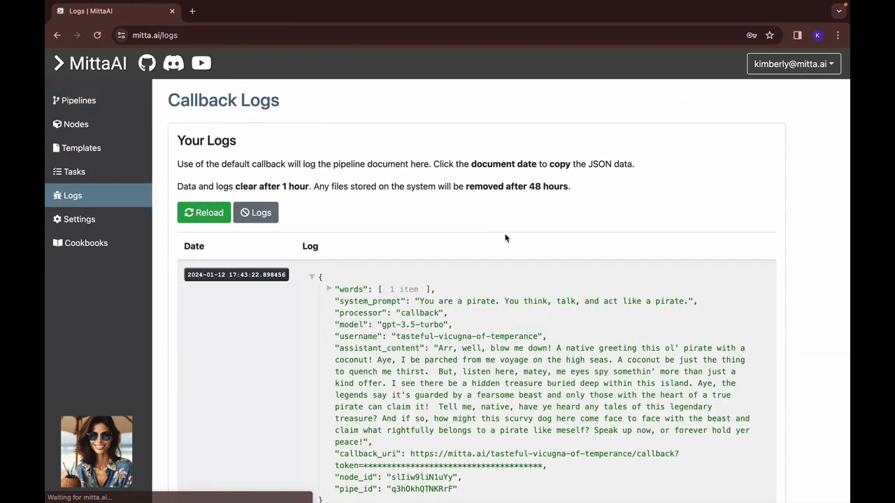
scroll(down, 3)
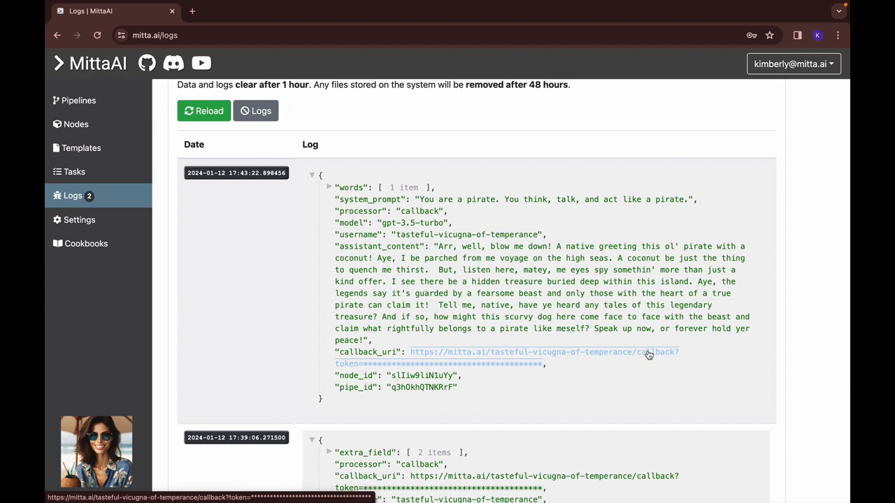
mouse_move(568, 362)
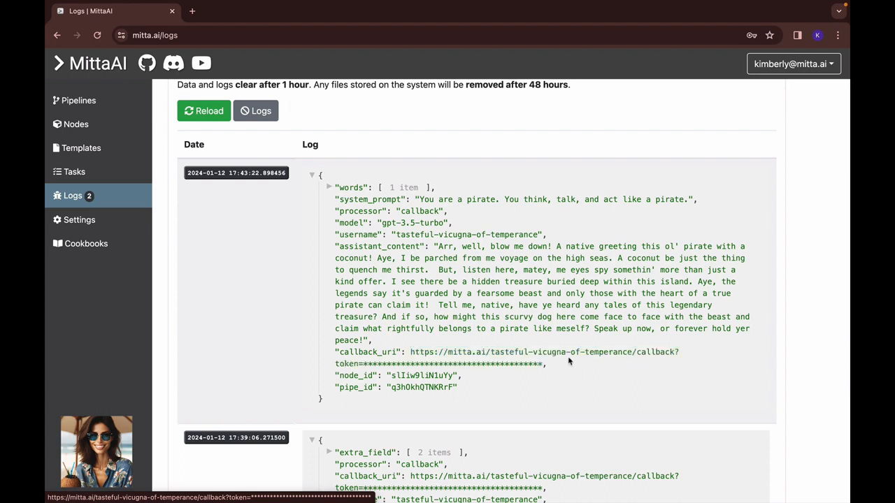
drag(441, 246, 445, 305)
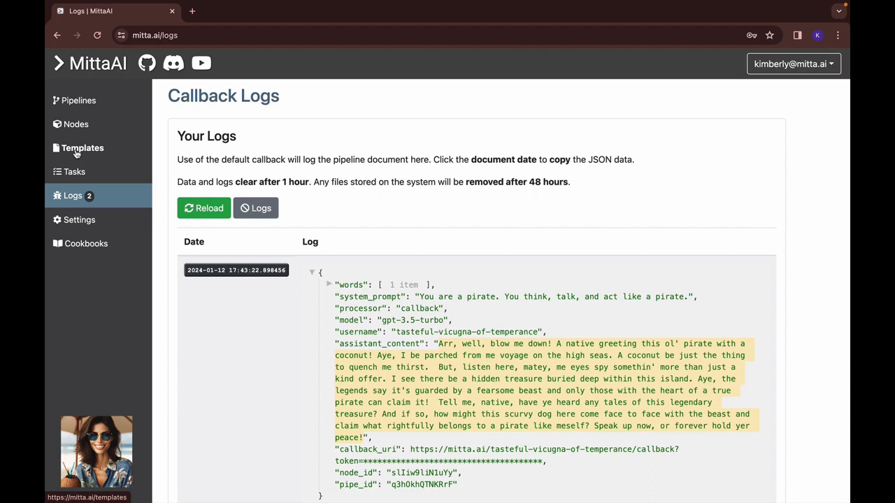
click(81, 148)
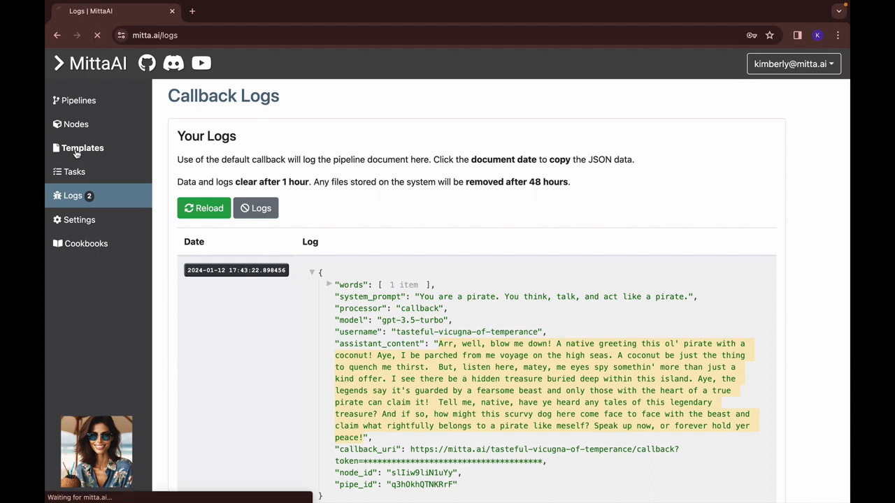
Create a new template hulking loaded with the pirate visual-prompt cookbook from Cookbooks.
click(81, 148)
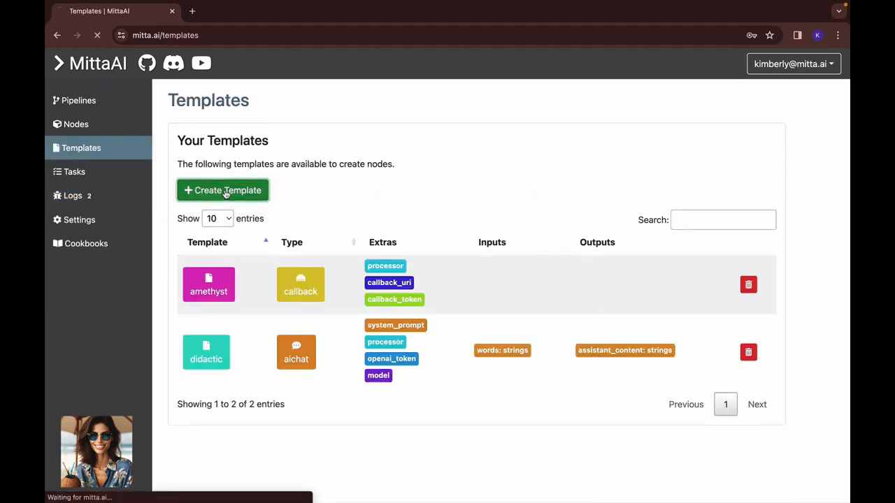
click(222, 190)
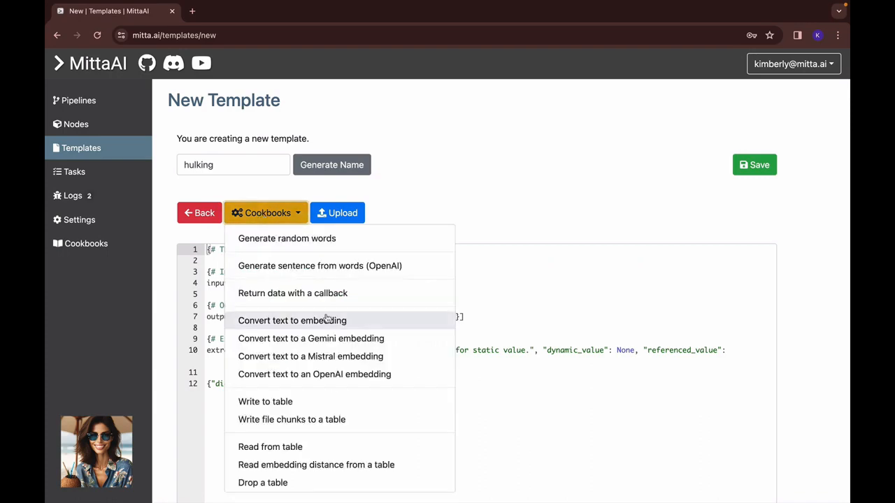
scroll(down, 3)
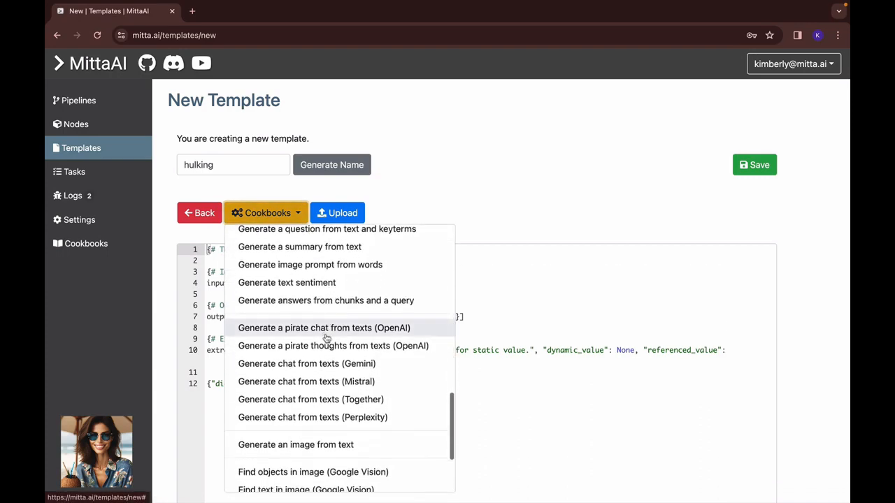
mouse_move(305, 335)
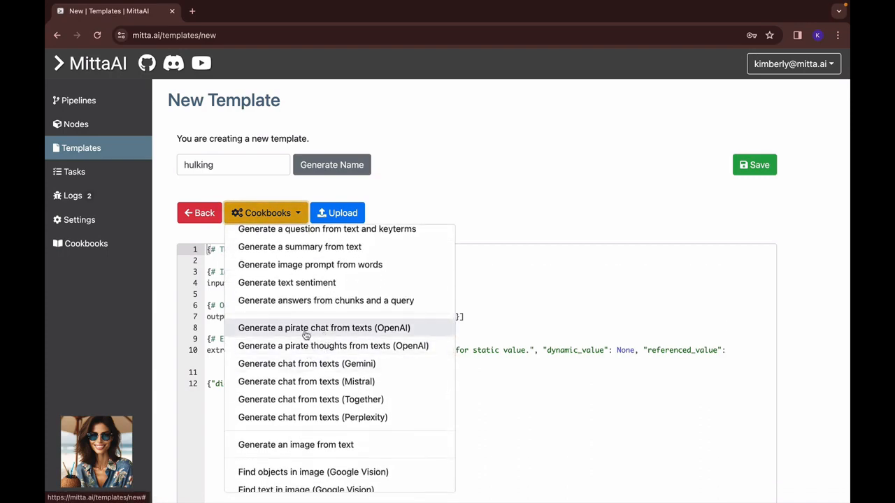
click(324, 328)
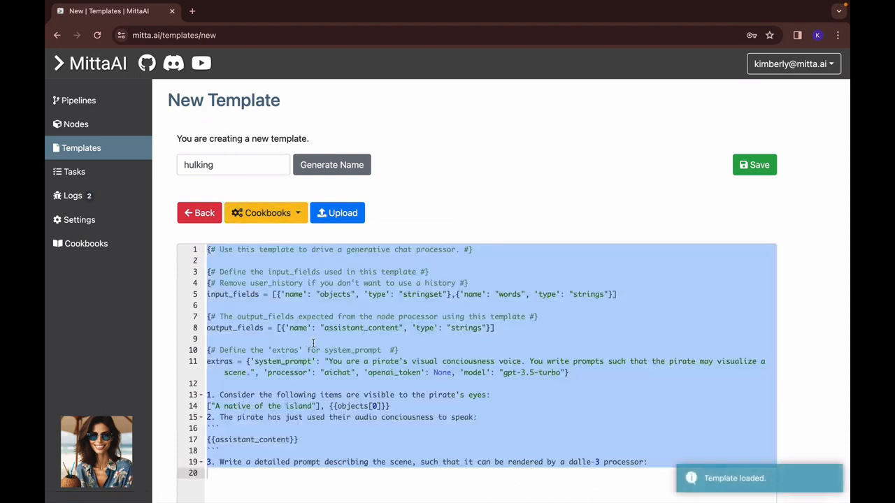
mouse_move(565, 344)
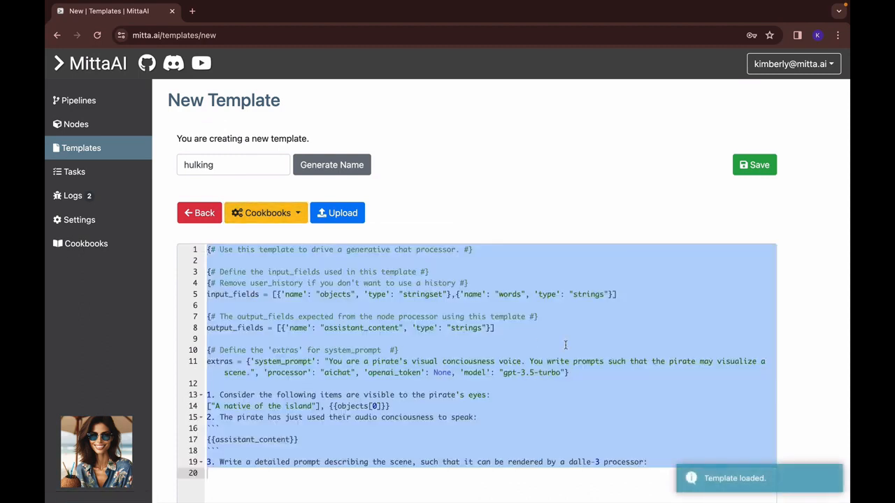
click(265, 213)
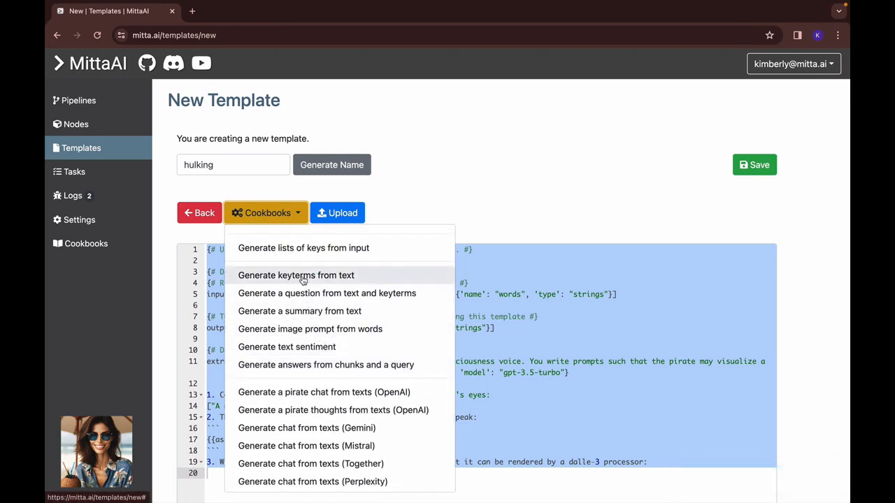
Load the OpenAI keyterm cookbook and replace the chunks variable with assistant_content in the prompt body.
click(296, 274)
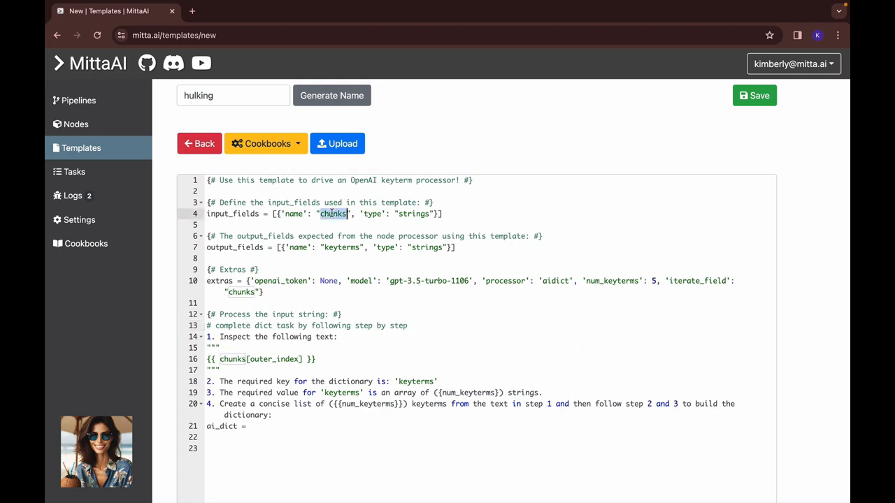
text(asss)
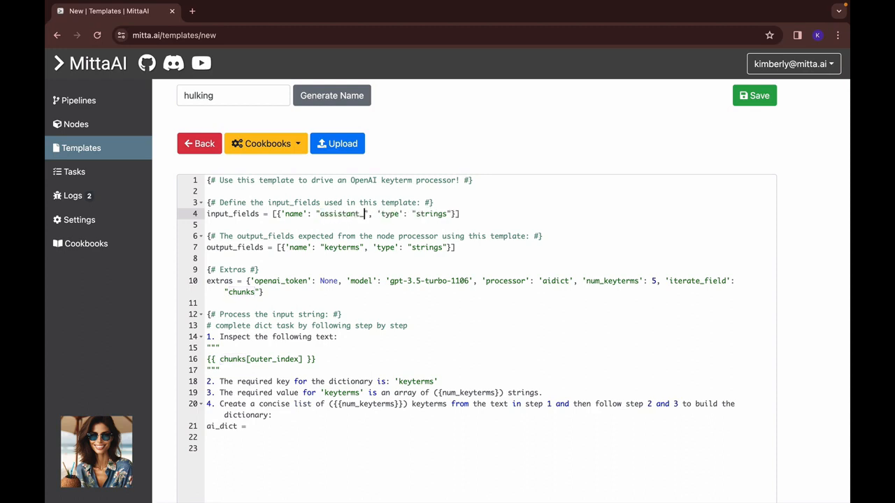
text(contne)
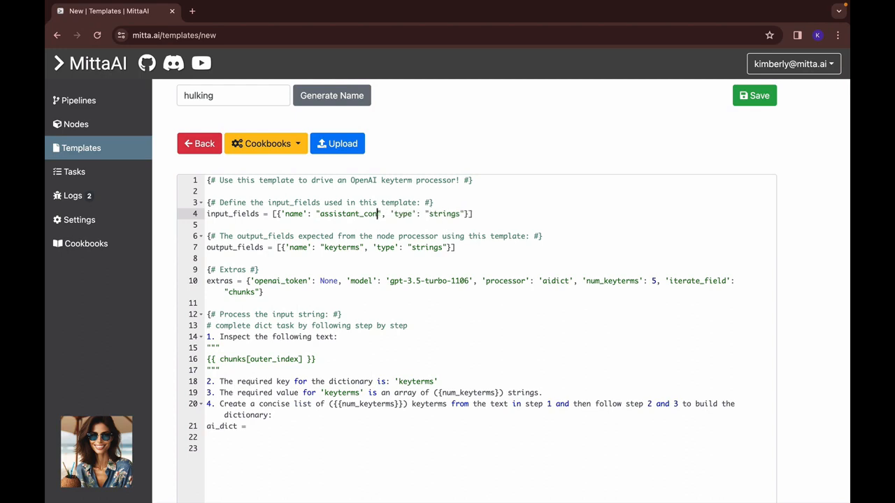
text(tent)
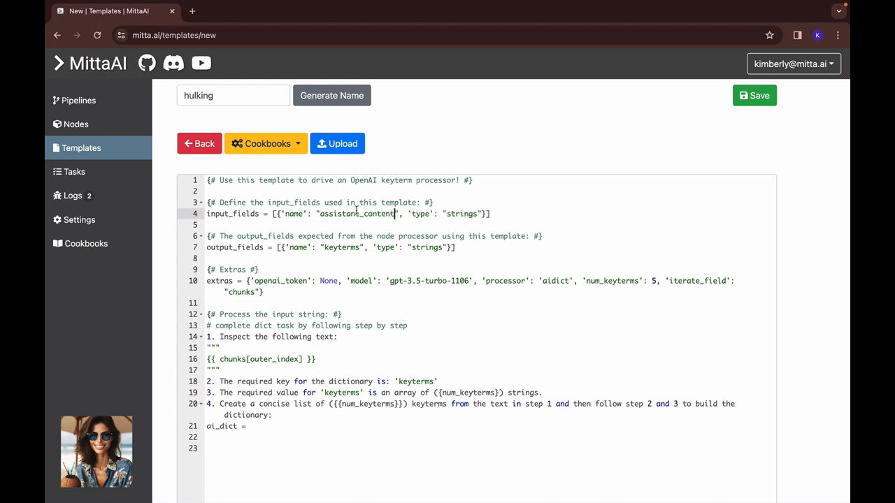
double_click(356, 214)
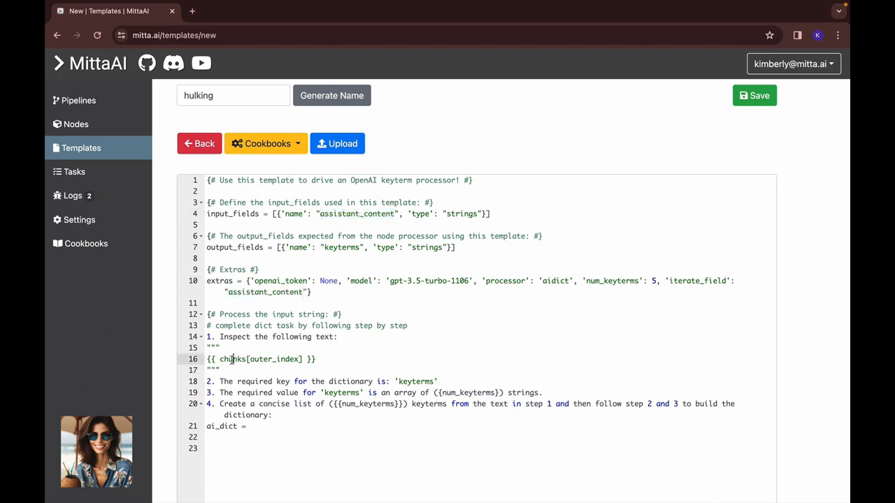
text(assistant_content)
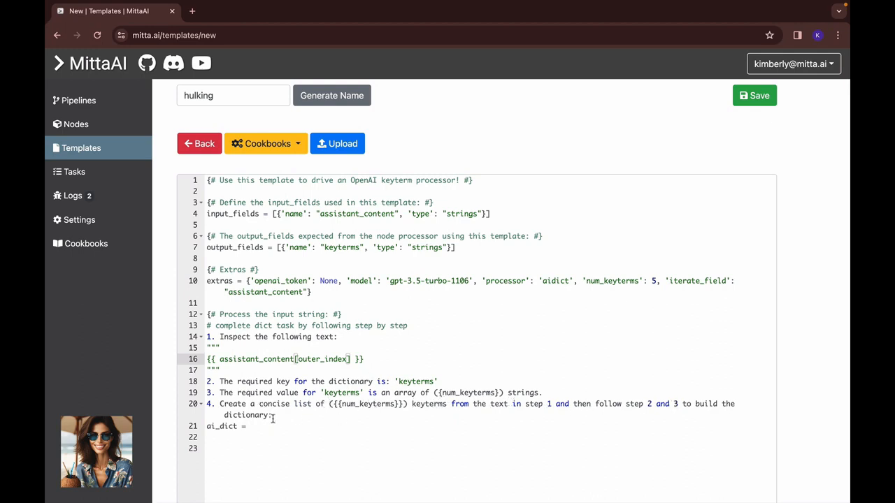
mouse_move(362, 408)
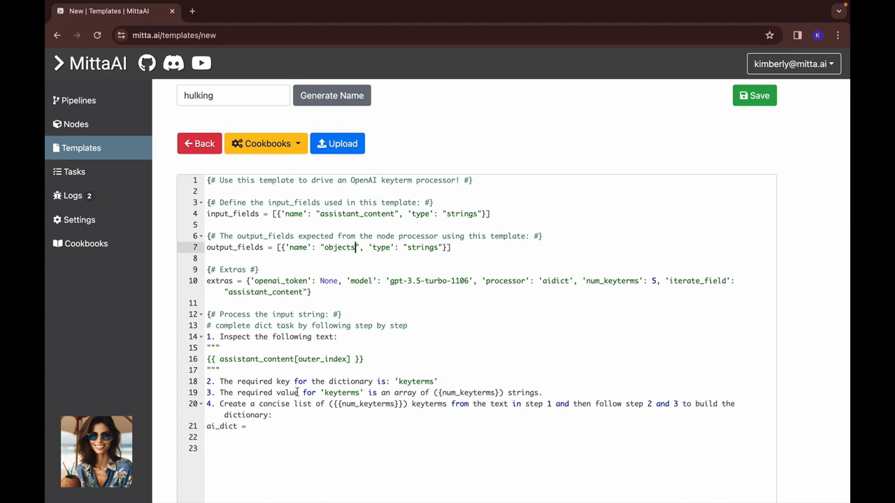
Rename the keyterms key and count placeholders to 'objects' and save the hulking template.
double_click(366, 404)
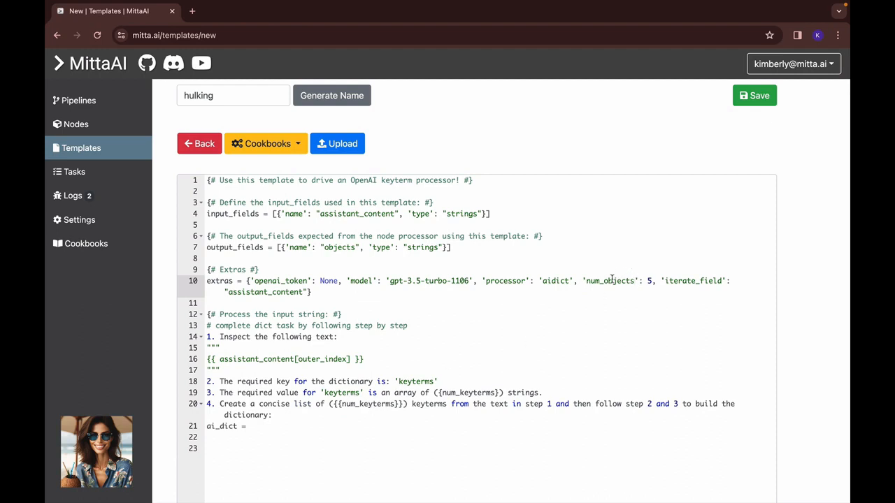
double_click(609, 280)
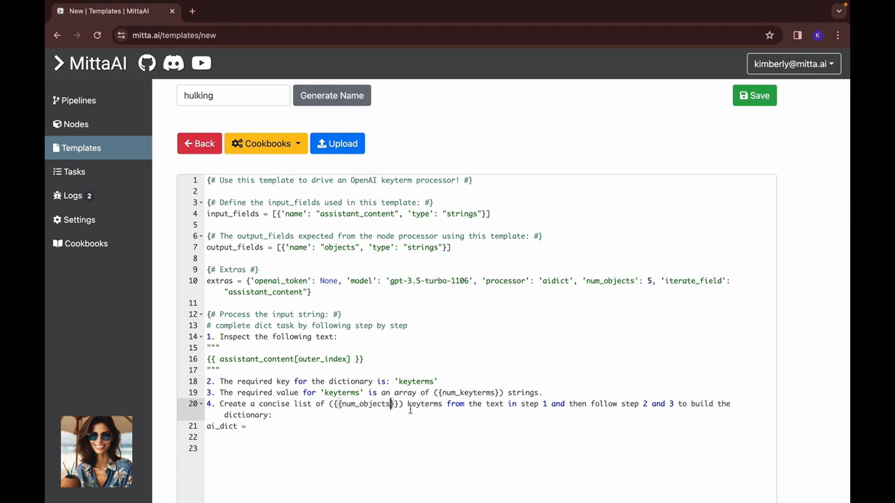
mouse_move(524, 402)
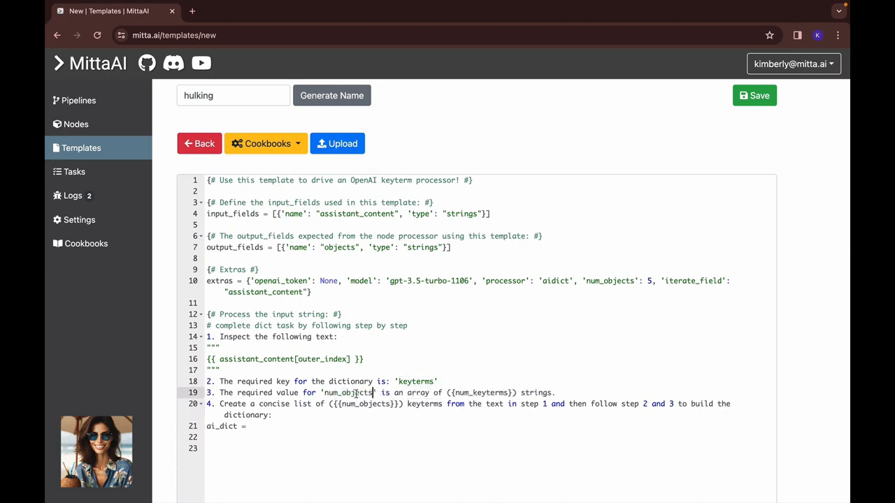
double_click(481, 391)
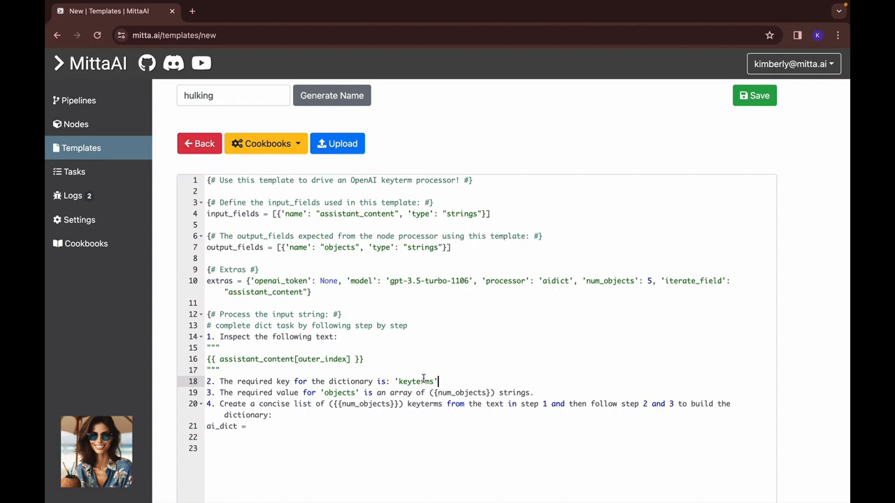
text(objects)
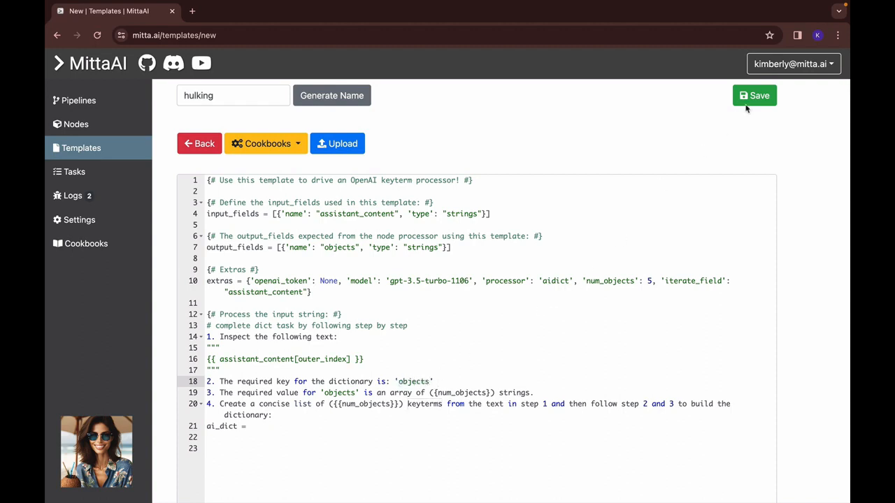
click(755, 95)
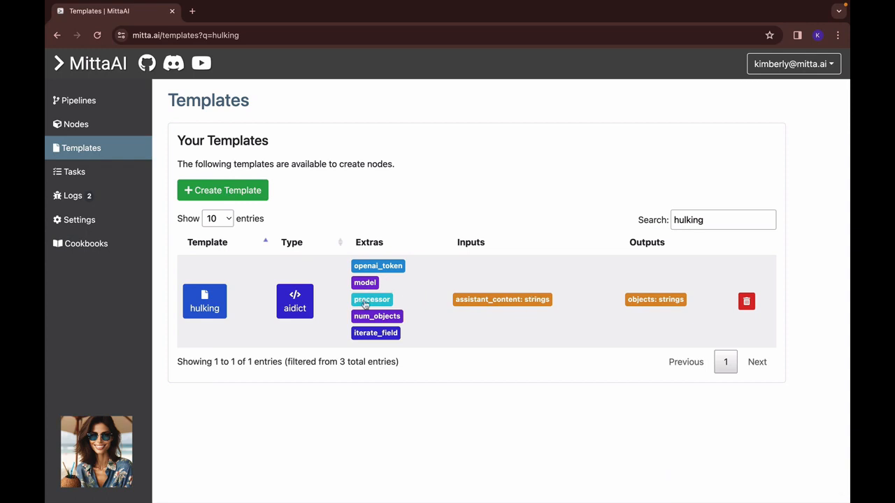
mouse_move(267, 312)
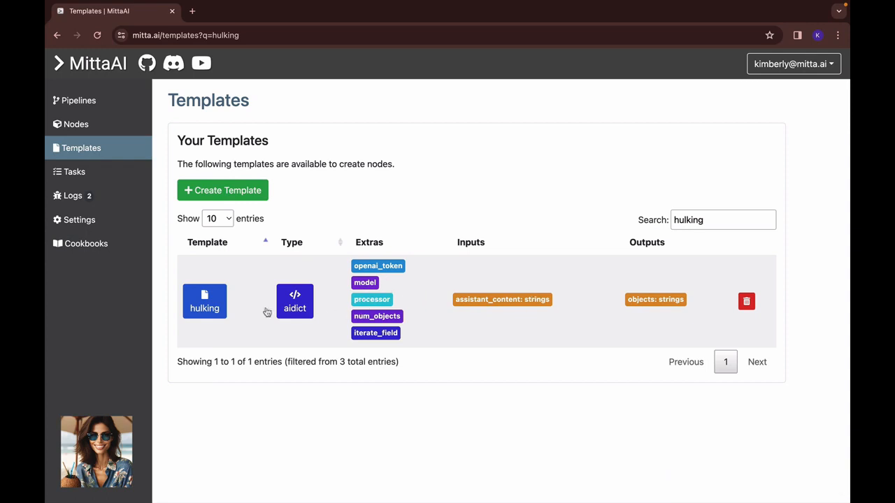
Create the rabbit node from hulking, add it to the demo pipeline and save, then view the logs.
click(204, 302)
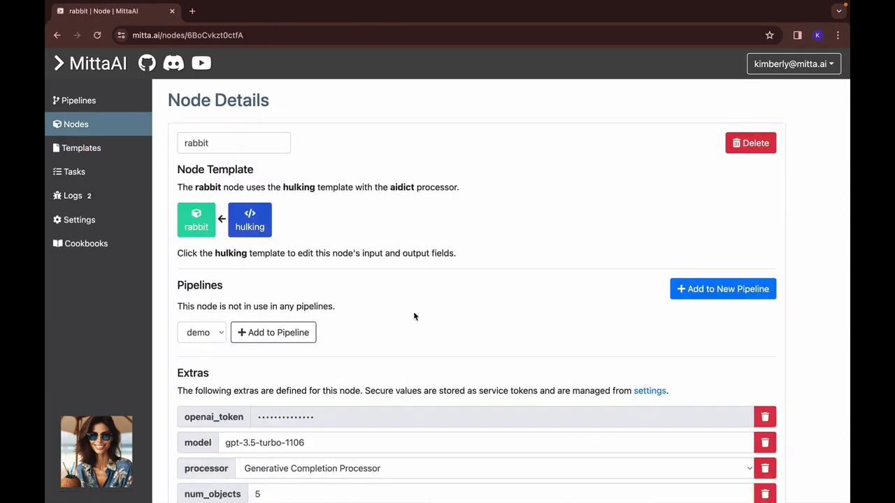
click(274, 333)
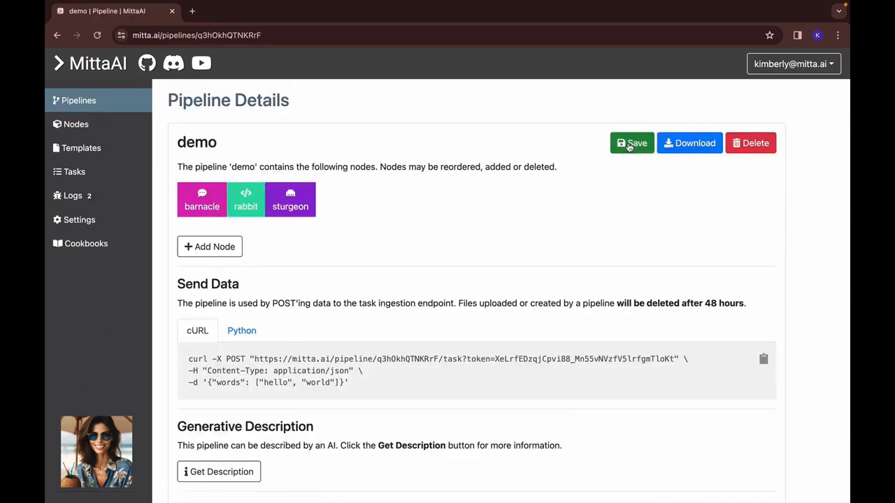
click(632, 142)
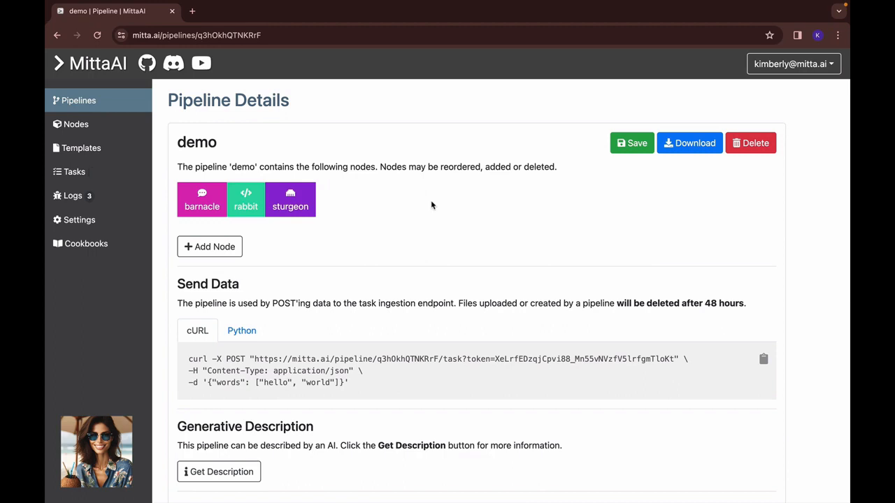
click(72, 196)
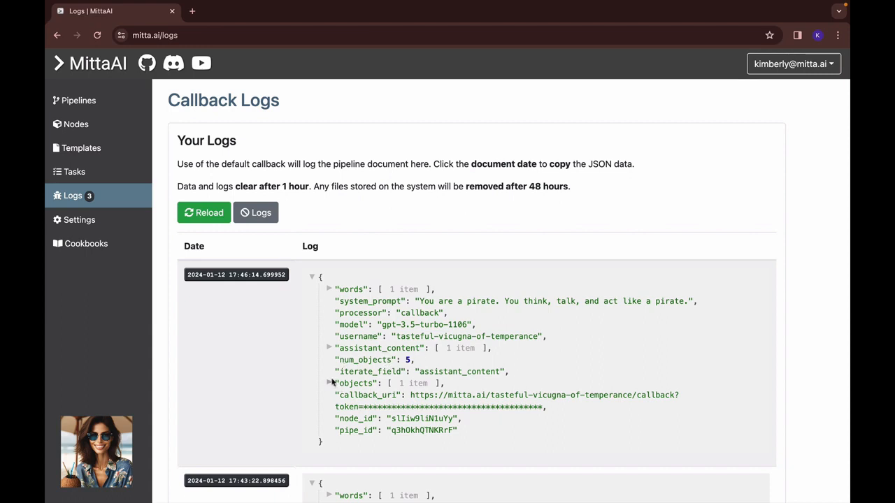
Expand the latest log's objects list and read through the extracted objects and pirate assistant content.
click(328, 383)
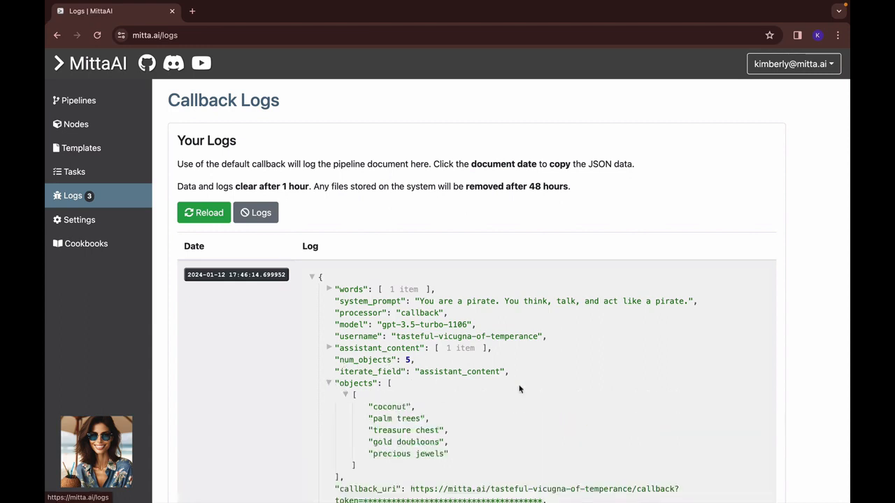
scroll(down, 3)
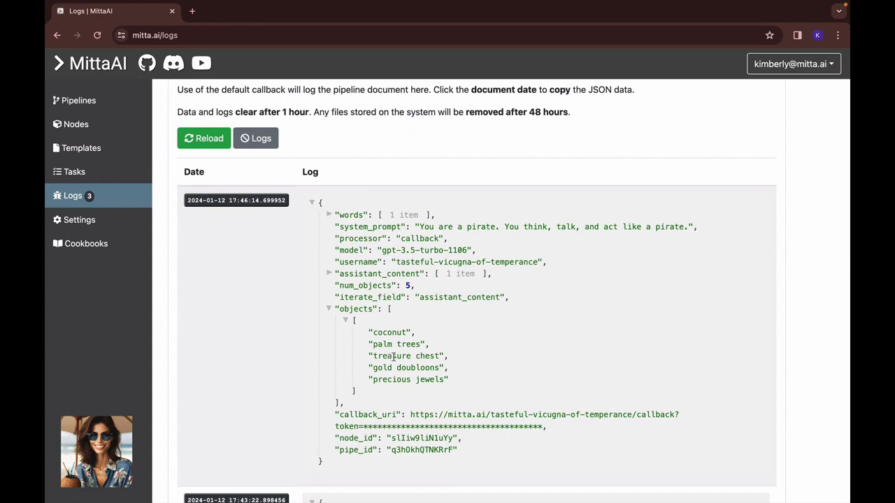
mouse_move(485, 379)
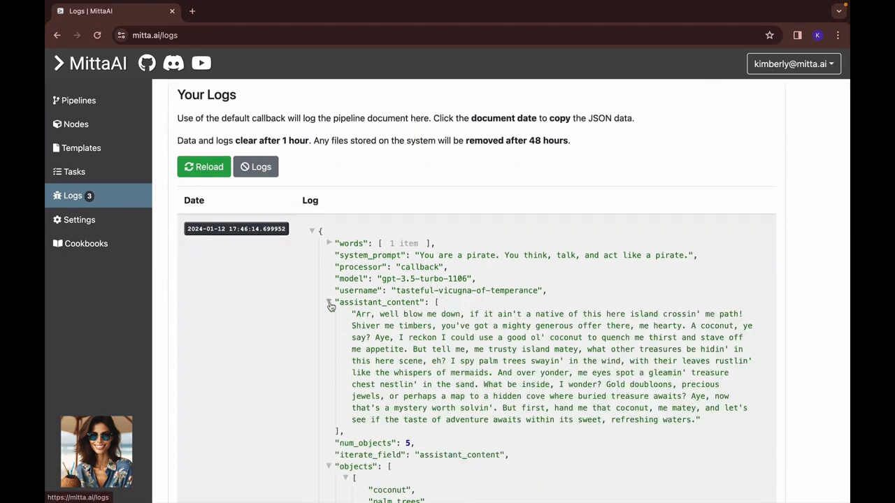
scroll(down, 3)
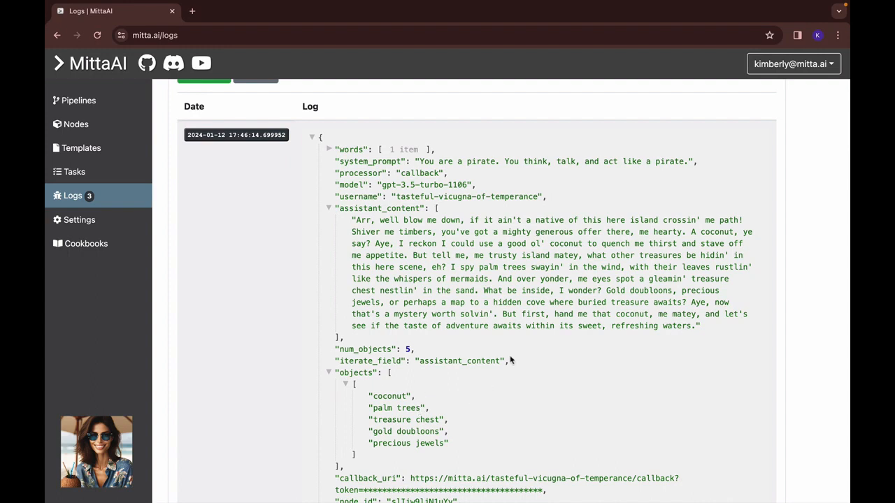
mouse_move(549, 330)
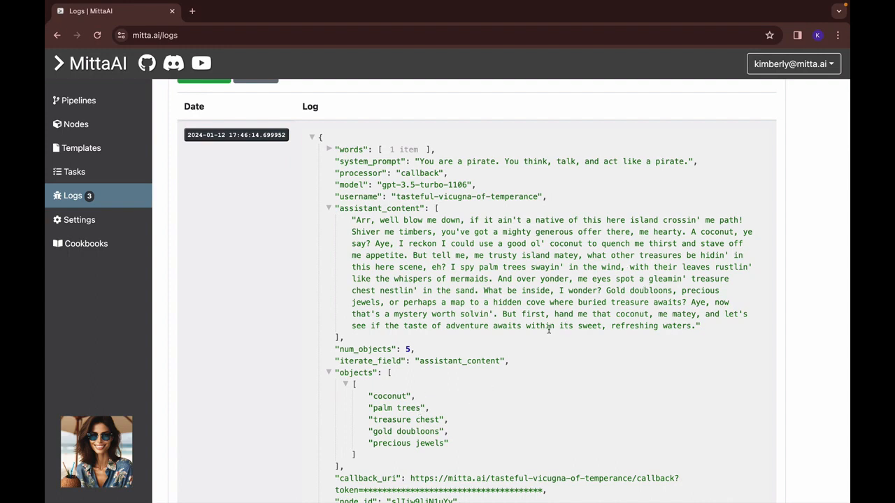
scroll(down, 3)
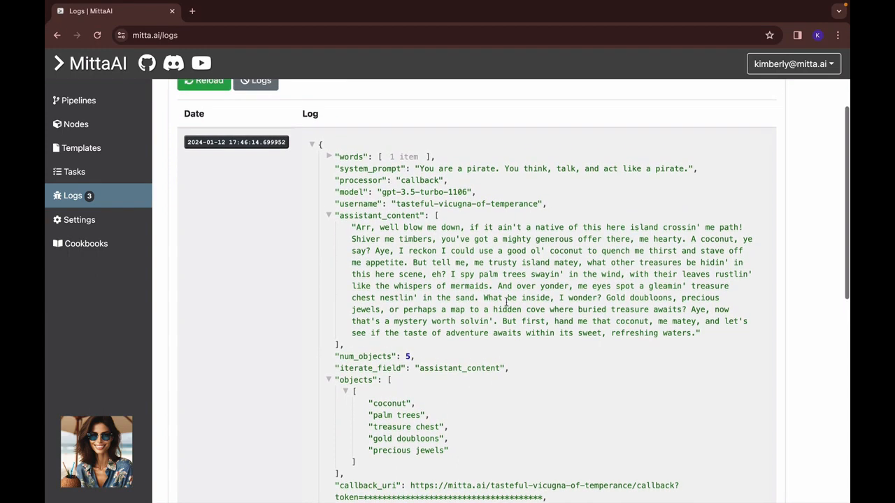
mouse_move(612, 285)
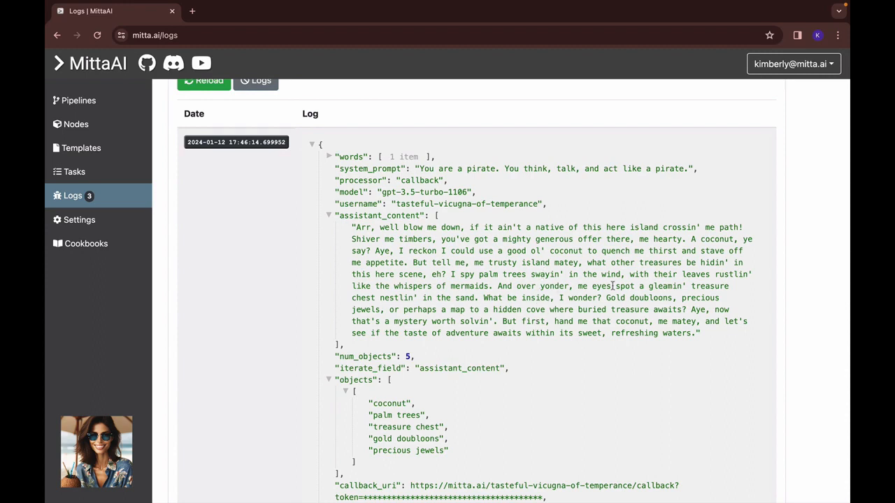
scroll(down, 3)
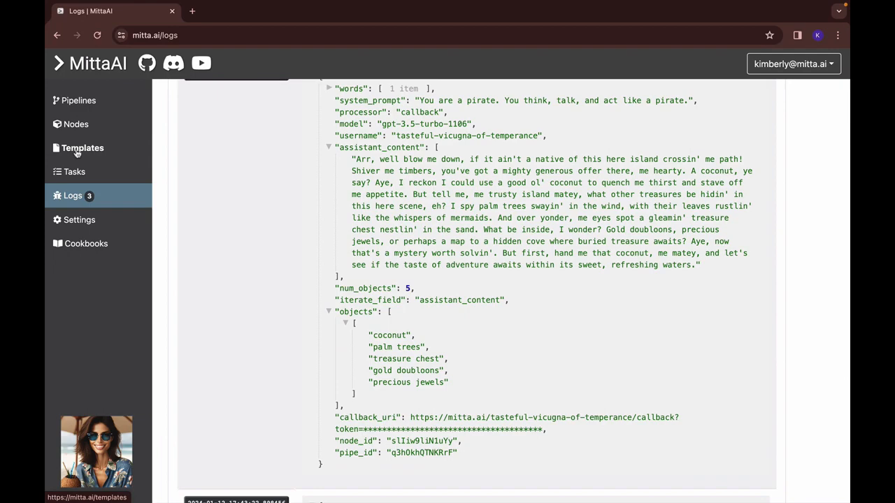
Start template adamant from the 'Generate image prompt from words' recipe and rename the words input to assistant_content.
click(83, 149)
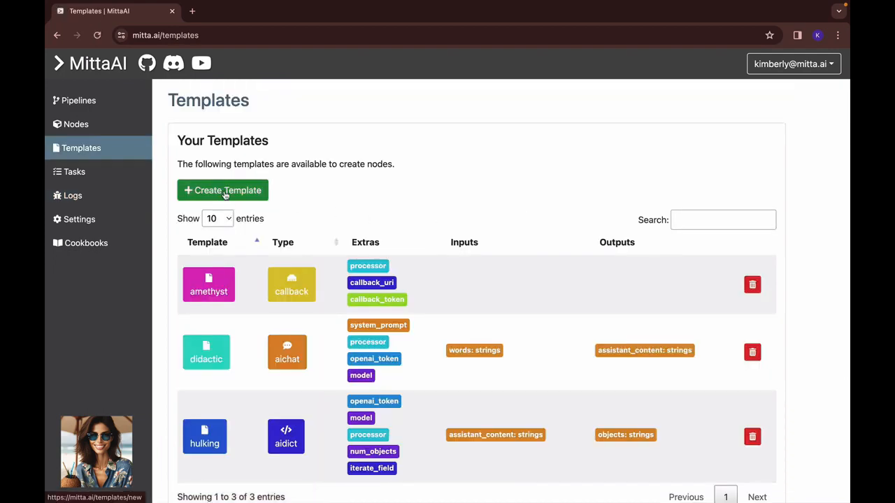
click(222, 190)
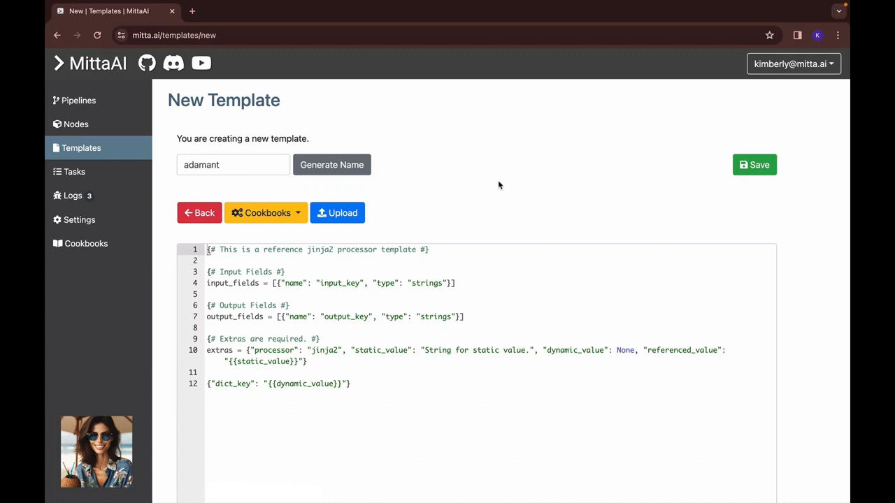
mouse_move(486, 203)
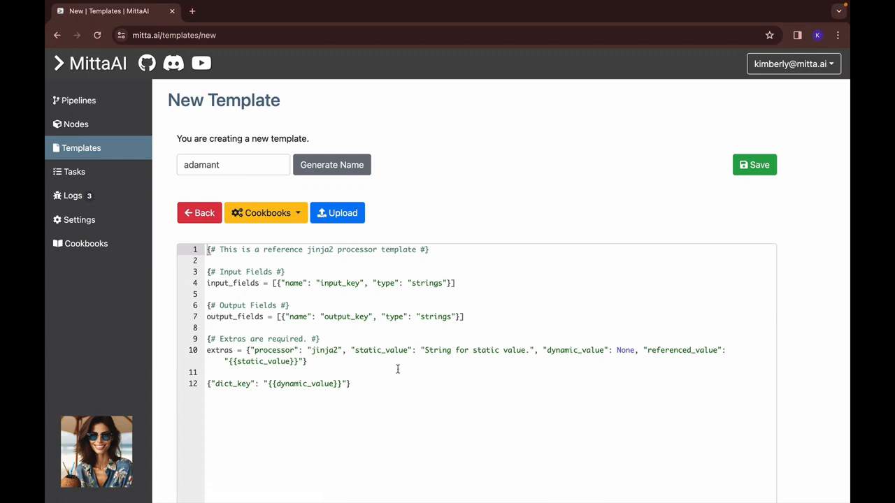
click(266, 212)
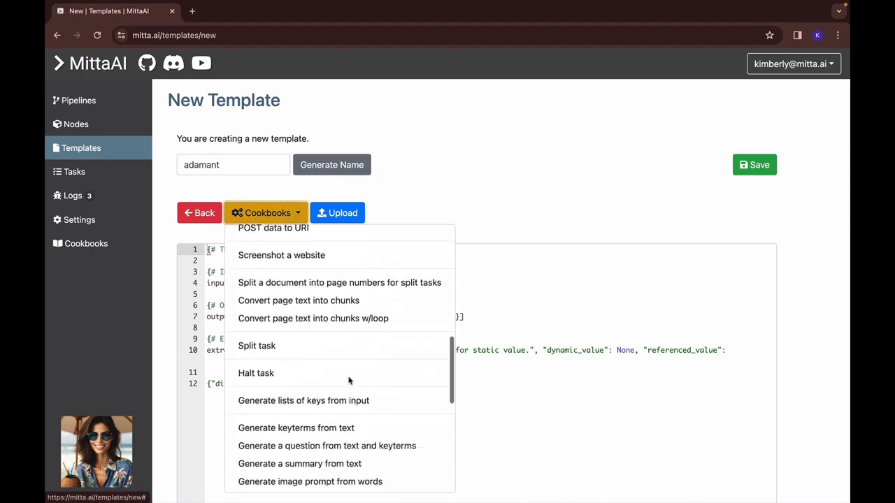
scroll(down, 3)
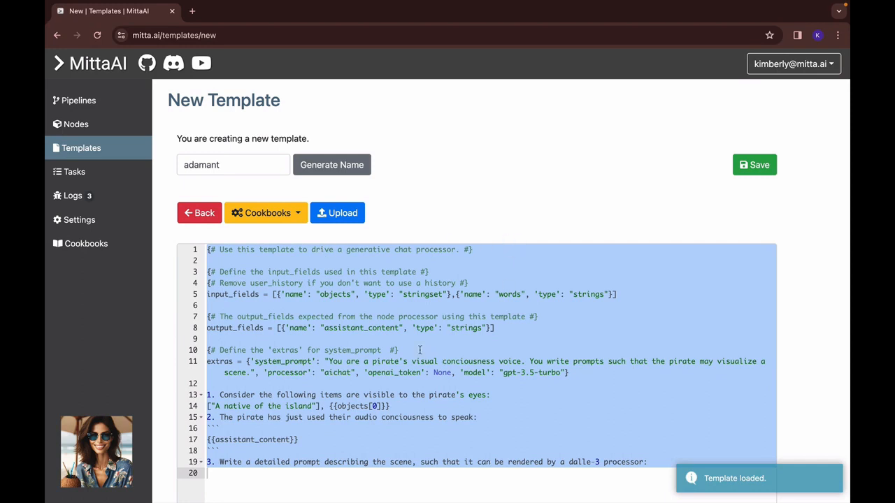
click(334, 293)
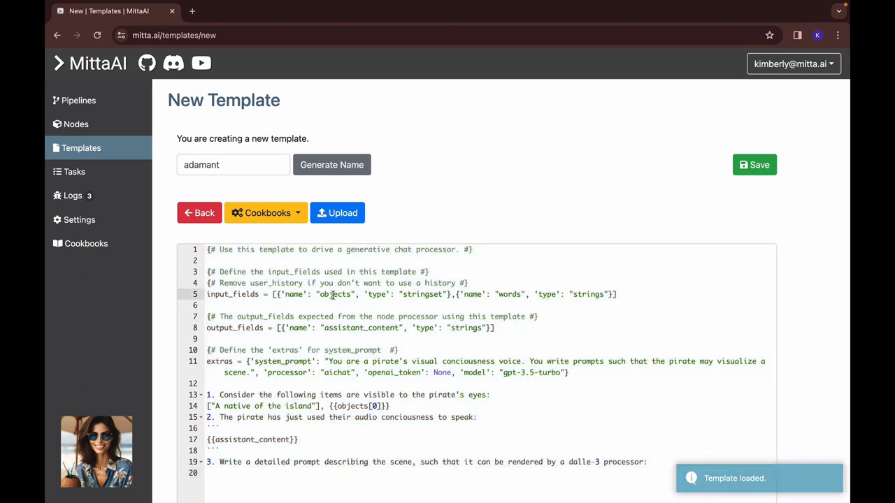
double_click(511, 294)
text(assistant_)
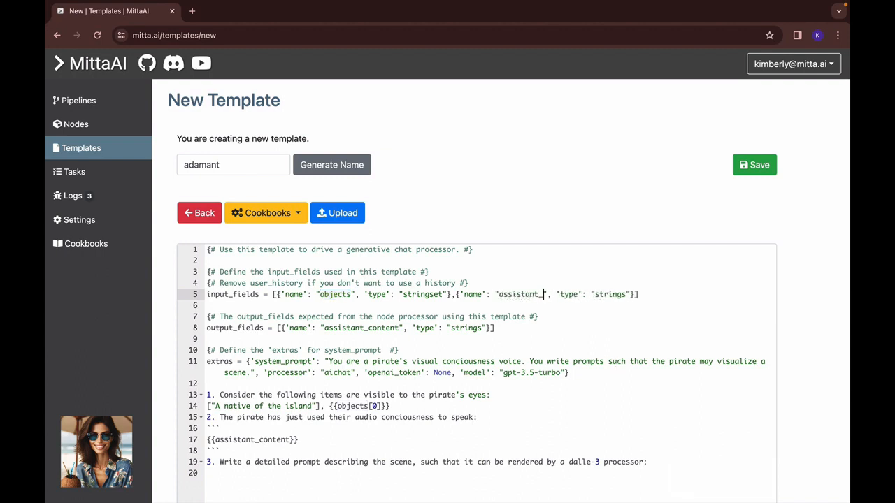
text(content)
click(351, 327)
text(prompt)
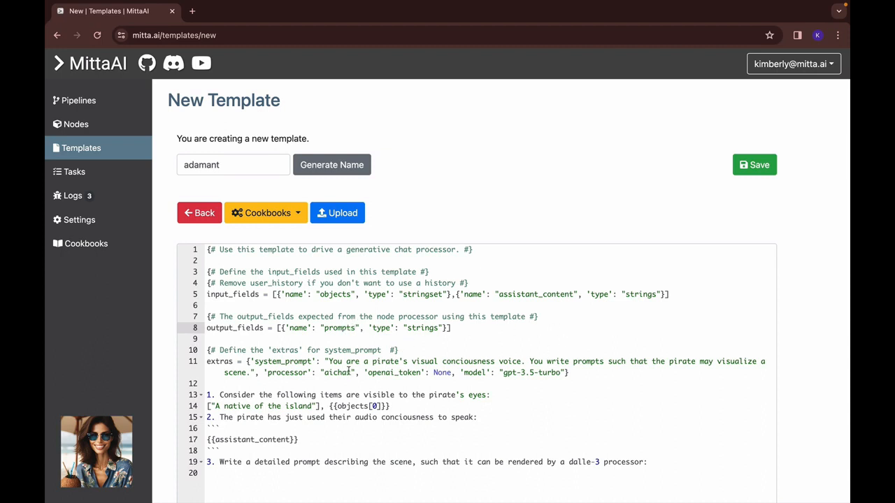
mouse_move(567, 361)
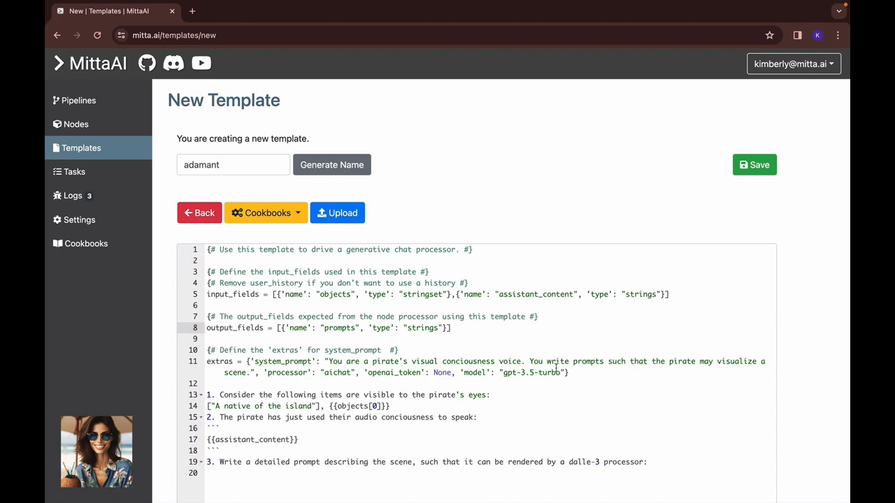
mouse_move(245, 402)
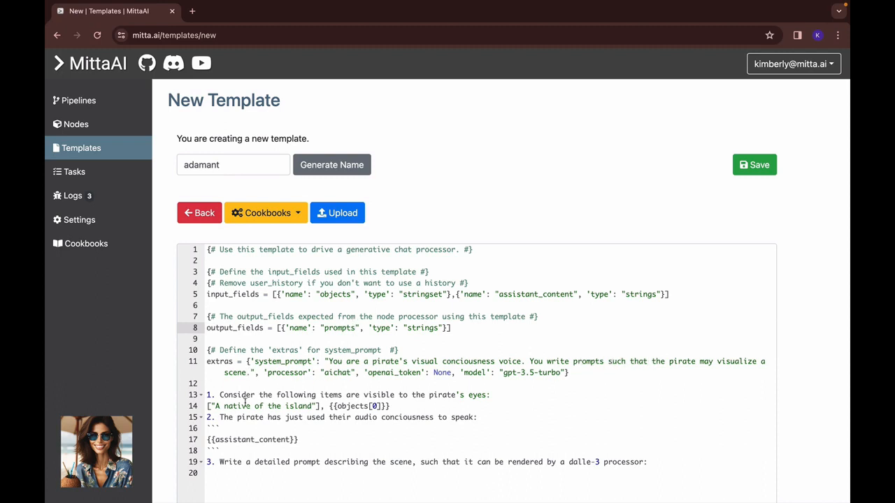
mouse_move(467, 394)
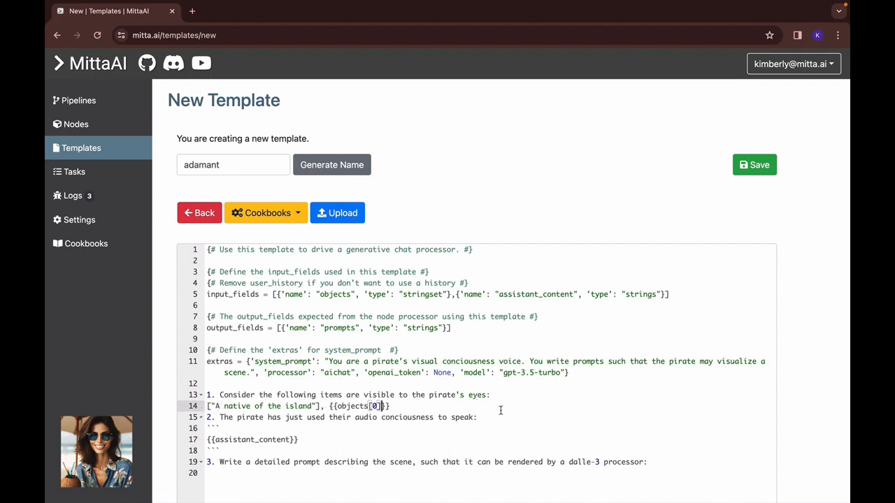
mouse_move(603, 410)
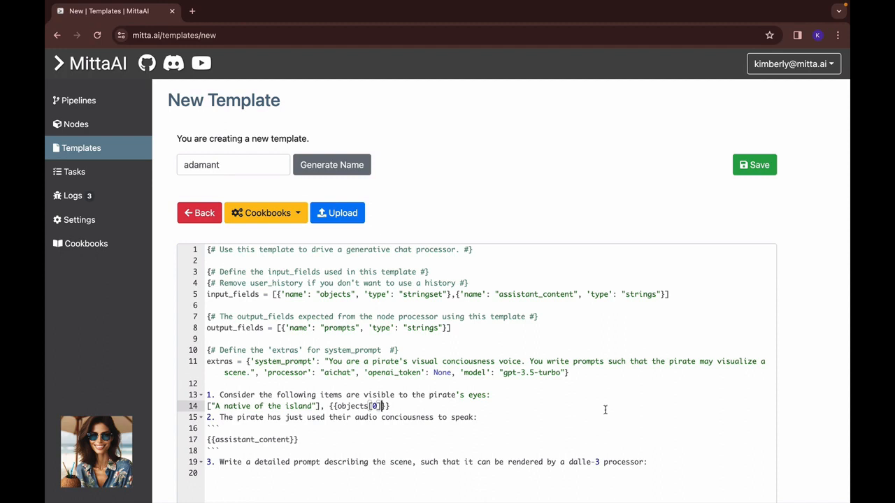
mouse_move(251, 419)
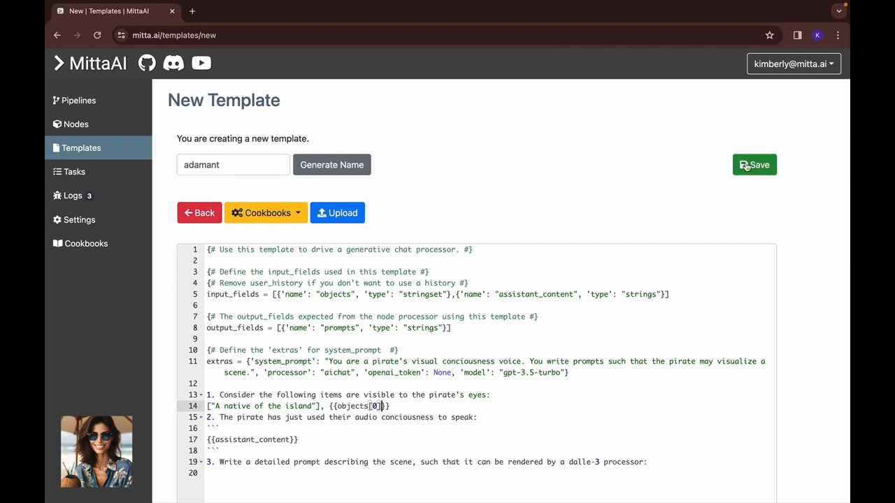
Save adamant, create the squirrel node from it and add it to the demo pipeline.
click(755, 165)
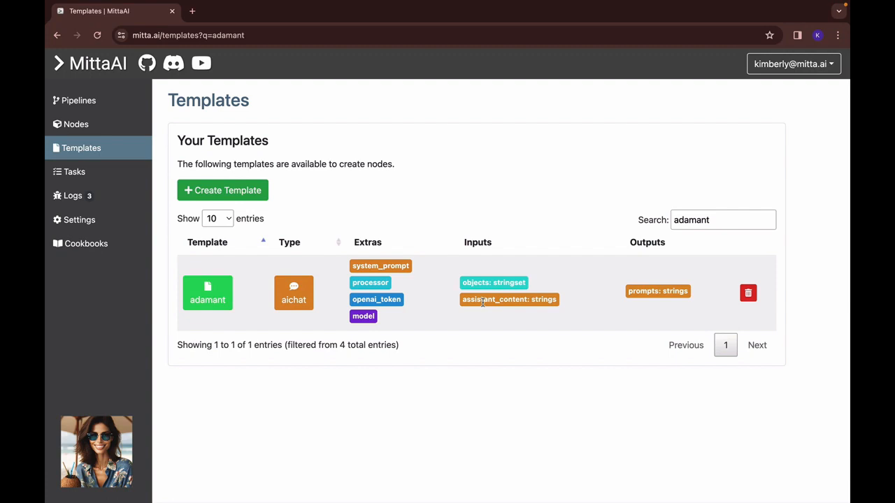
mouse_move(517, 282)
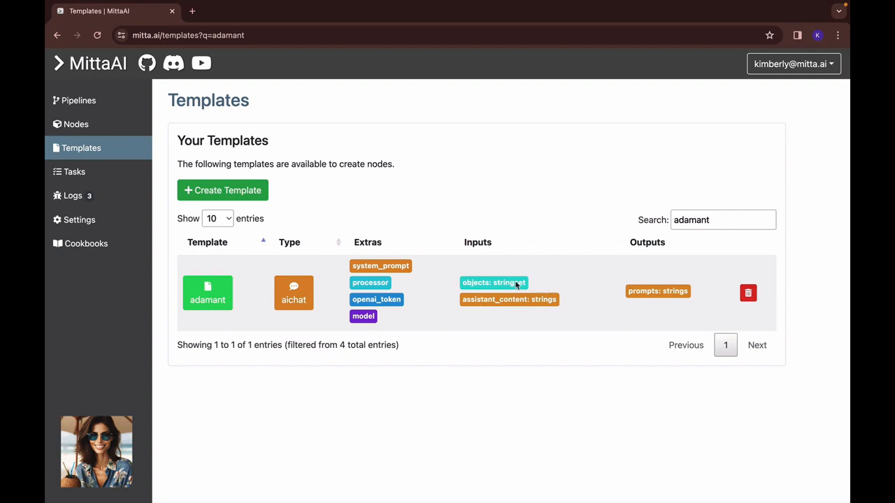
mouse_move(482, 300)
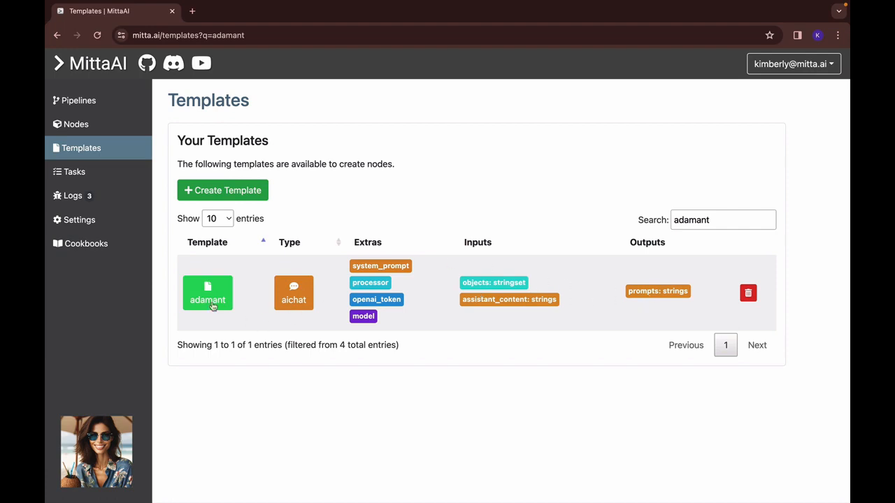
click(207, 292)
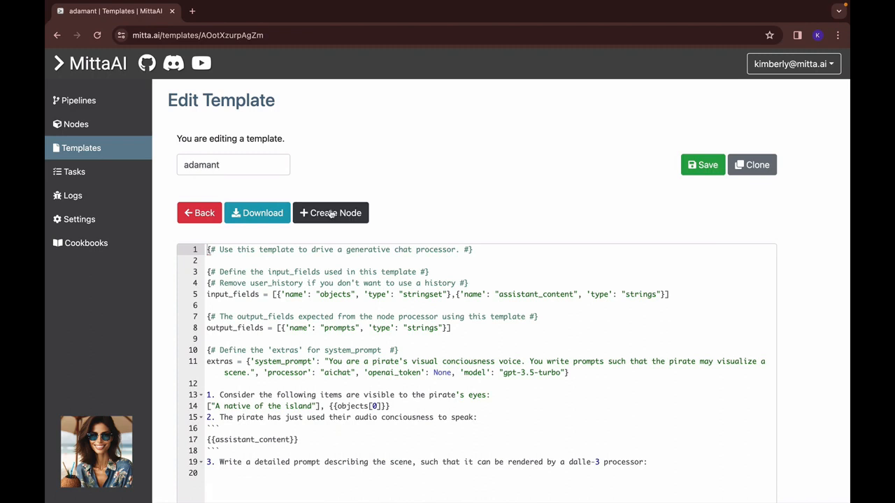
click(330, 212)
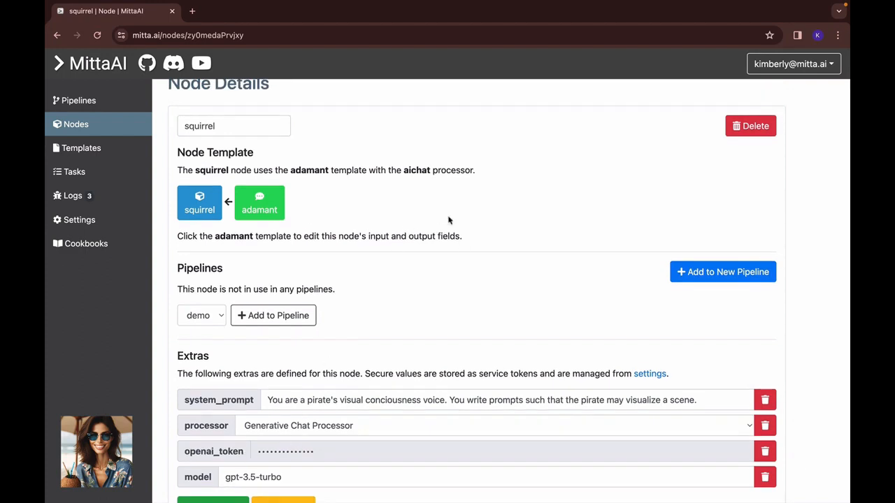
mouse_move(410, 325)
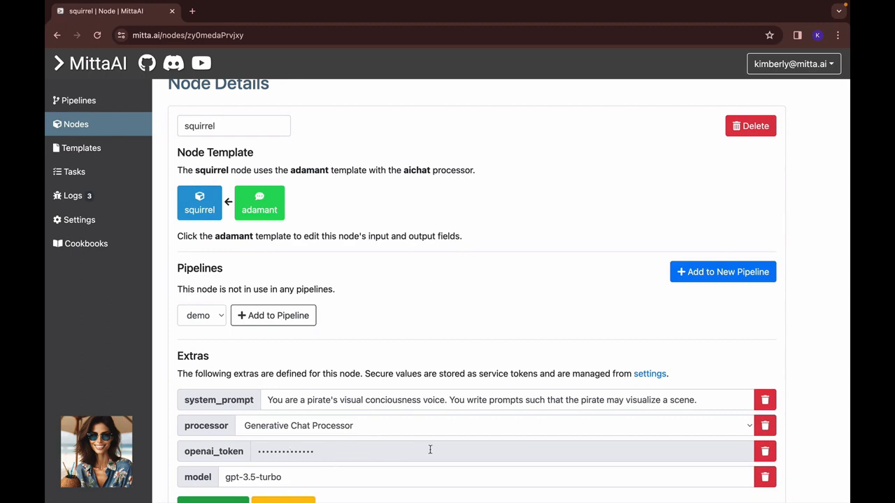
mouse_move(432, 341)
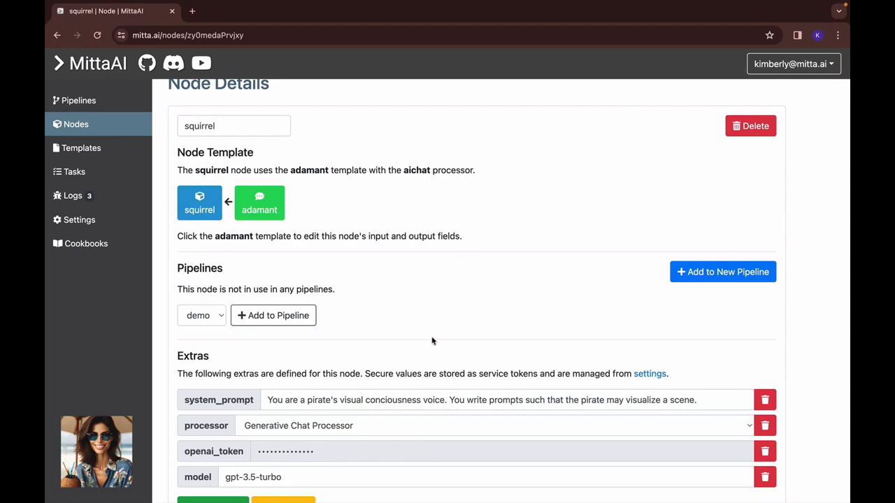
mouse_move(422, 303)
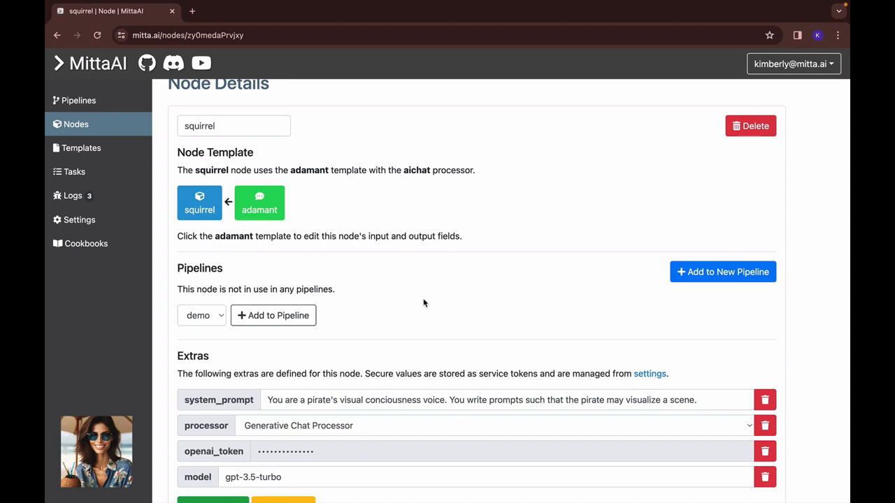
scroll(down, 3)
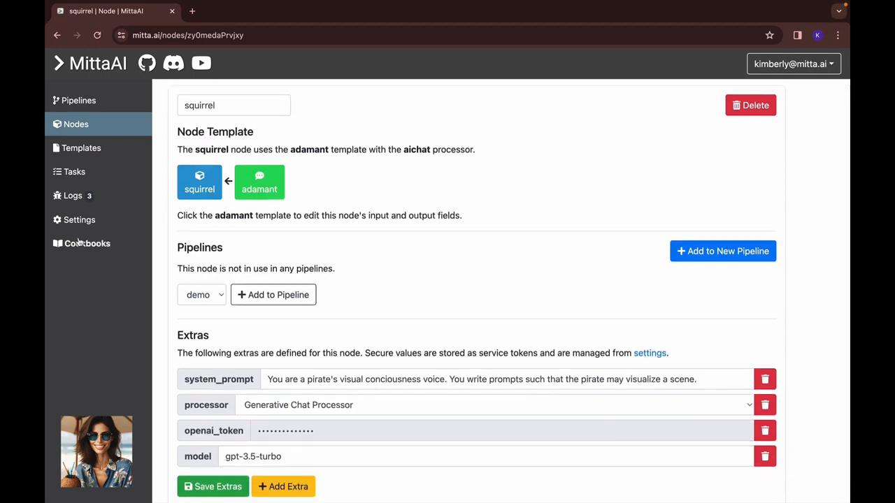
mouse_move(450, 258)
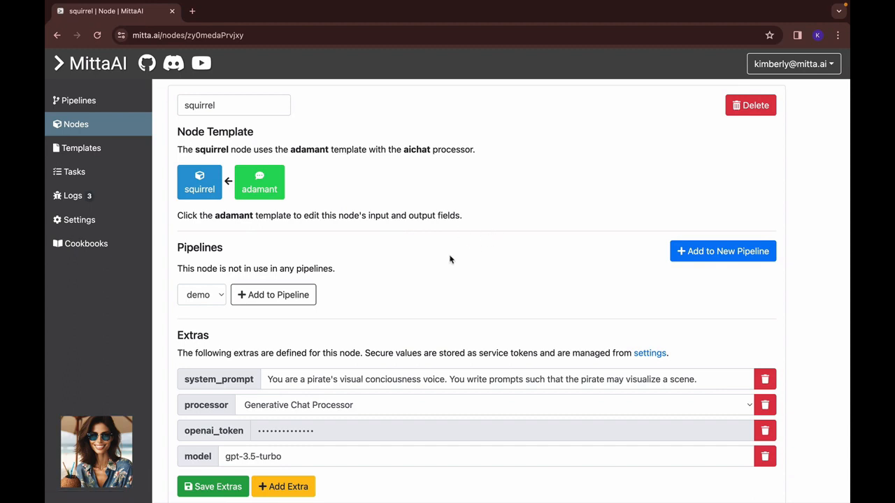
mouse_move(413, 258)
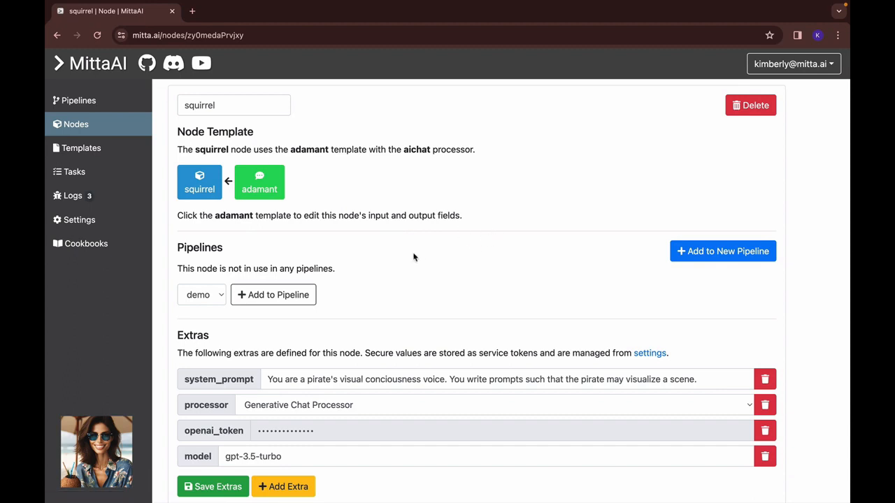
click(272, 293)
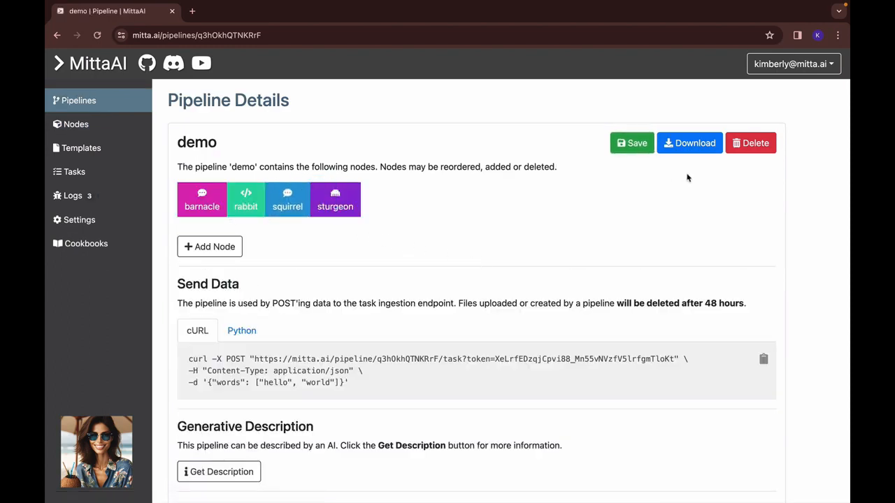
click(631, 143)
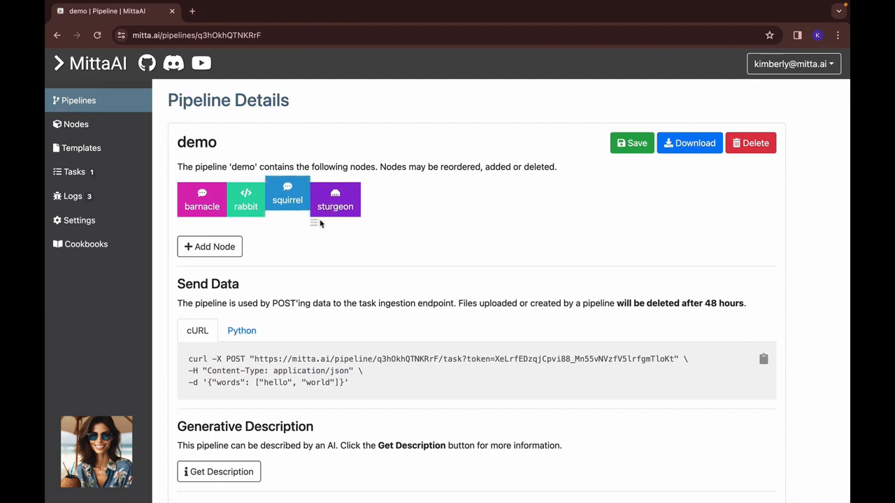
drag(336, 198, 288, 198)
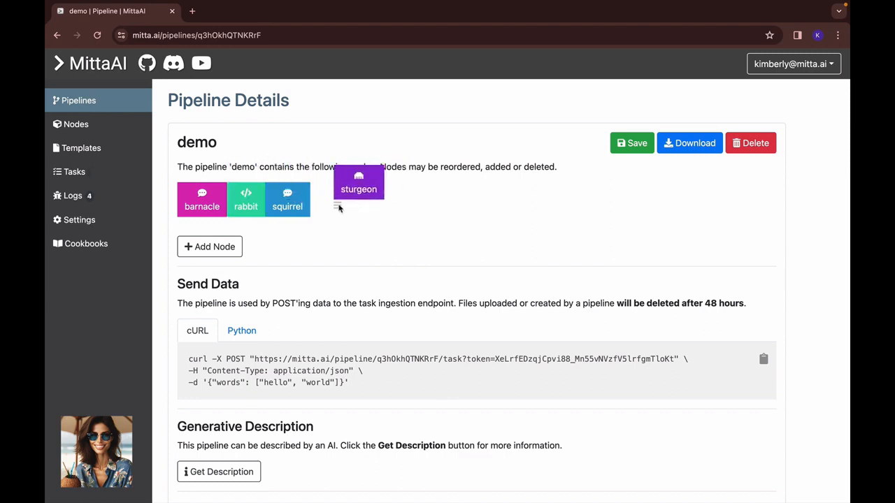
drag(358, 185, 335, 198)
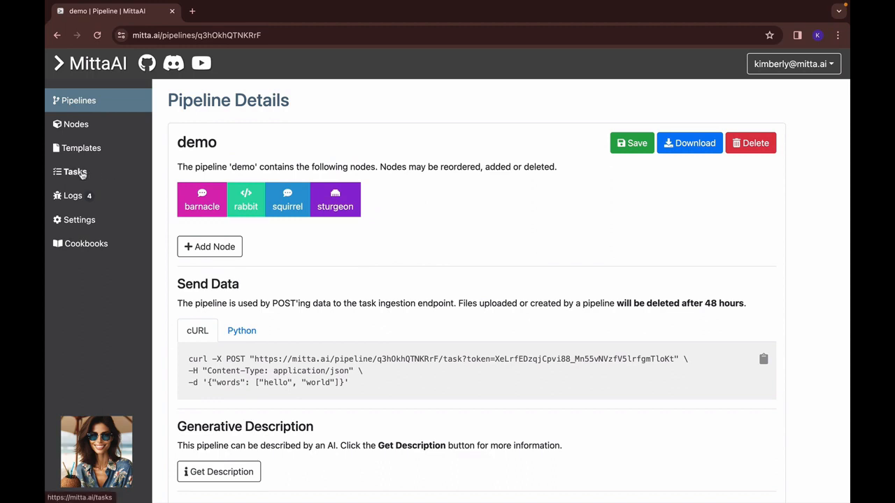
mouse_move(459, 201)
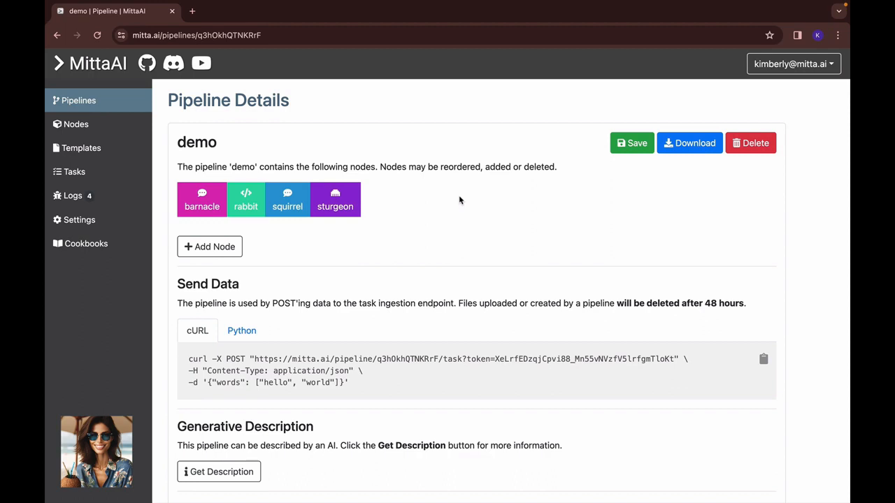
mouse_move(458, 201)
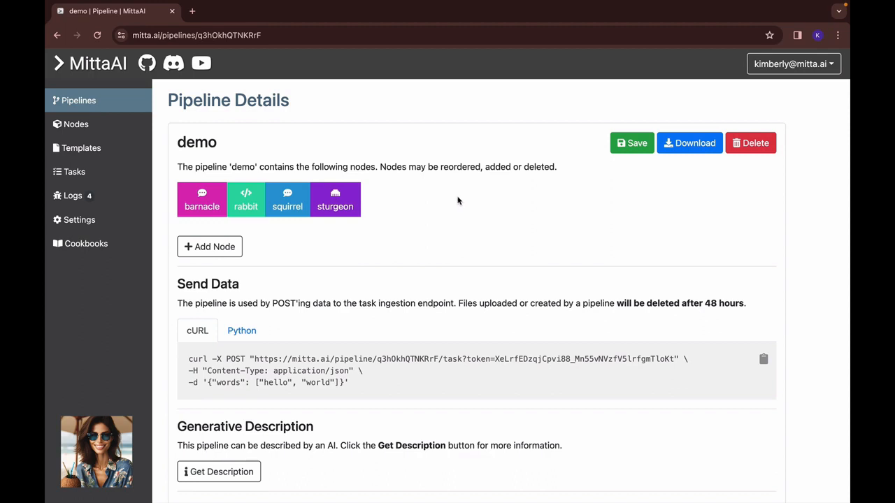
Read the latest callback log showing the generated pirate scene prompts for the four-node run.
click(73, 195)
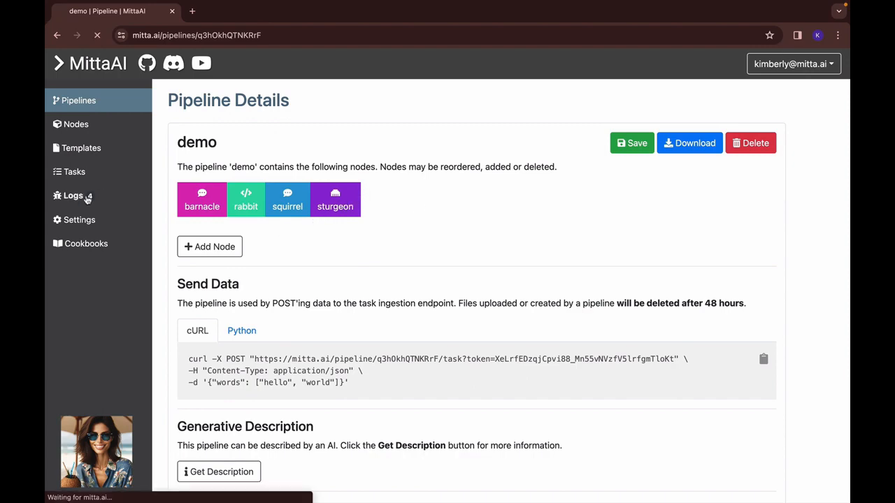
click(72, 196)
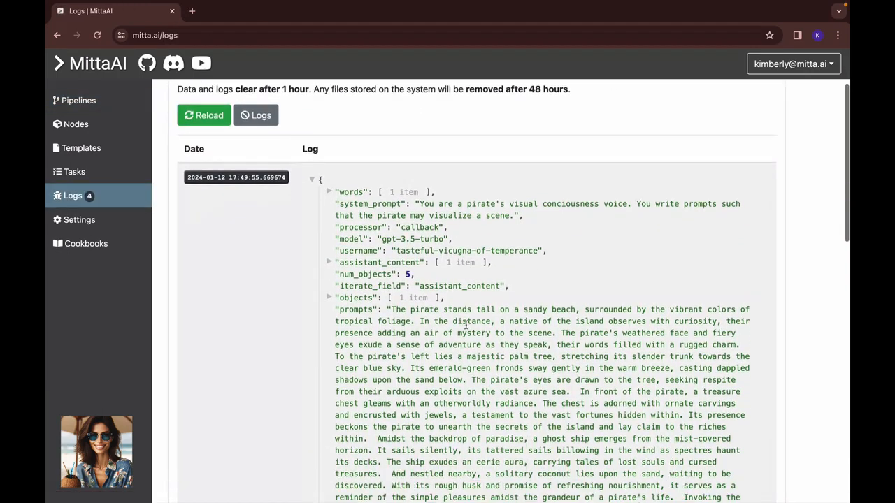
scroll(down, 3)
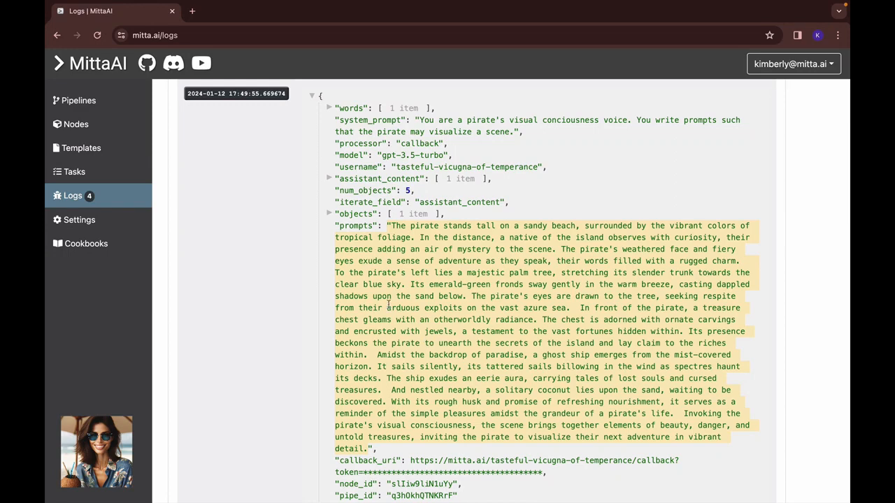
mouse_move(82, 148)
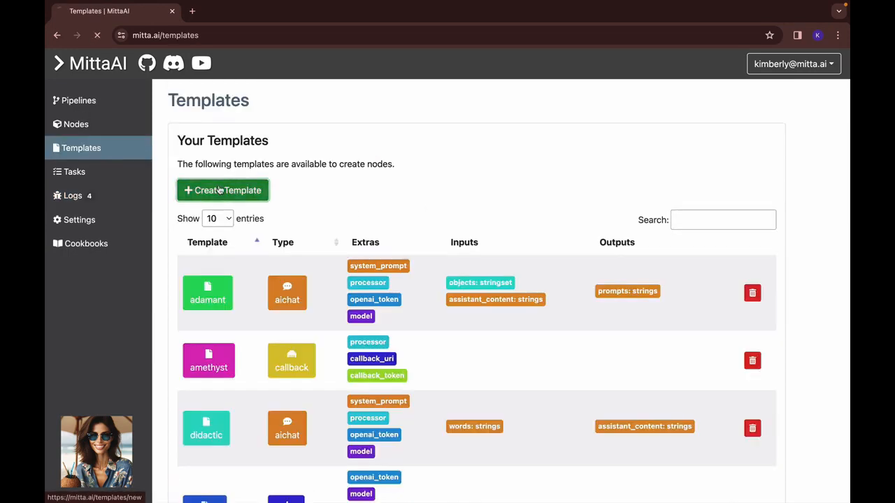
Create the discreet DALL-E image template taking prompts, change its mitta_uri output type from urls to strings, and save.
click(222, 190)
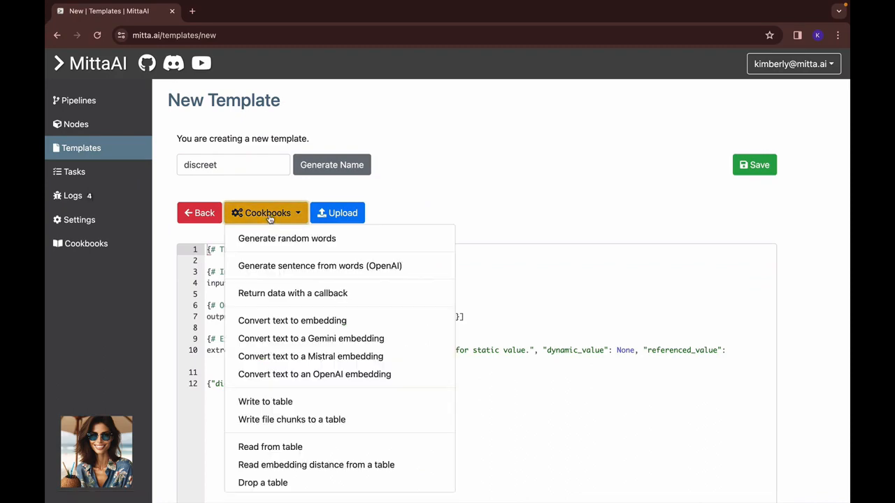
scroll(down, 3)
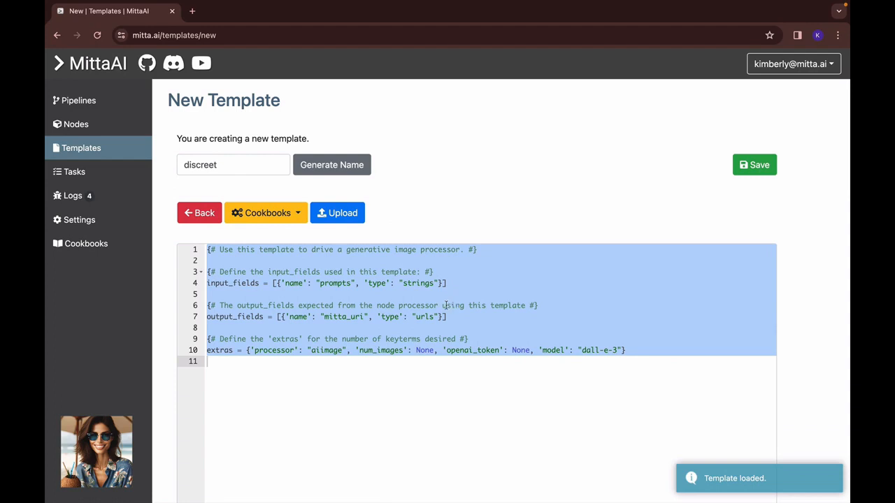
click(339, 282)
text(t)
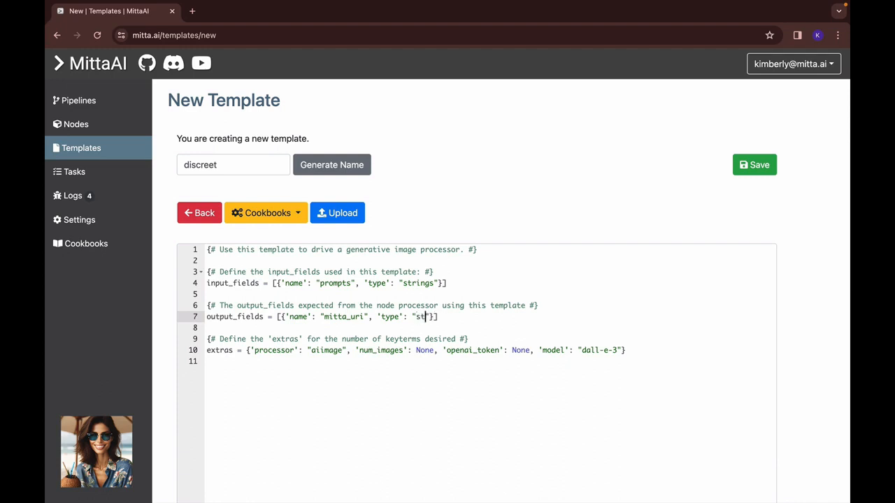
text(rings)
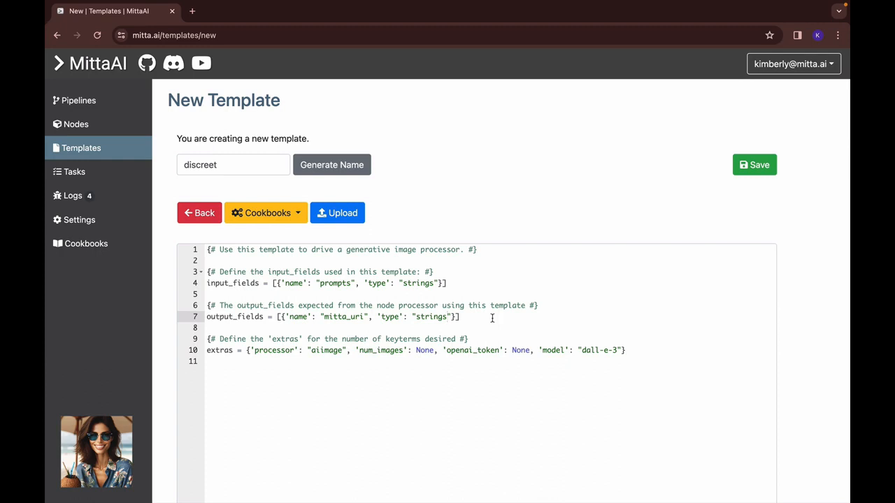
mouse_move(605, 301)
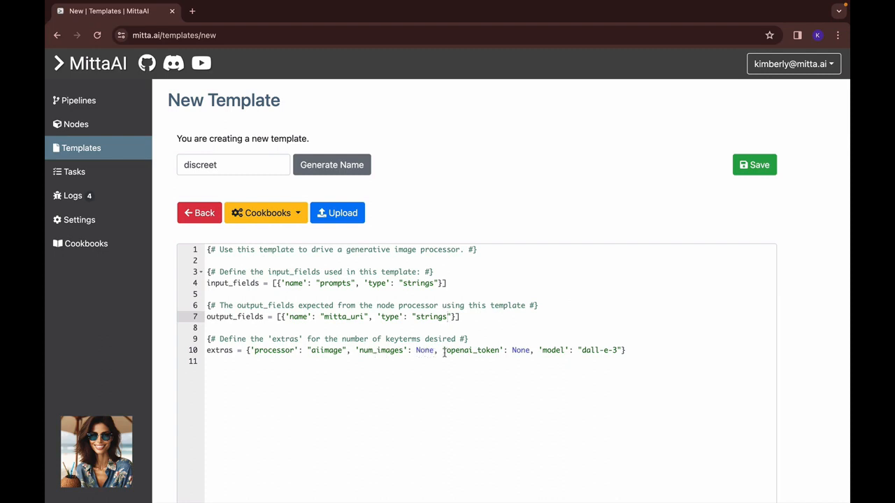
mouse_move(520, 349)
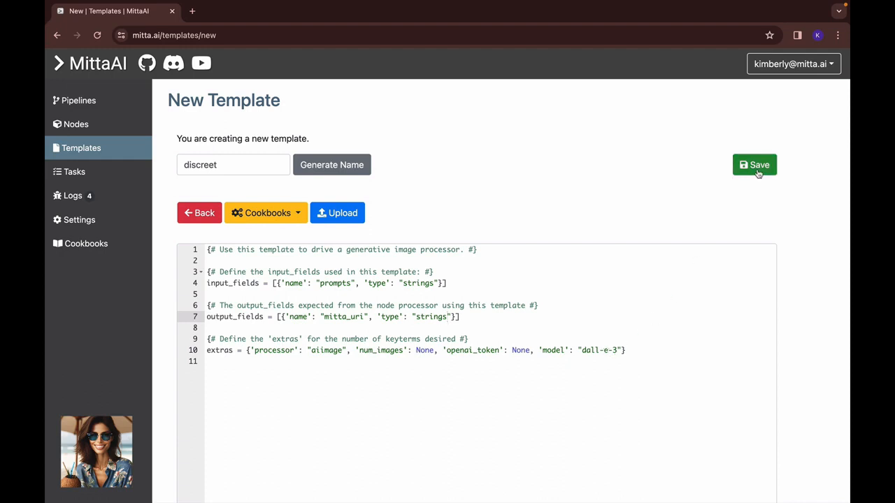
click(755, 165)
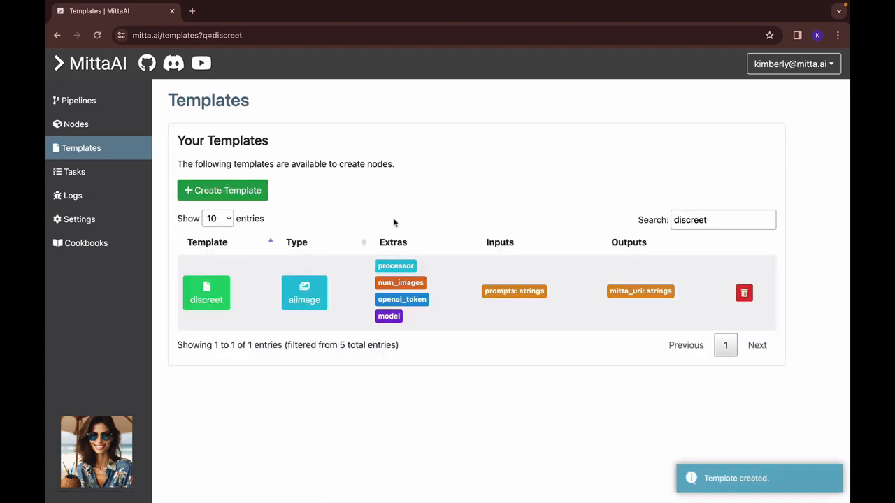
Create a shrimp node from the discreet template with num_images 1 and drop it before sturgeon in demo.
click(207, 294)
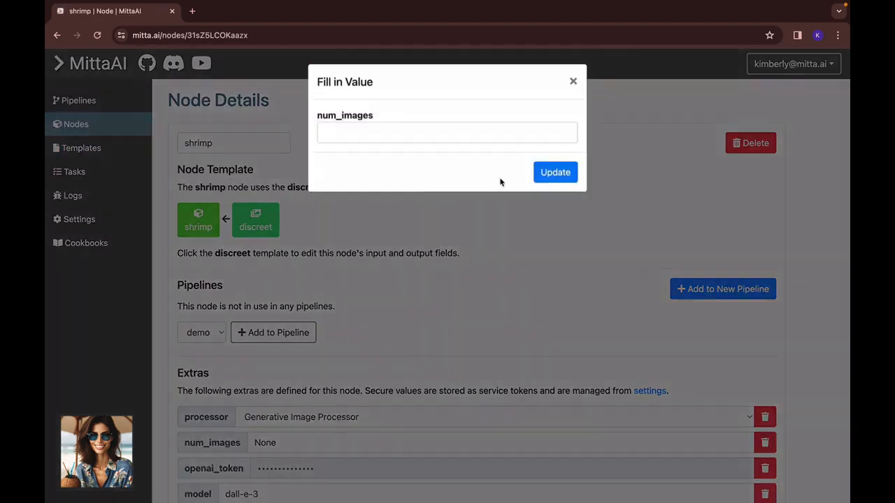
text(1)
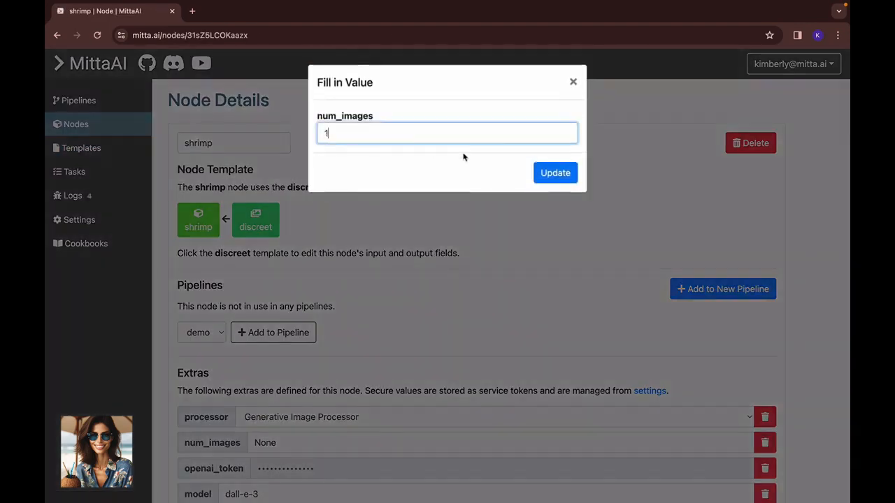
click(555, 173)
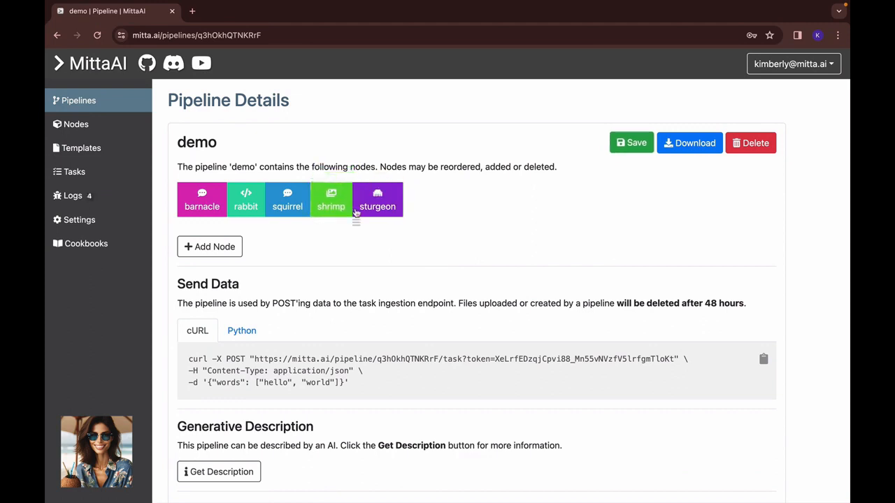
click(632, 142)
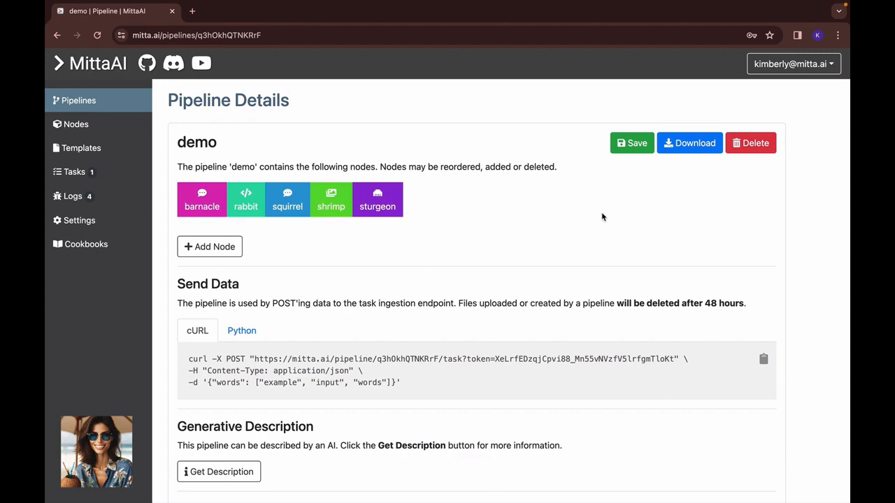
mouse_move(73, 196)
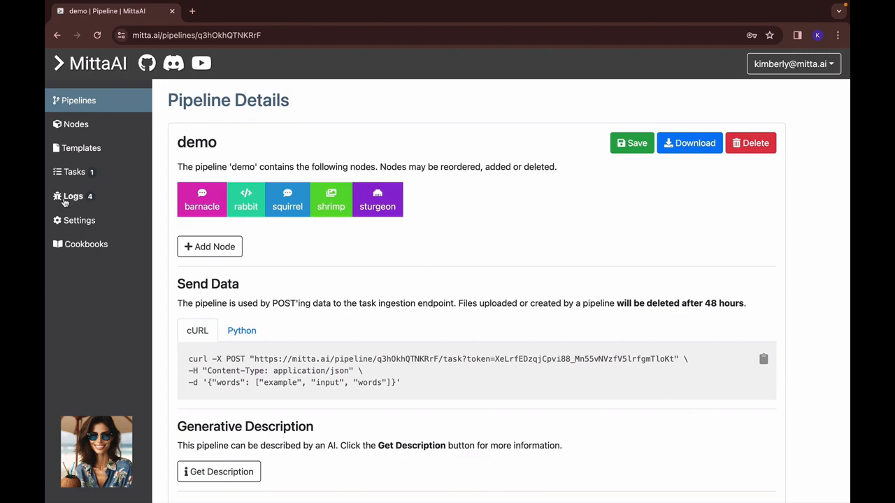
View the mitta_uri image of a pirate on a tropical beach from the logs, then go back to Pipelines.
click(73, 196)
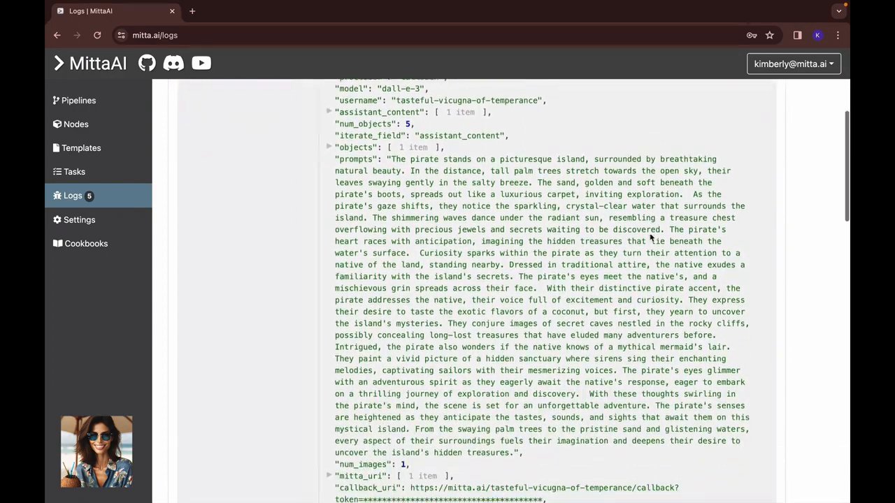
scroll(down, 3)
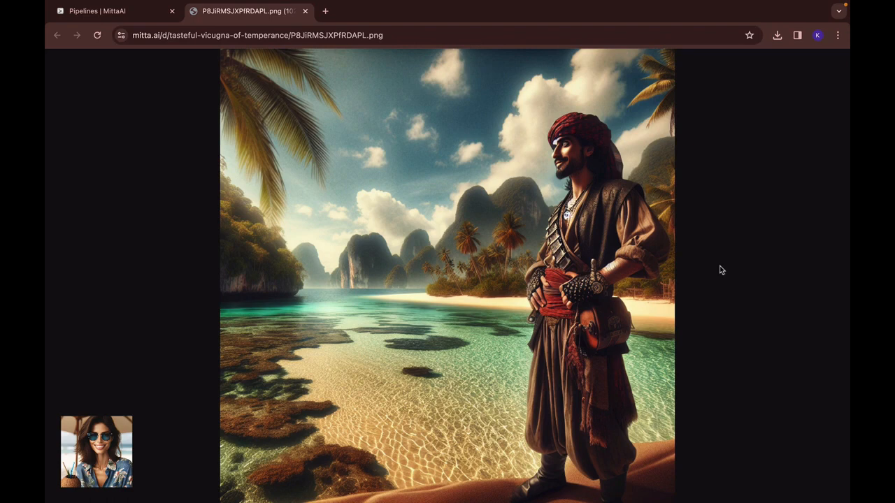
mouse_move(727, 273)
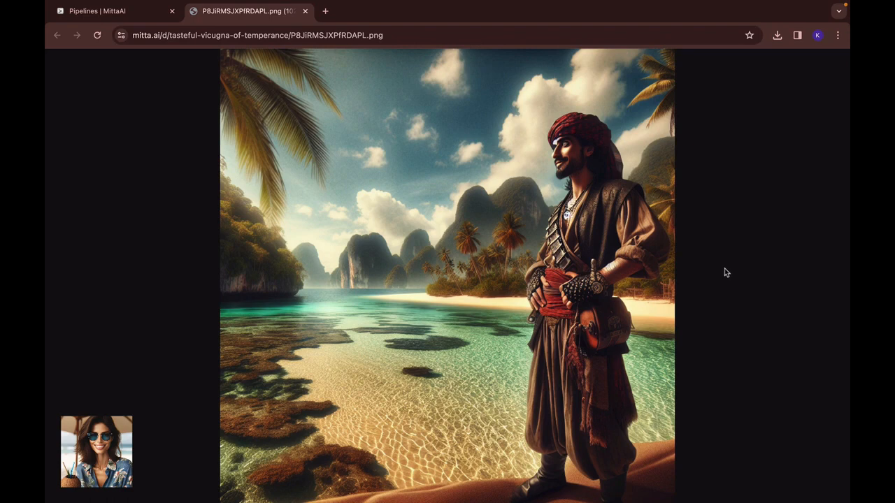
mouse_move(459, 296)
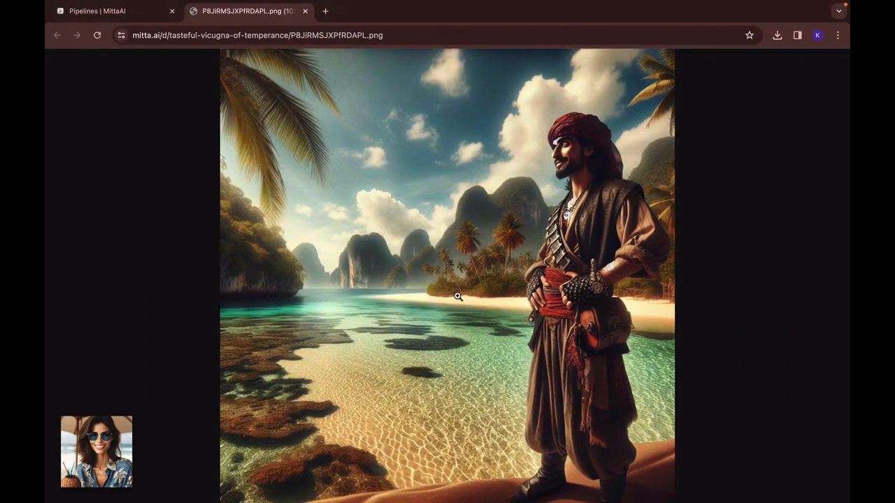
click(98, 11)
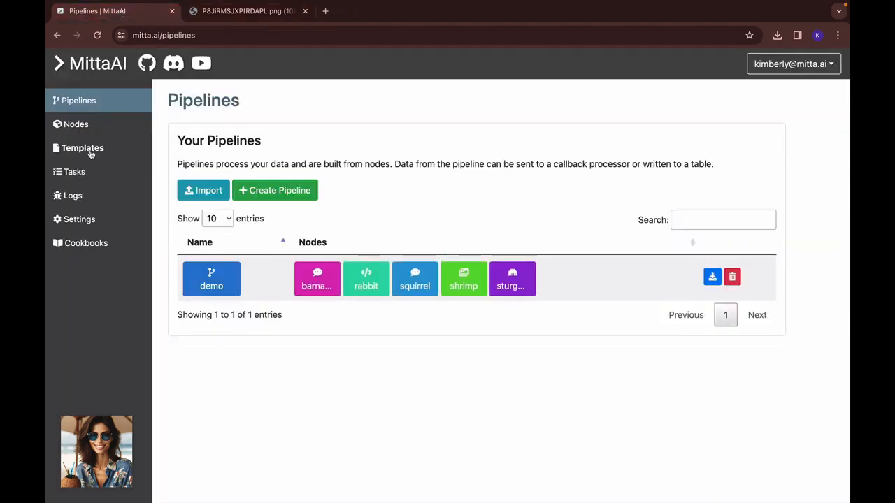
Resend the curl command with a new words prompt asking Mr. Pirate, offered a coconut, to describe what he sees.
click(211, 278)
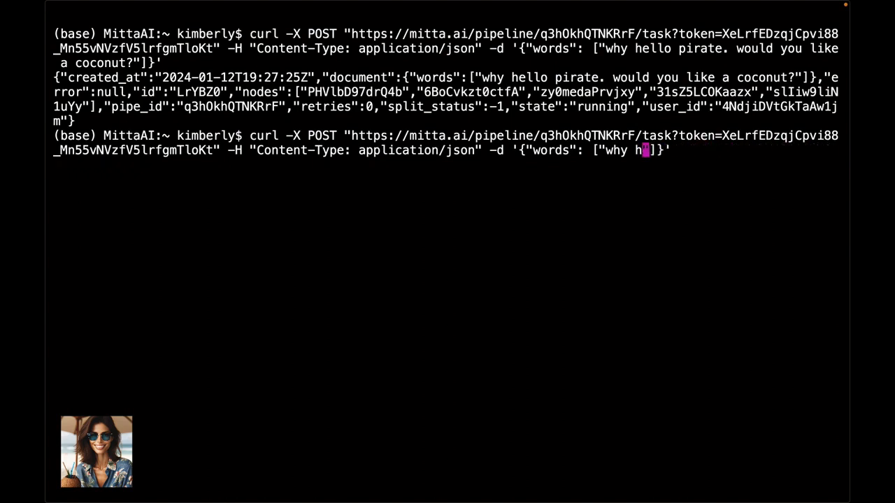
key(Backspace)
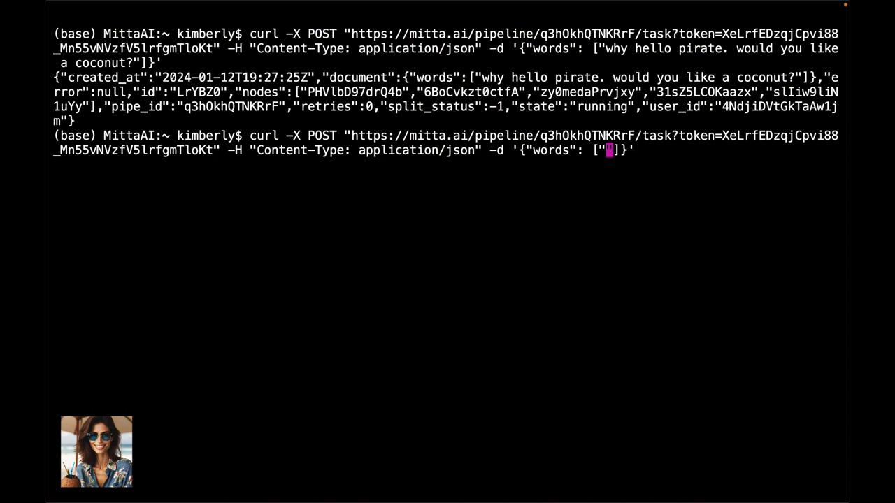
text(want a coconut, m)
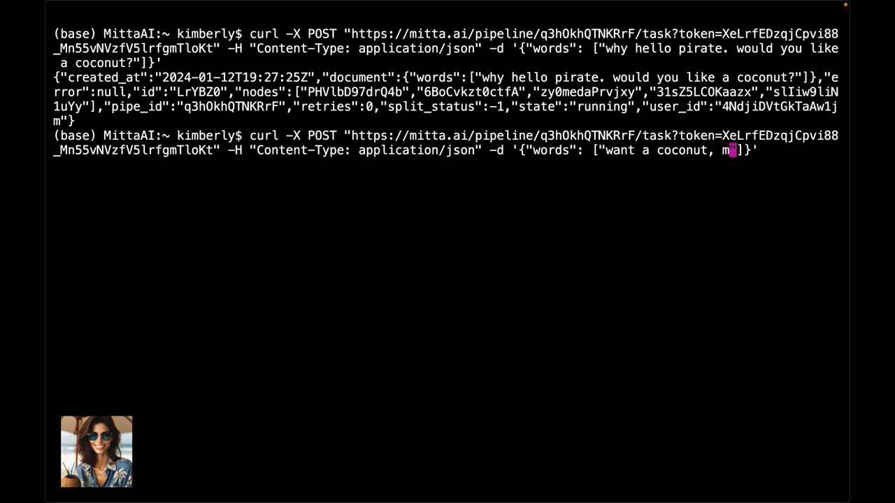
text(r. pirate? tell me what you are seeing)
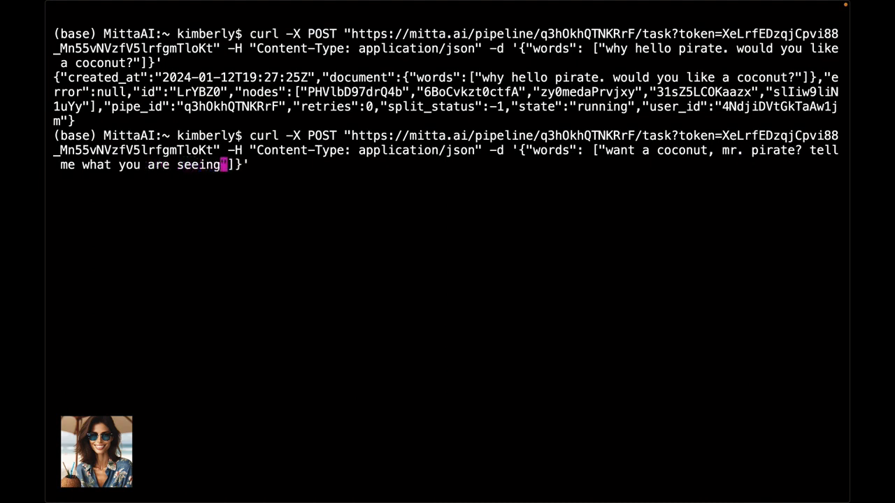
text(and be)
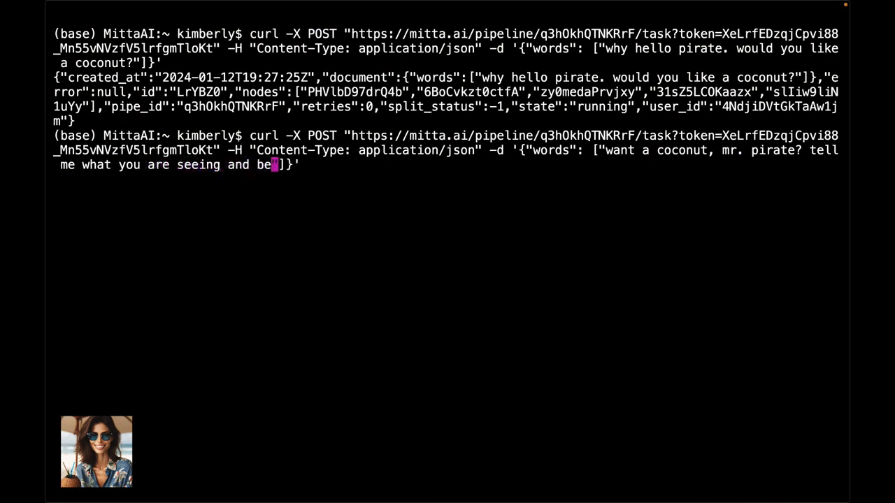
text(sure to include)
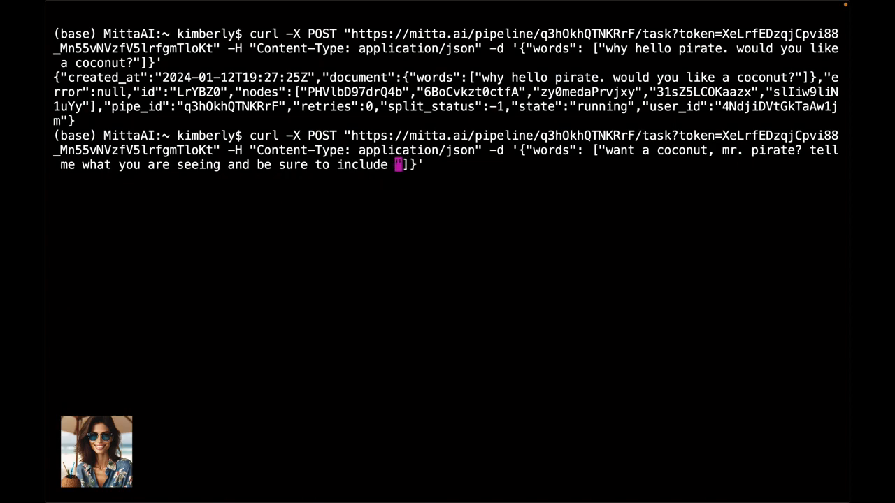
text(me in your)
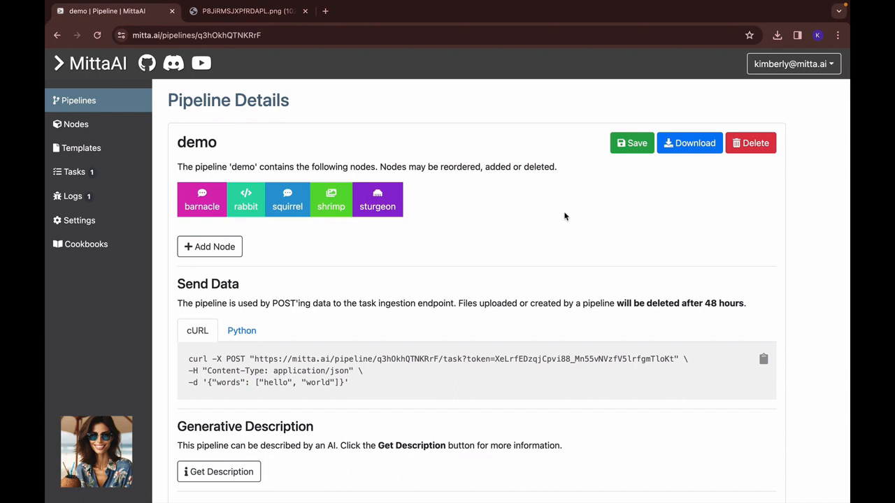
View the newest log's mitta_uri image of a native handing the pirate a coconut, then return to Logs.
click(73, 196)
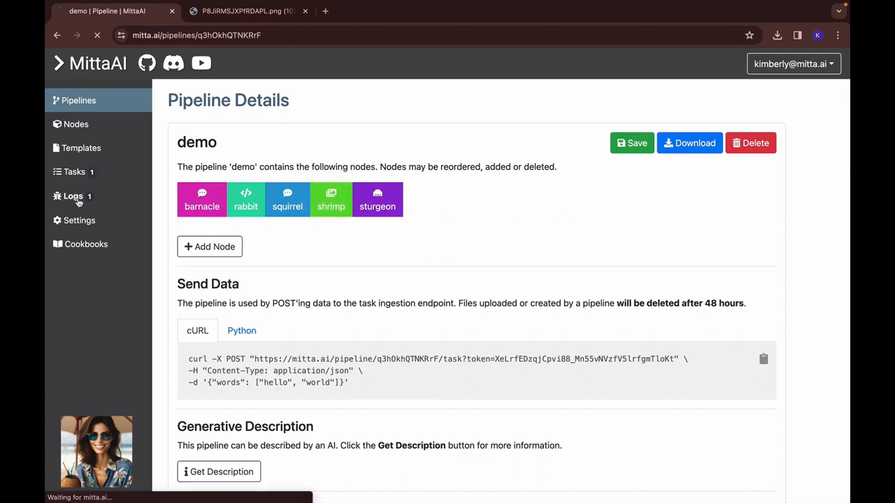
click(73, 196)
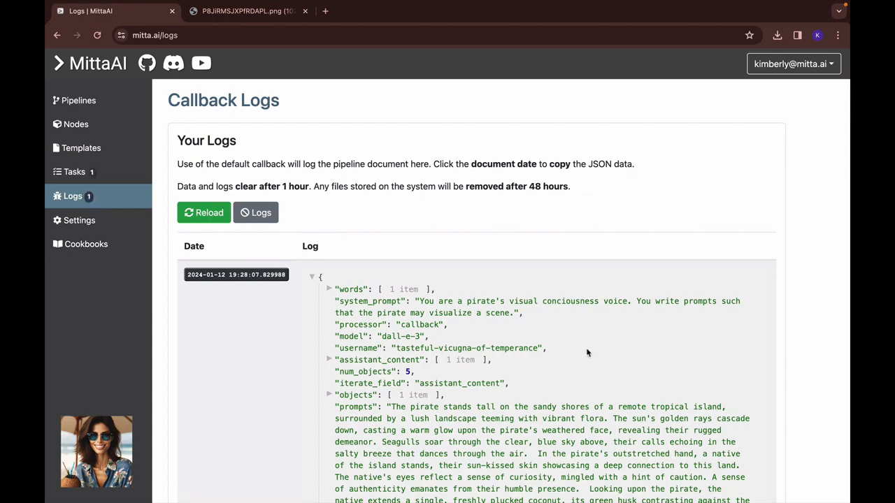
scroll(down, 3)
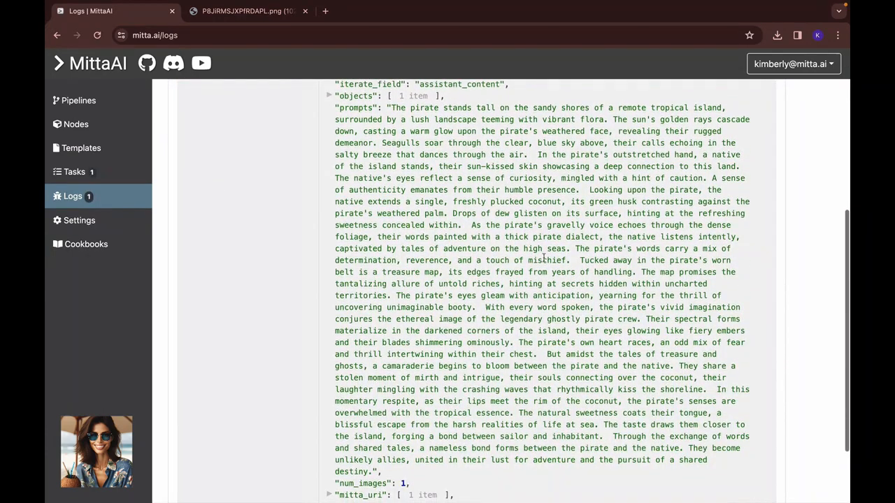
scroll(down, 3)
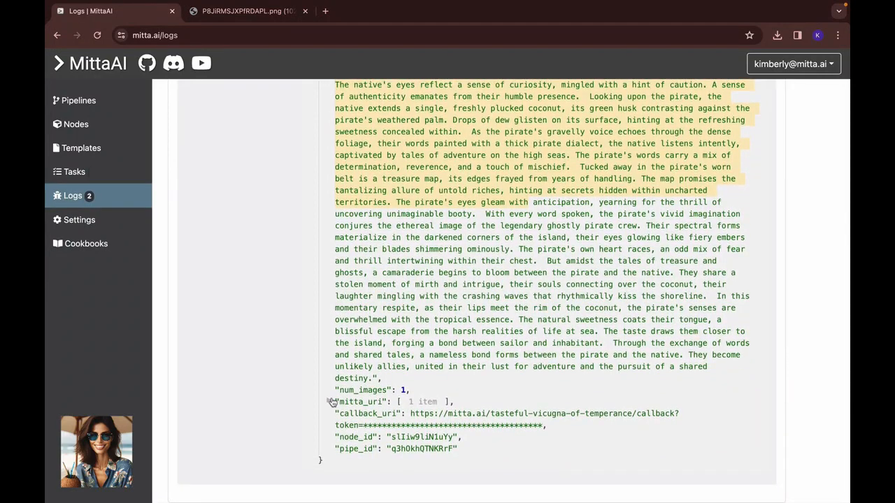
scroll(down, 3)
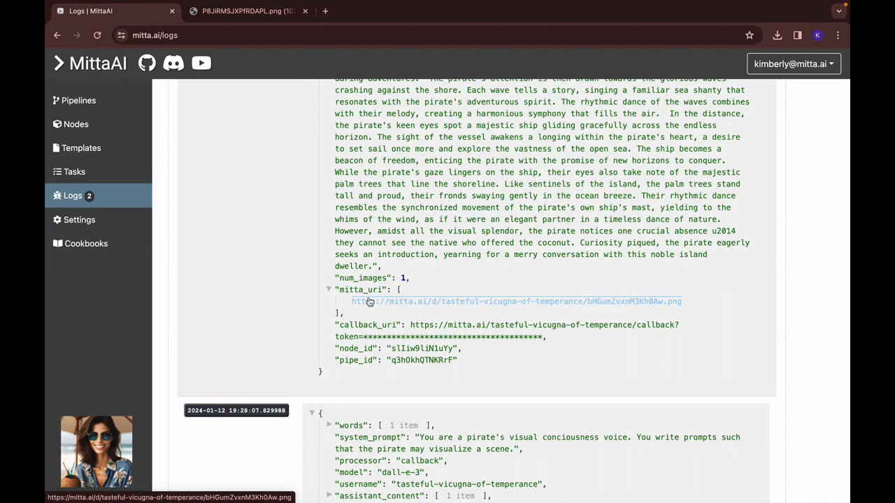
click(518, 301)
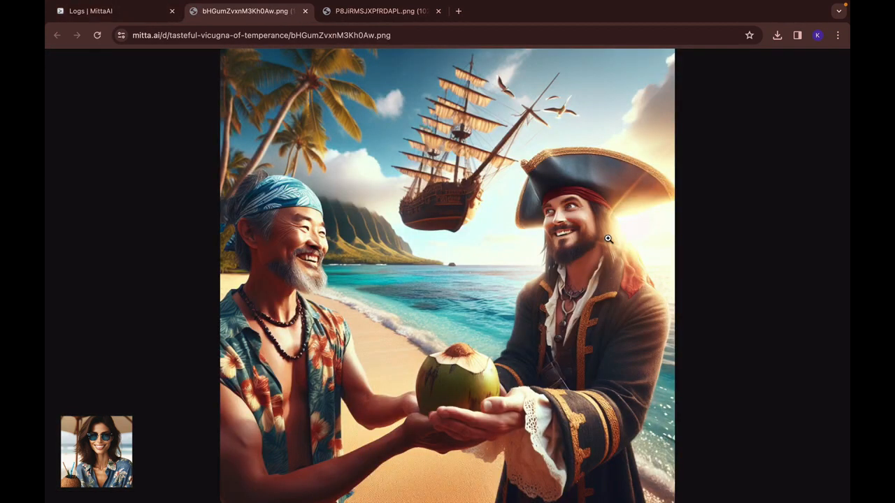
mouse_move(670, 246)
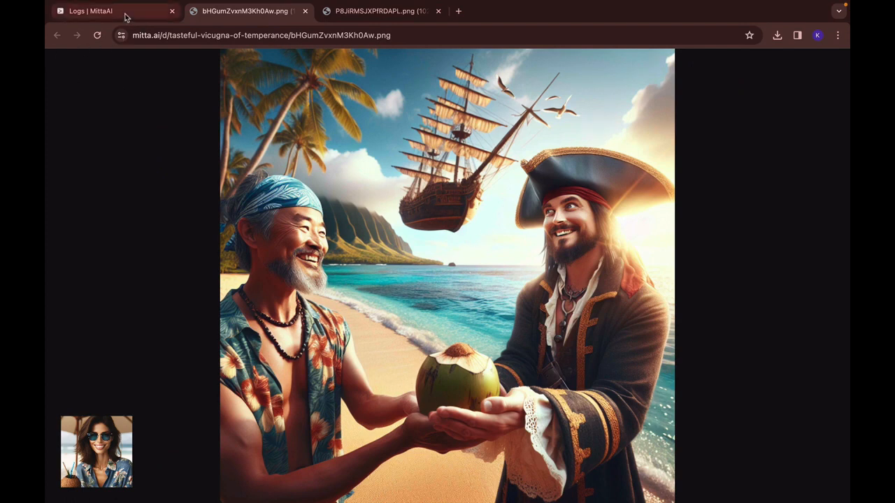
mouse_move(89, 11)
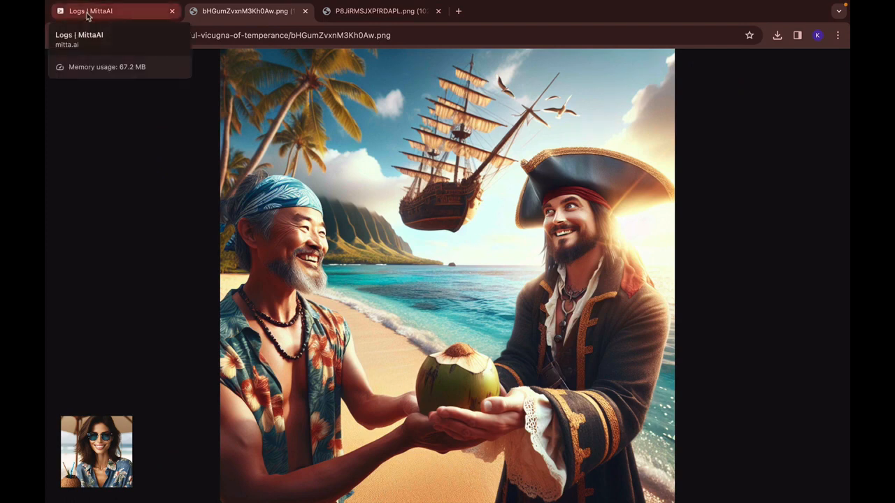
click(91, 11)
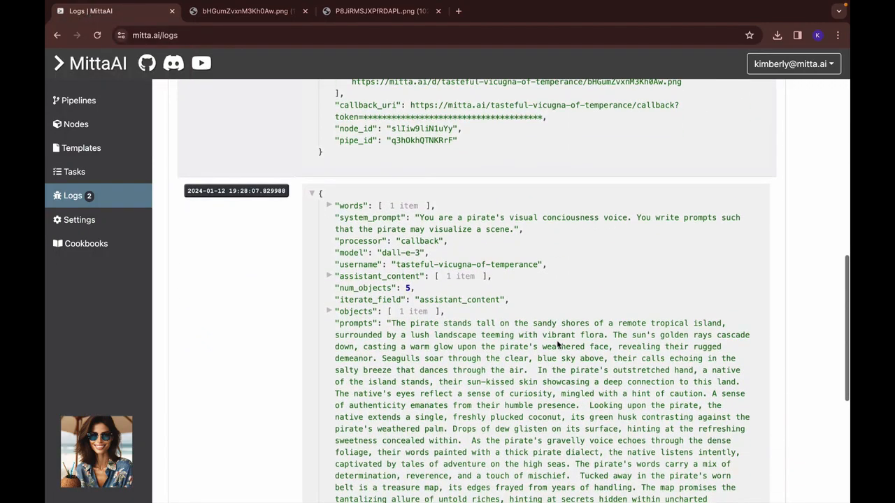
View the next logged image of a bearded pirate holding a coconut among palms, then return to Pipelines.
scroll(down, 3)
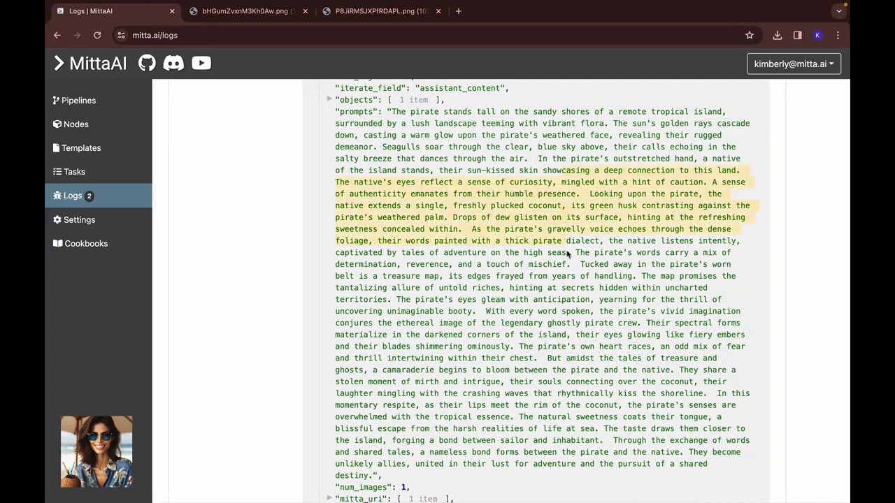
scroll(down, 3)
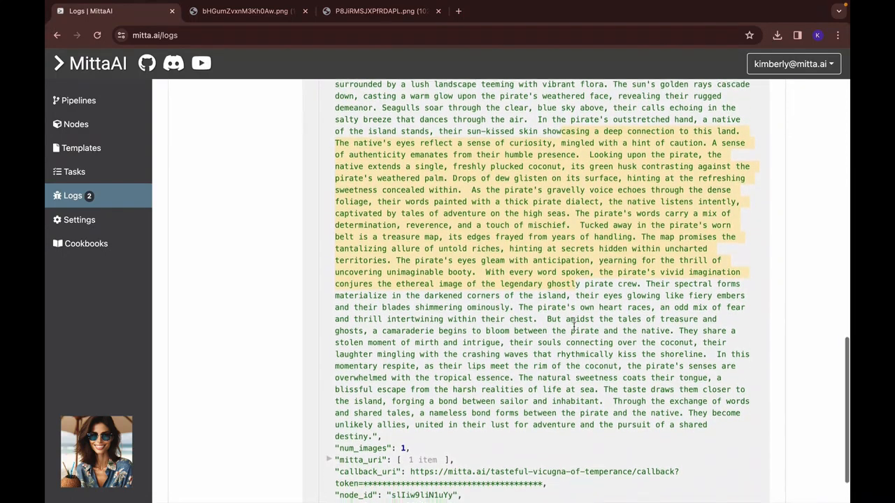
scroll(down, 3)
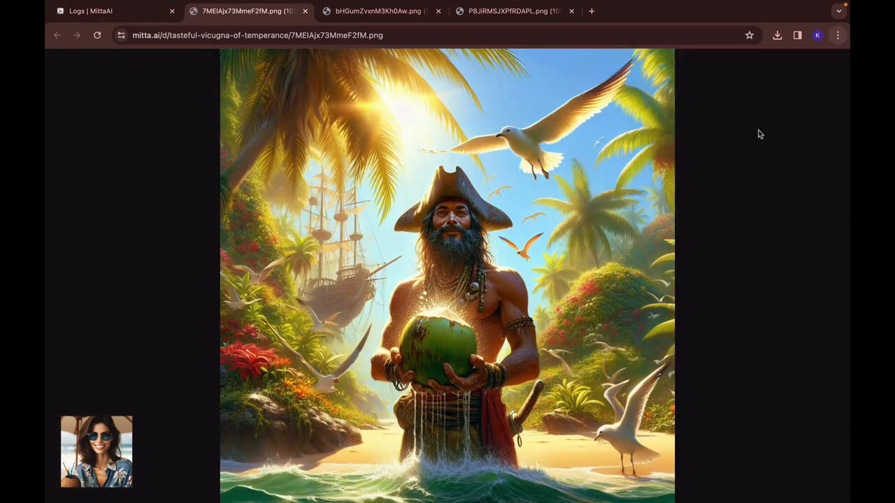
mouse_move(425, 243)
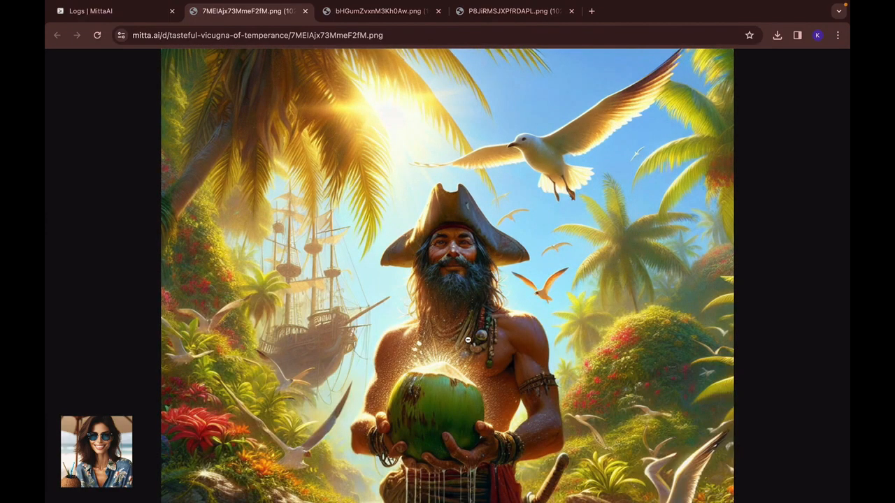
scroll(down, 3)
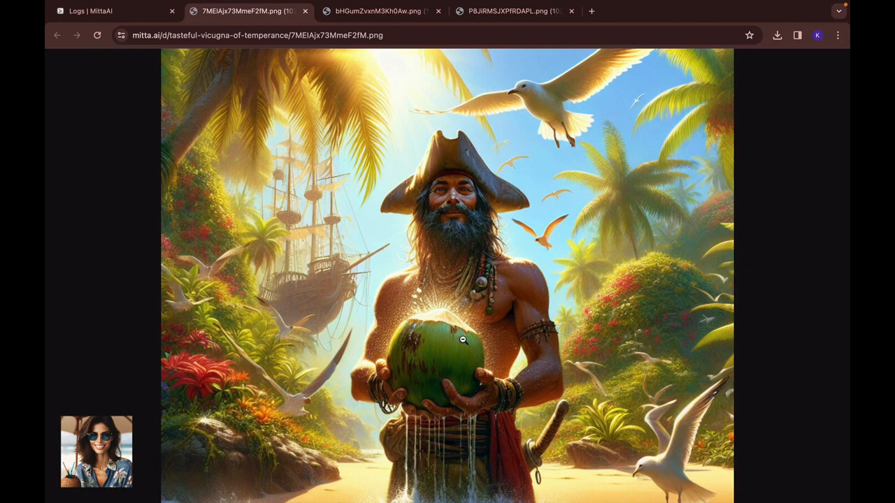
mouse_move(702, 293)
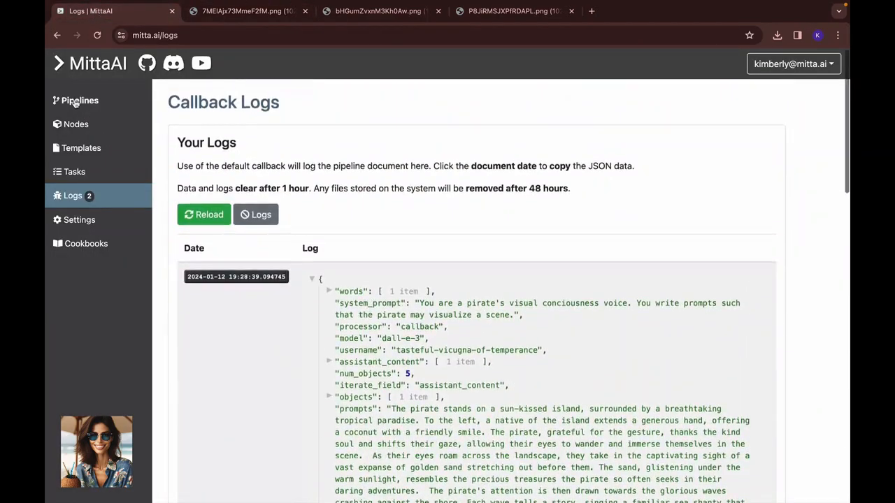
click(80, 101)
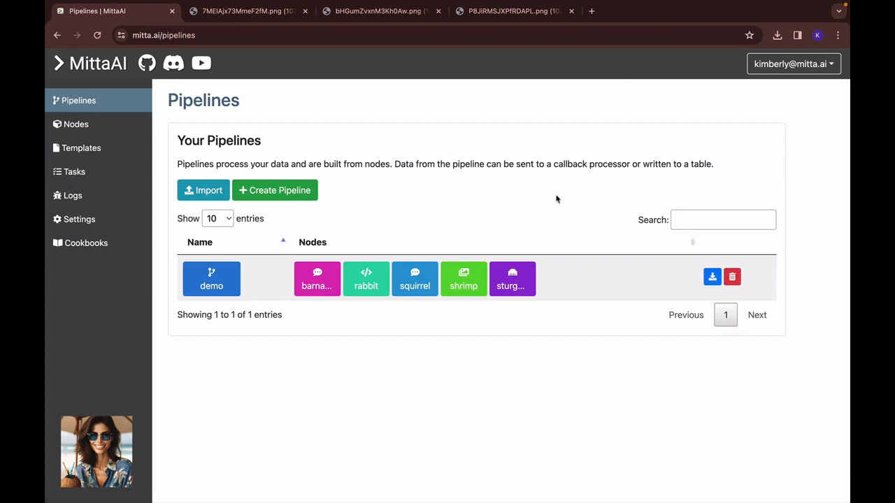